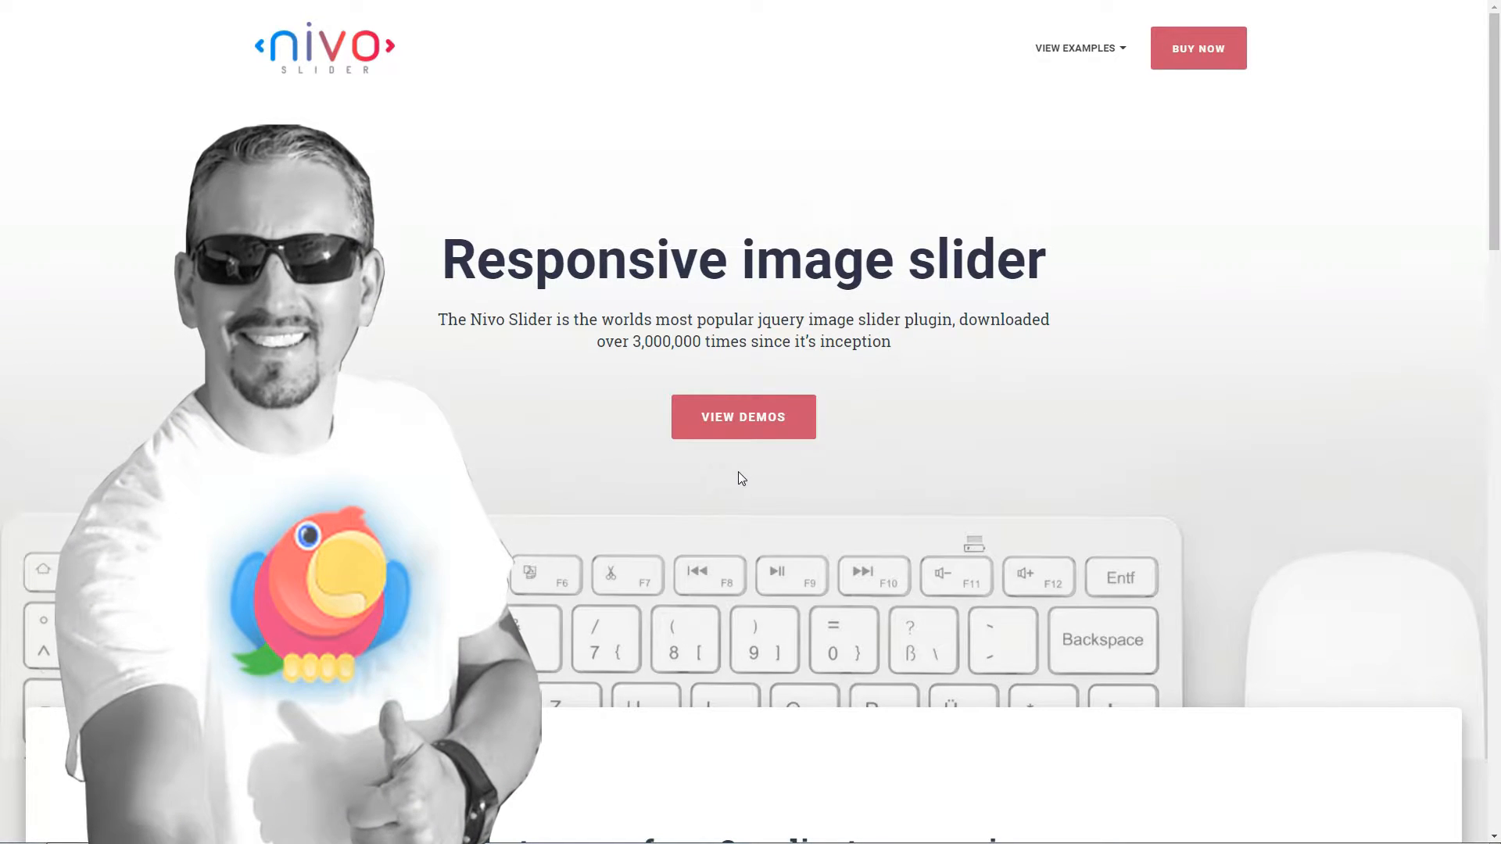
Scroll through the Nivo Slider examples page to look over the demo layouts.
{"action": "scroll", "scroll_direction": "down", "scroll_amount": 3}
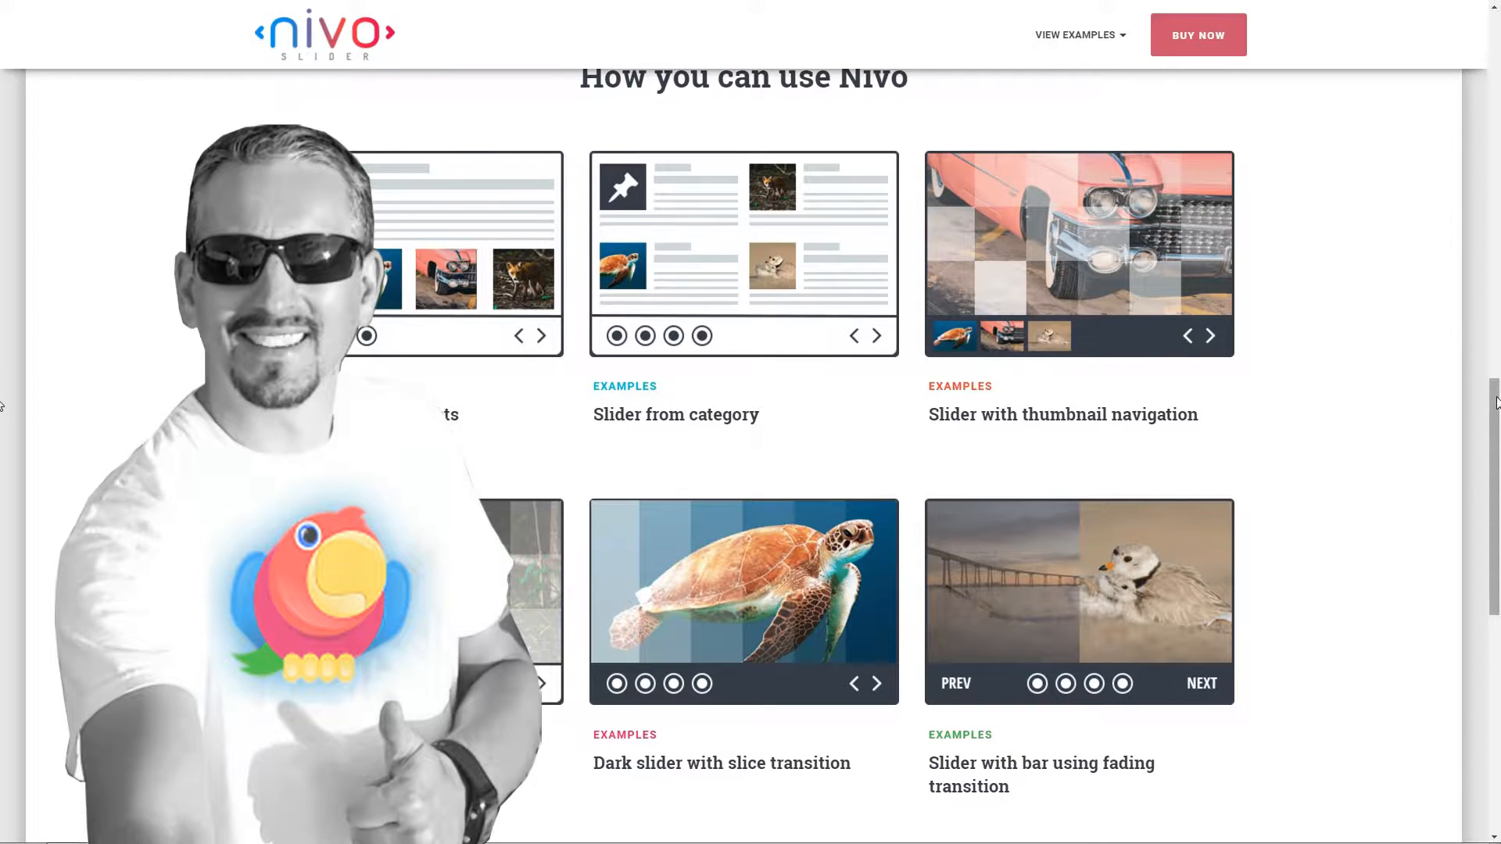
{"action": "scroll", "scroll_direction": "up", "scroll_amount": 3}
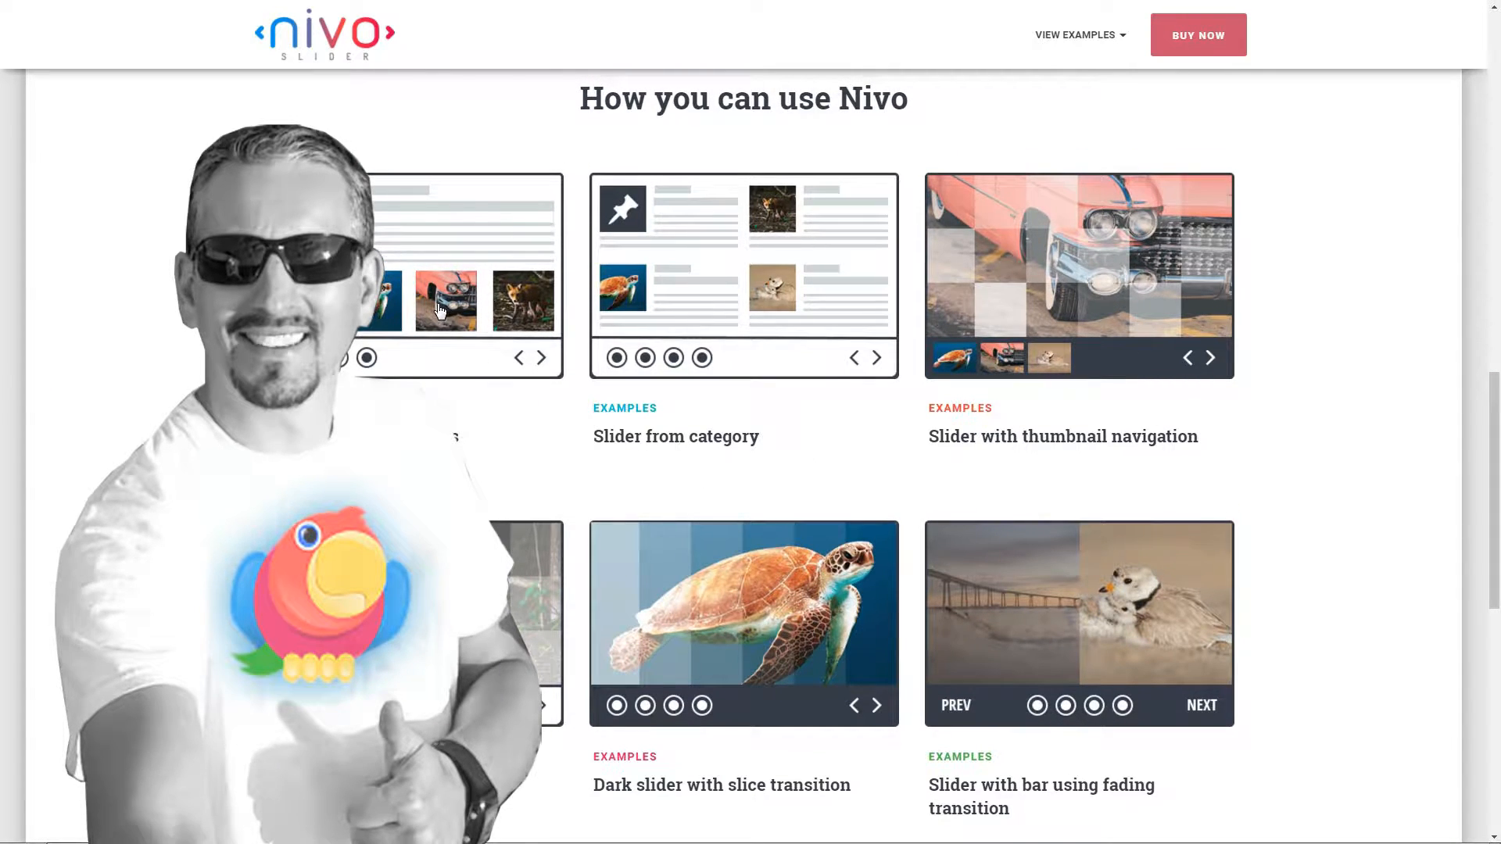
{"action": "mouse_move", "coordinate": [888, 615]}
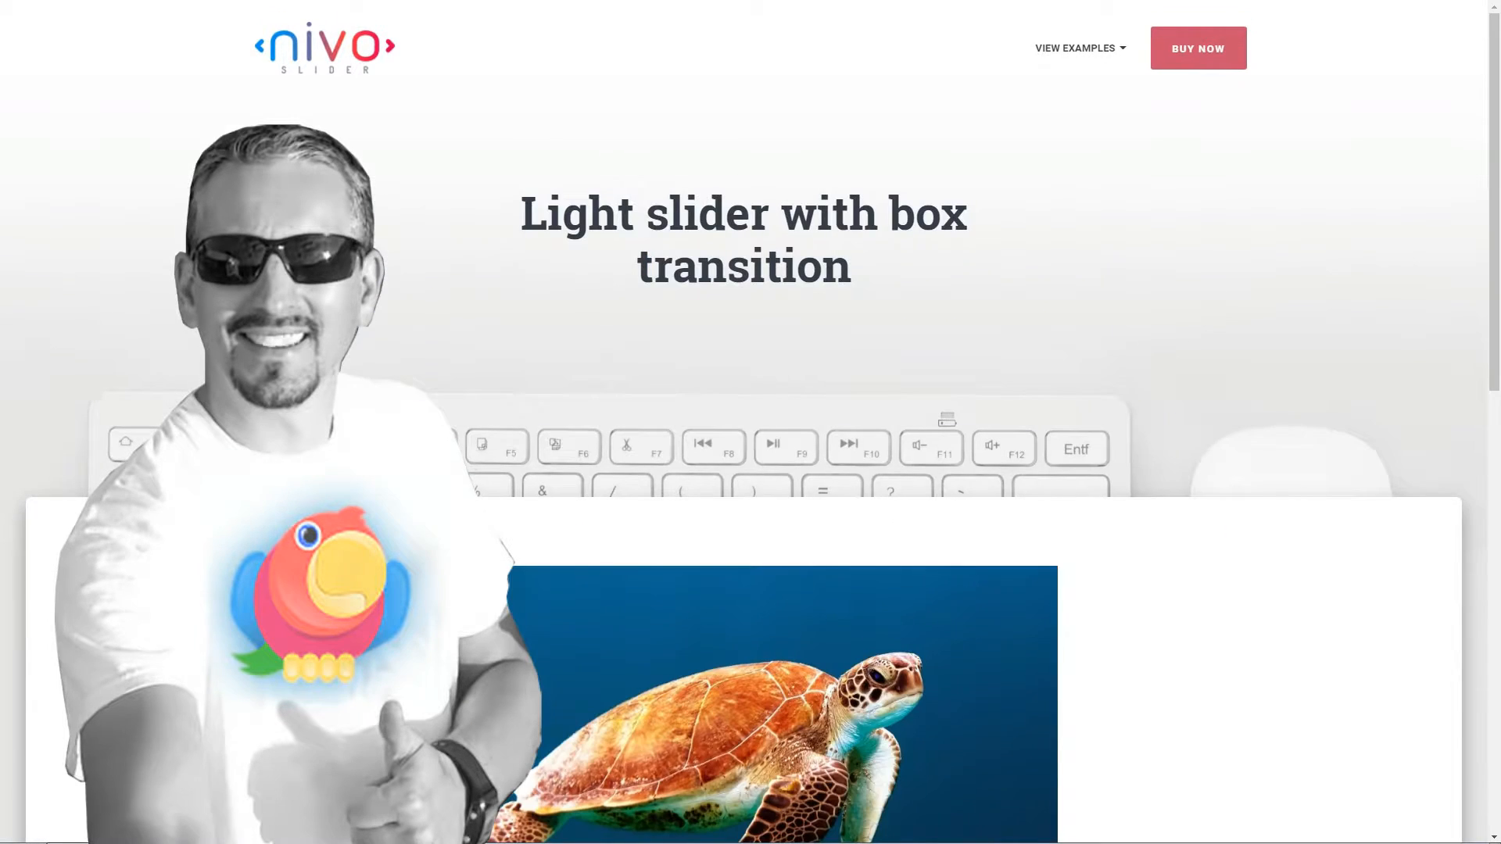
{"action": "scroll", "scroll_direction": "down", "scroll_amount": 3}
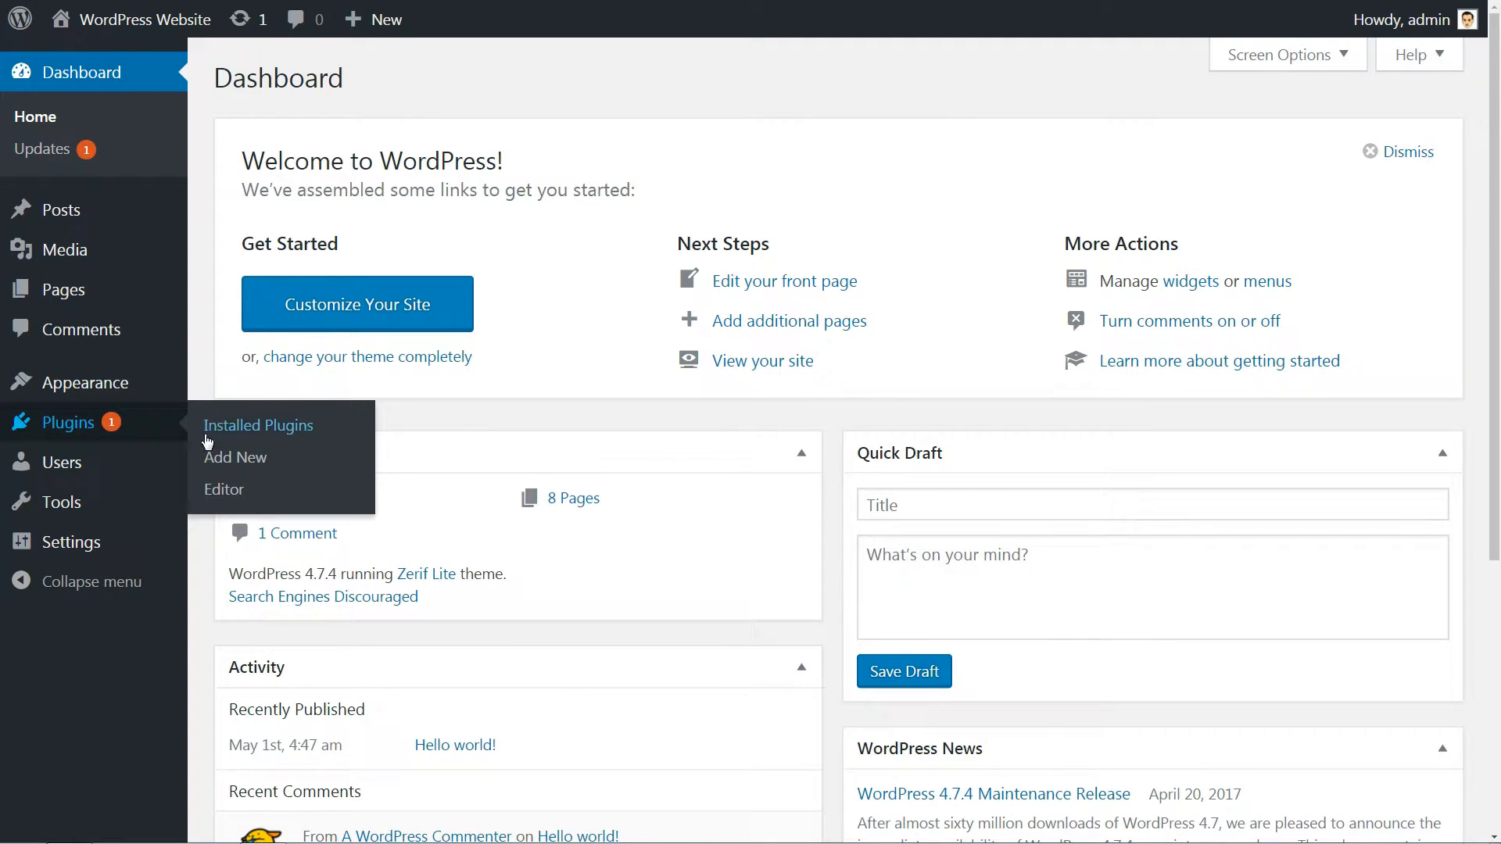
Install and activate the Slider by Nivo plugin from Plugins > Add New.
{"action": "left_click", "coordinate": [236, 456]}
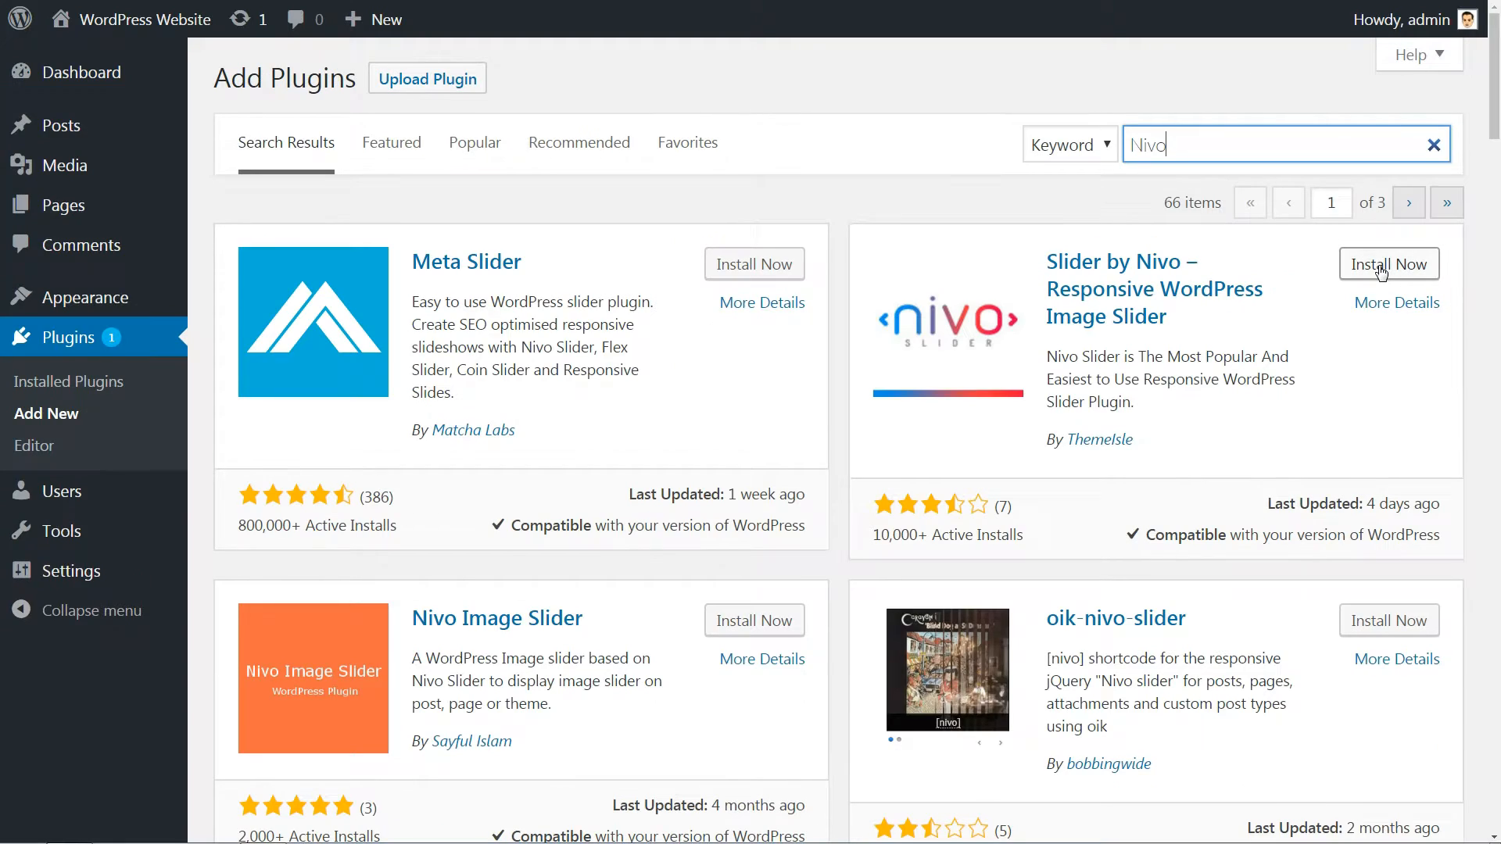
{"action": "left_click", "coordinate": [1388, 263]}
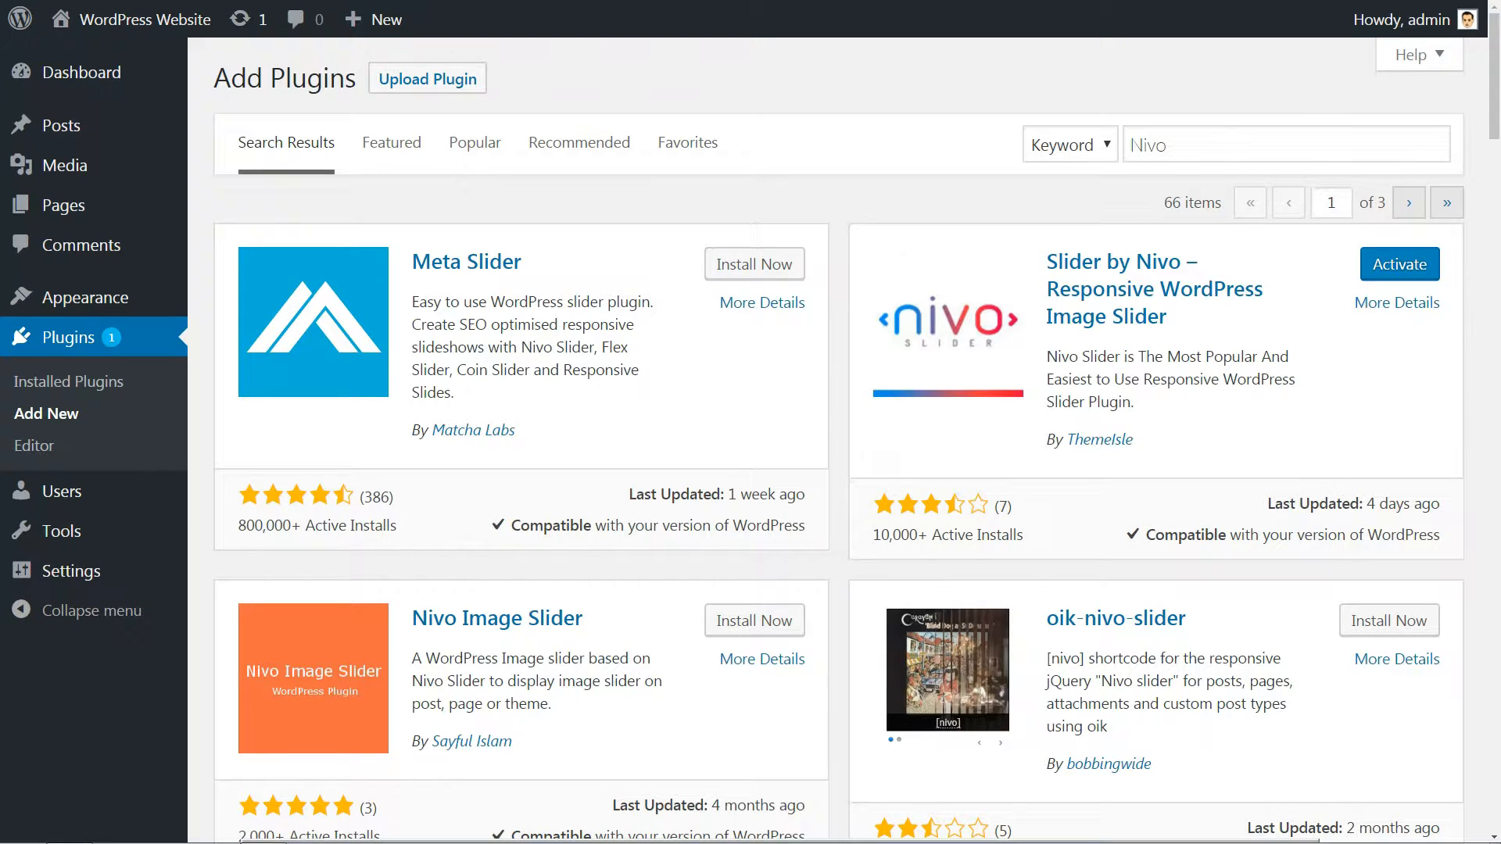
{"action": "left_click", "coordinate": [1398, 265]}
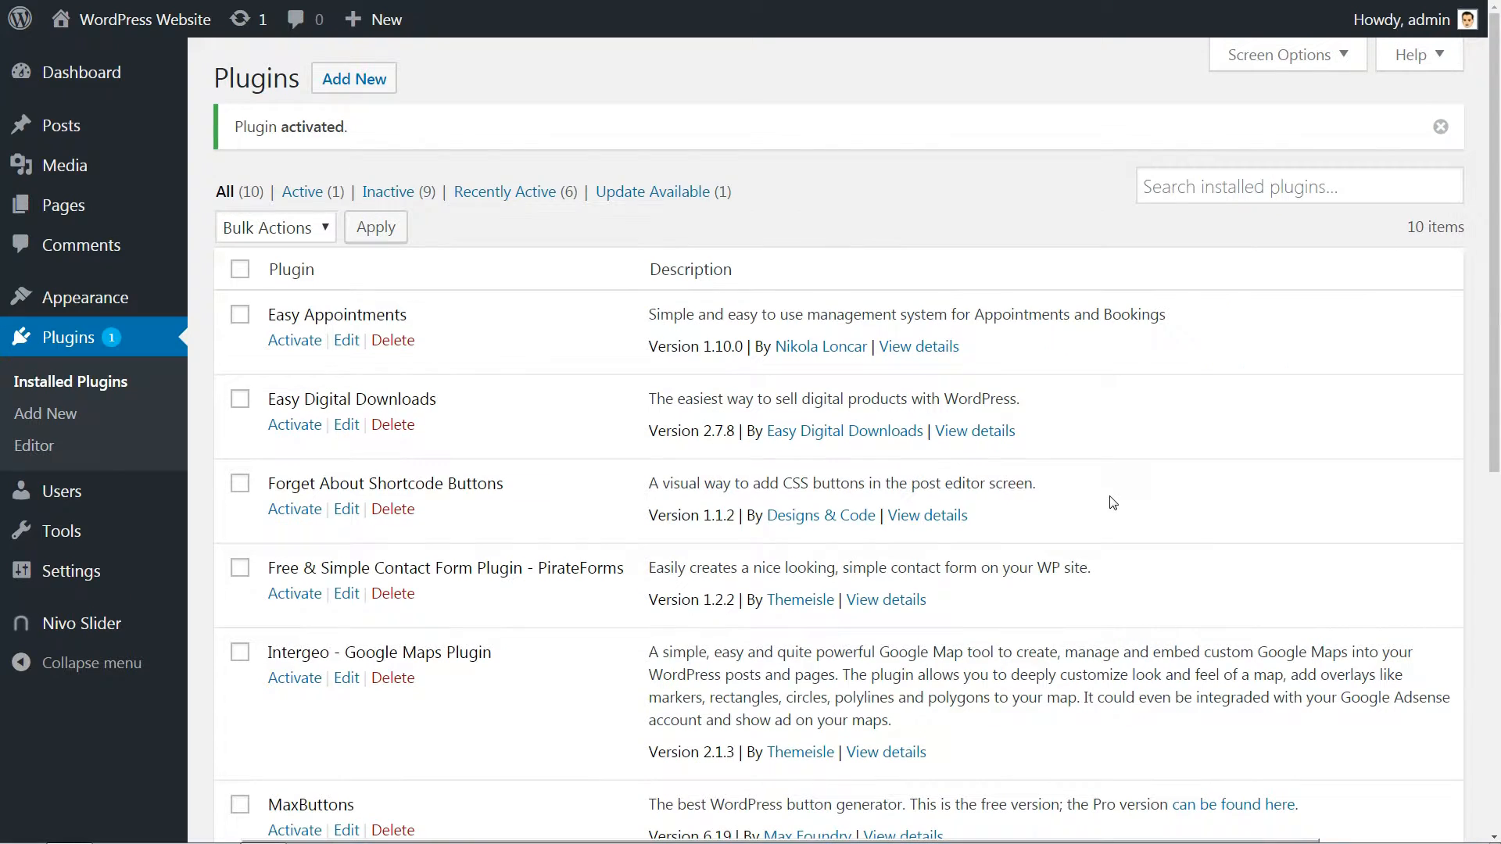
{"action": "mouse_move", "coordinate": [238, 620]}
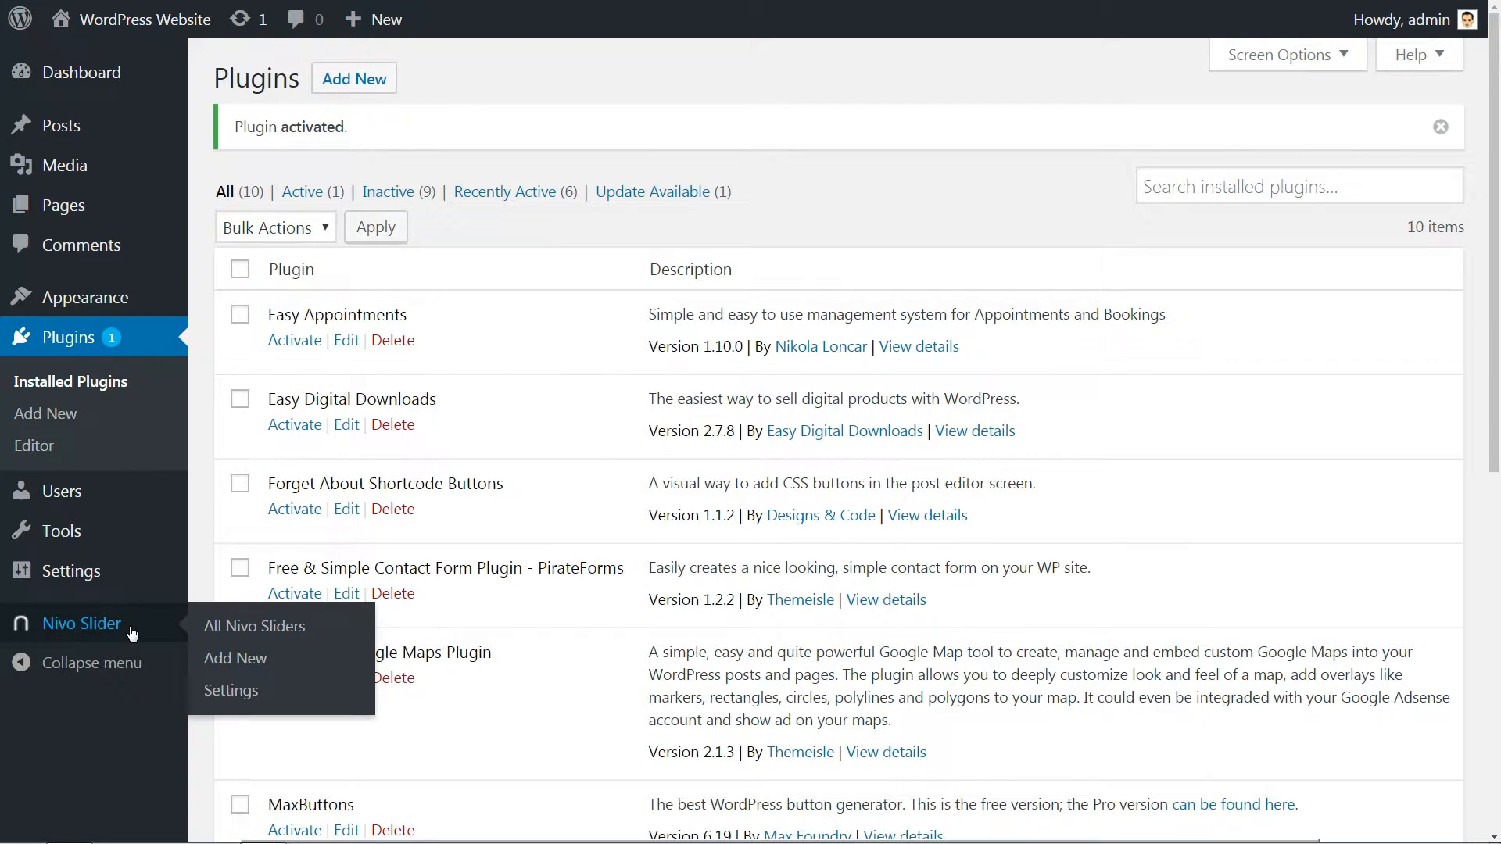
{"action": "mouse_move", "coordinate": [235, 658]}
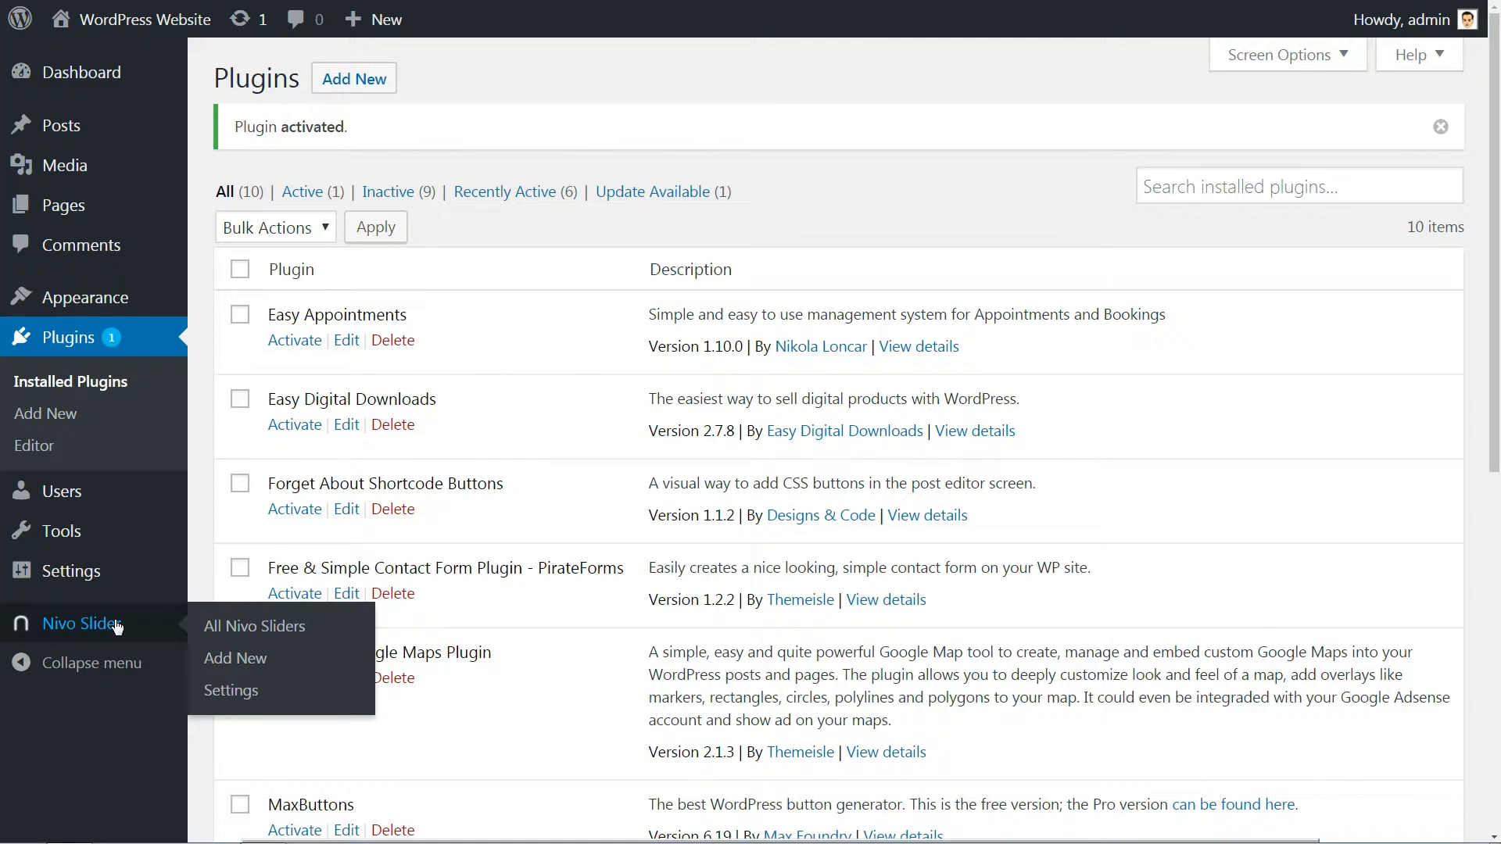
{"action": "mouse_move", "coordinate": [232, 689]}
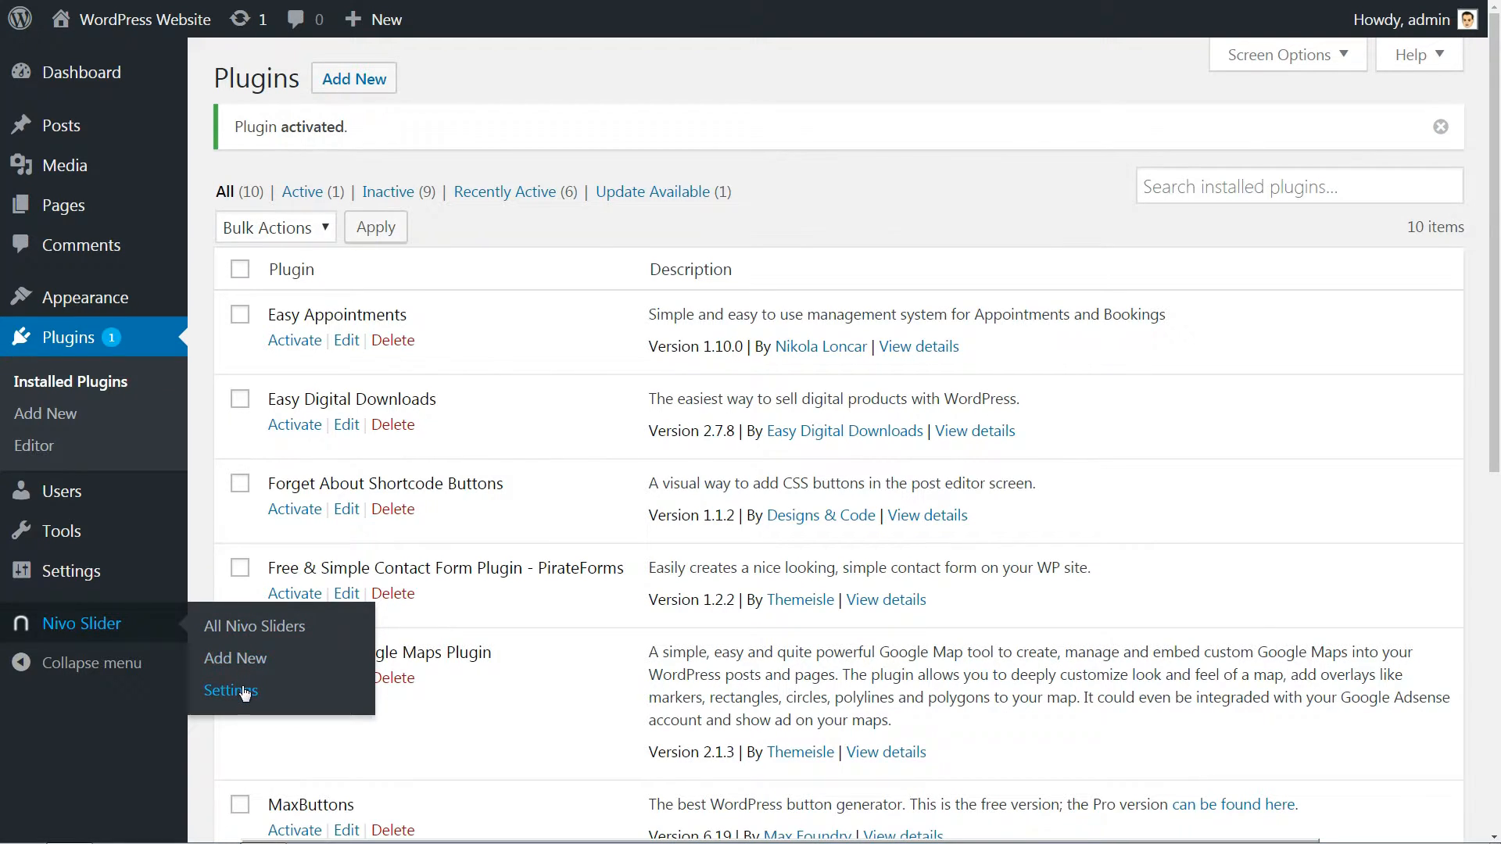
In Nivo Slider settings, clear all management roles and enable only Editor.
{"action": "left_click", "coordinate": [230, 689]}
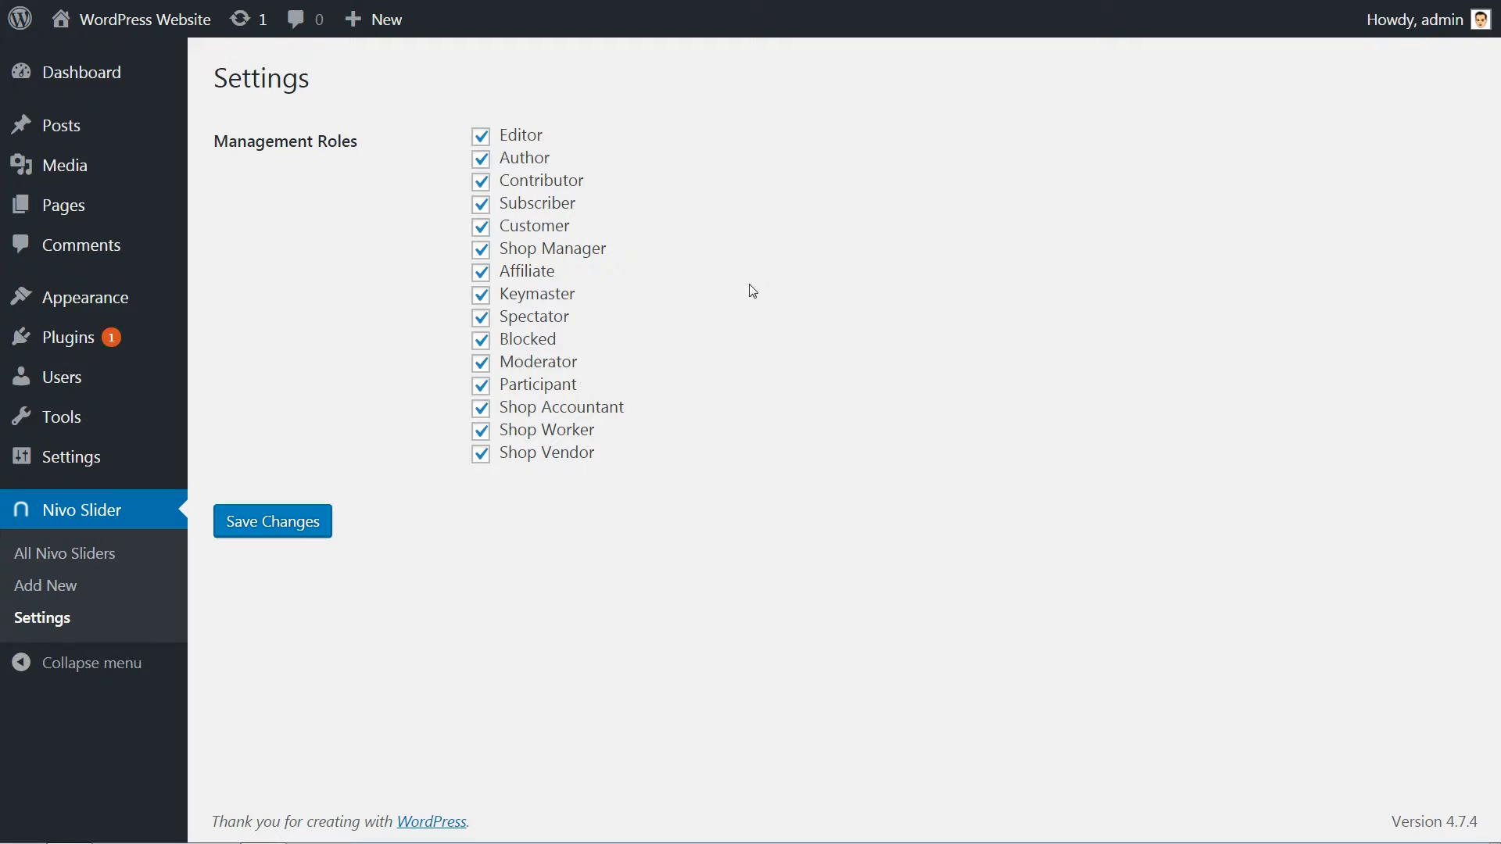
{"action": "left_click", "coordinate": [481, 134]}
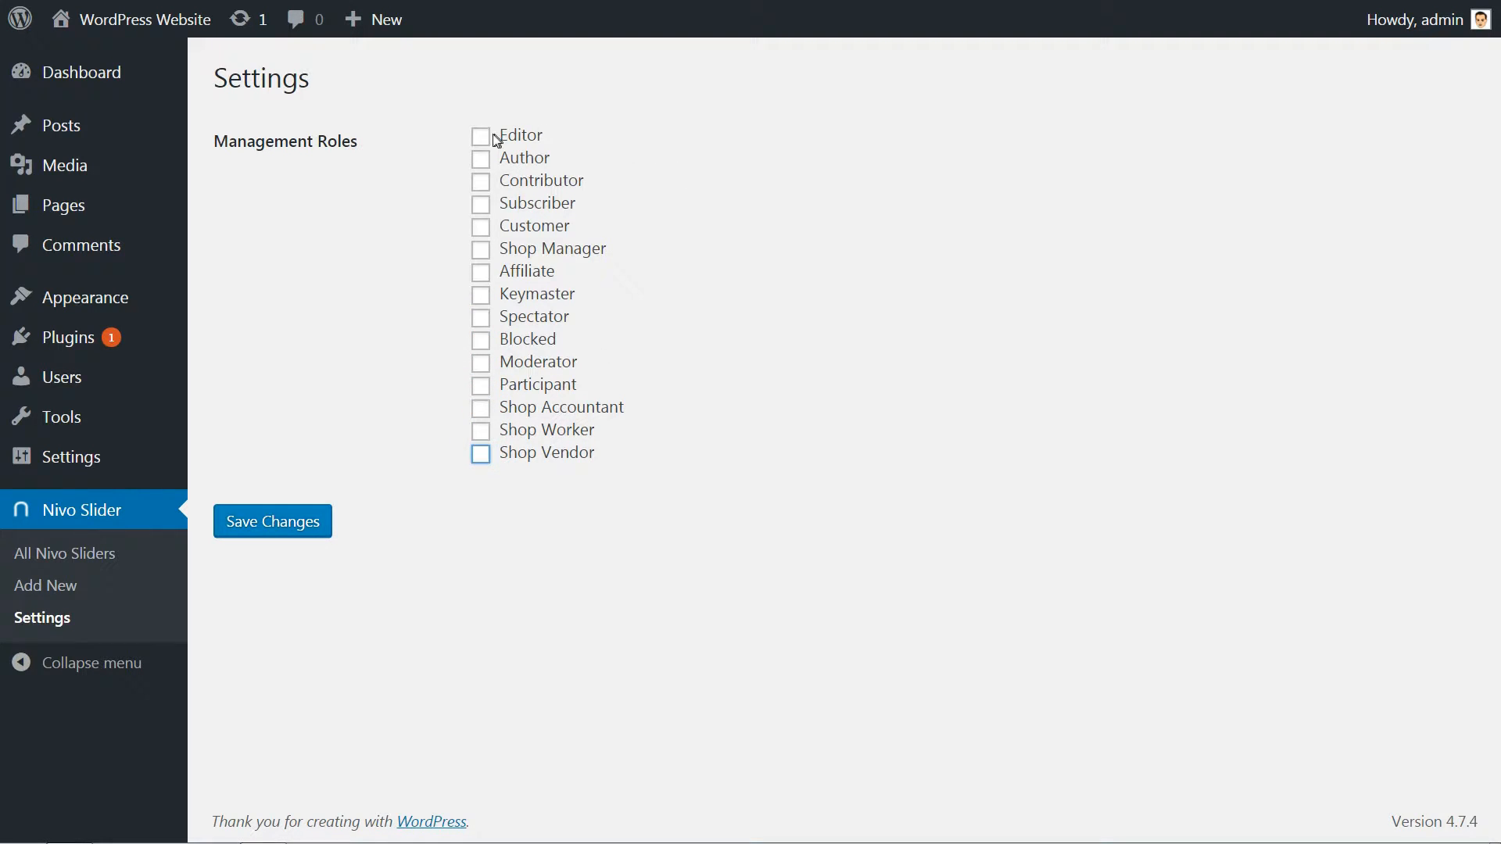
{"action": "left_click", "coordinate": [480, 135]}
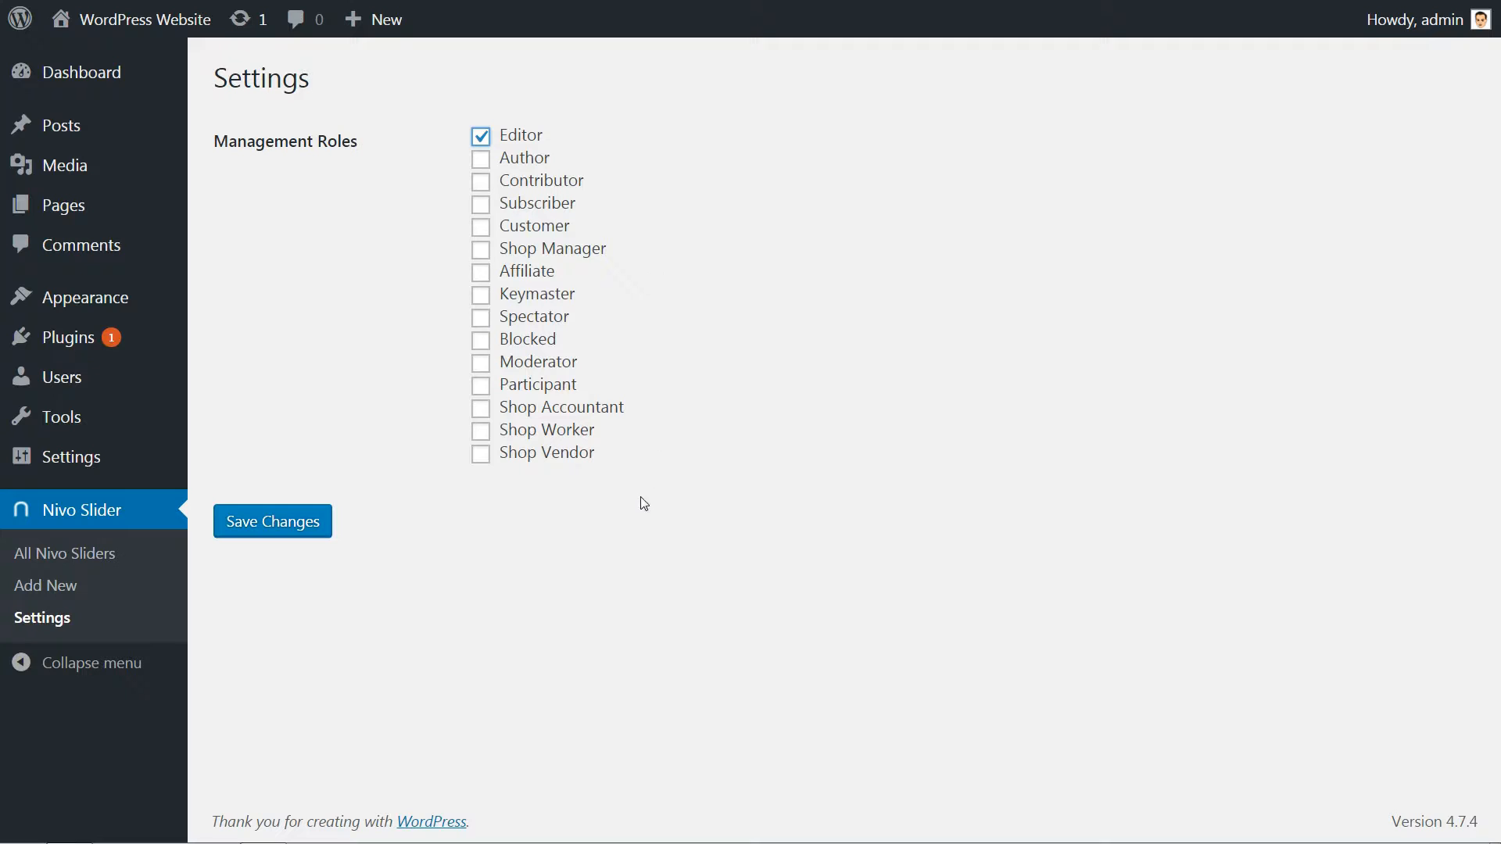
{"action": "mouse_move", "coordinate": [296, 531]}
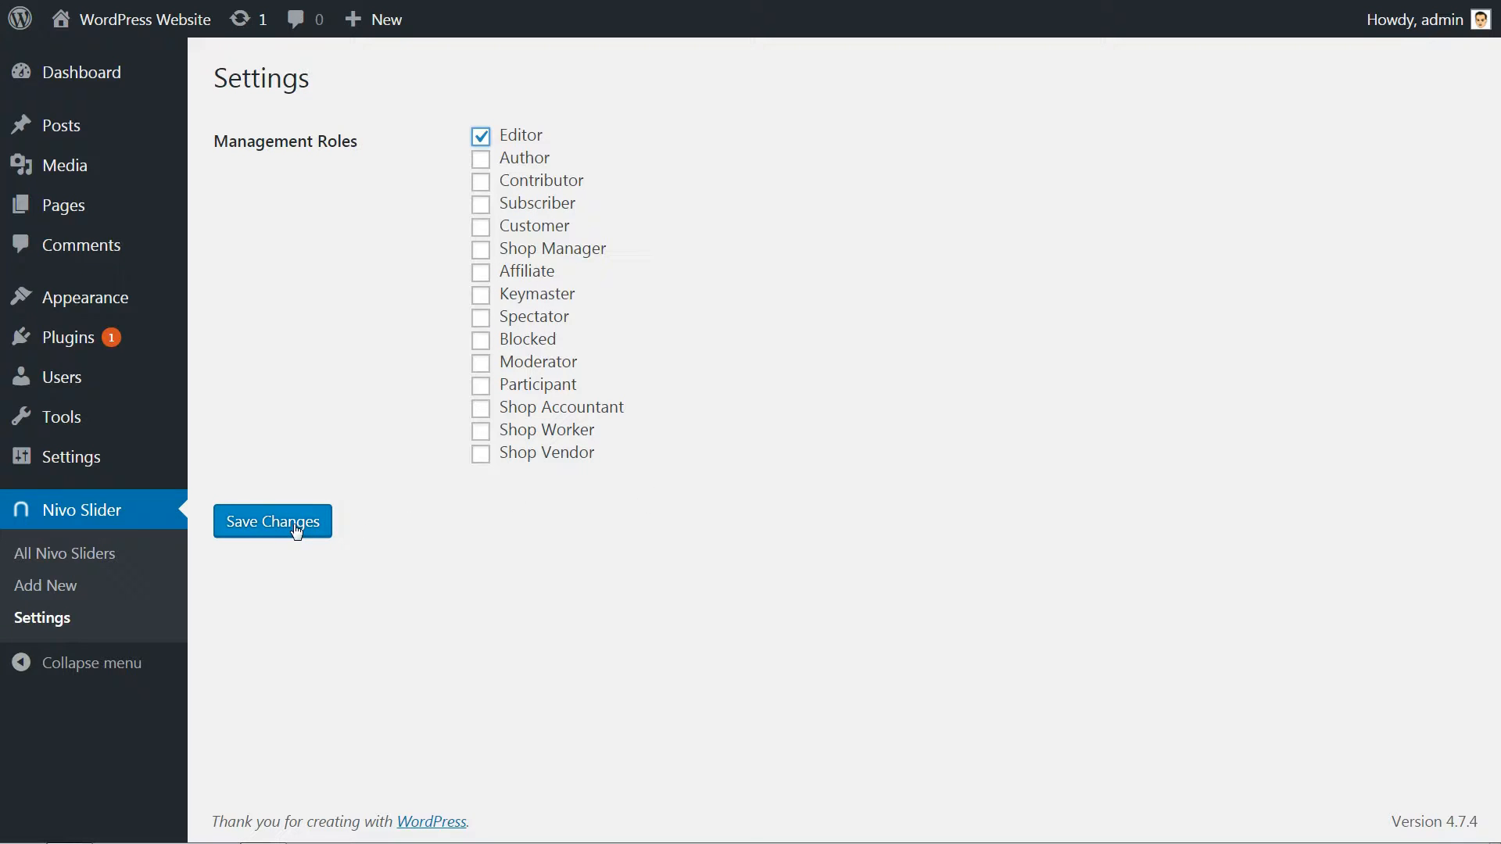
{"action": "mouse_move", "coordinate": [481, 522]}
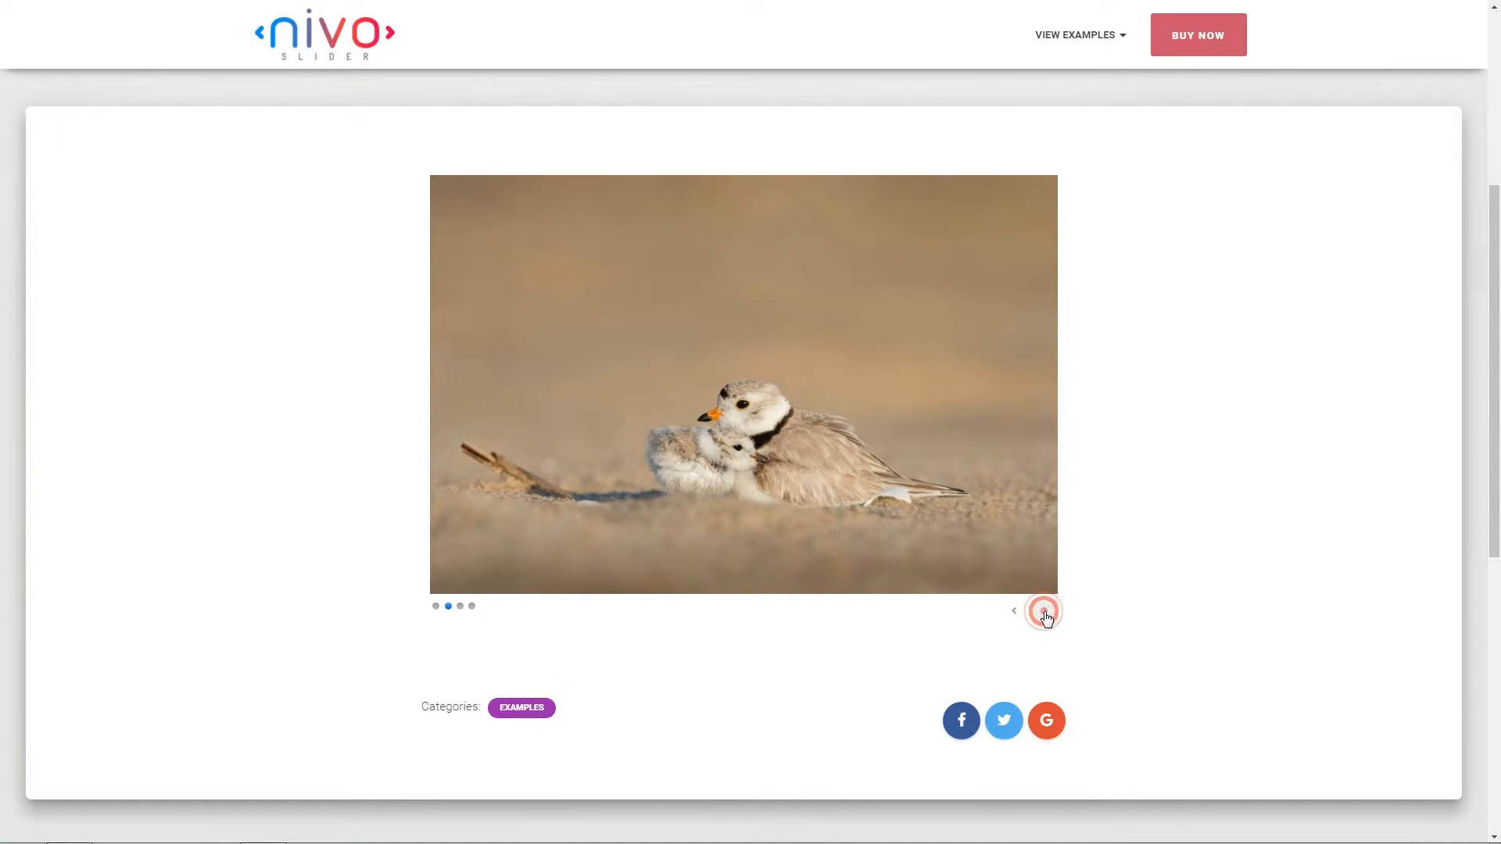
Advance the Nivo demo sliders through their images and view the thumbnail demo.
{"action": "left_click", "coordinate": [1044, 611]}
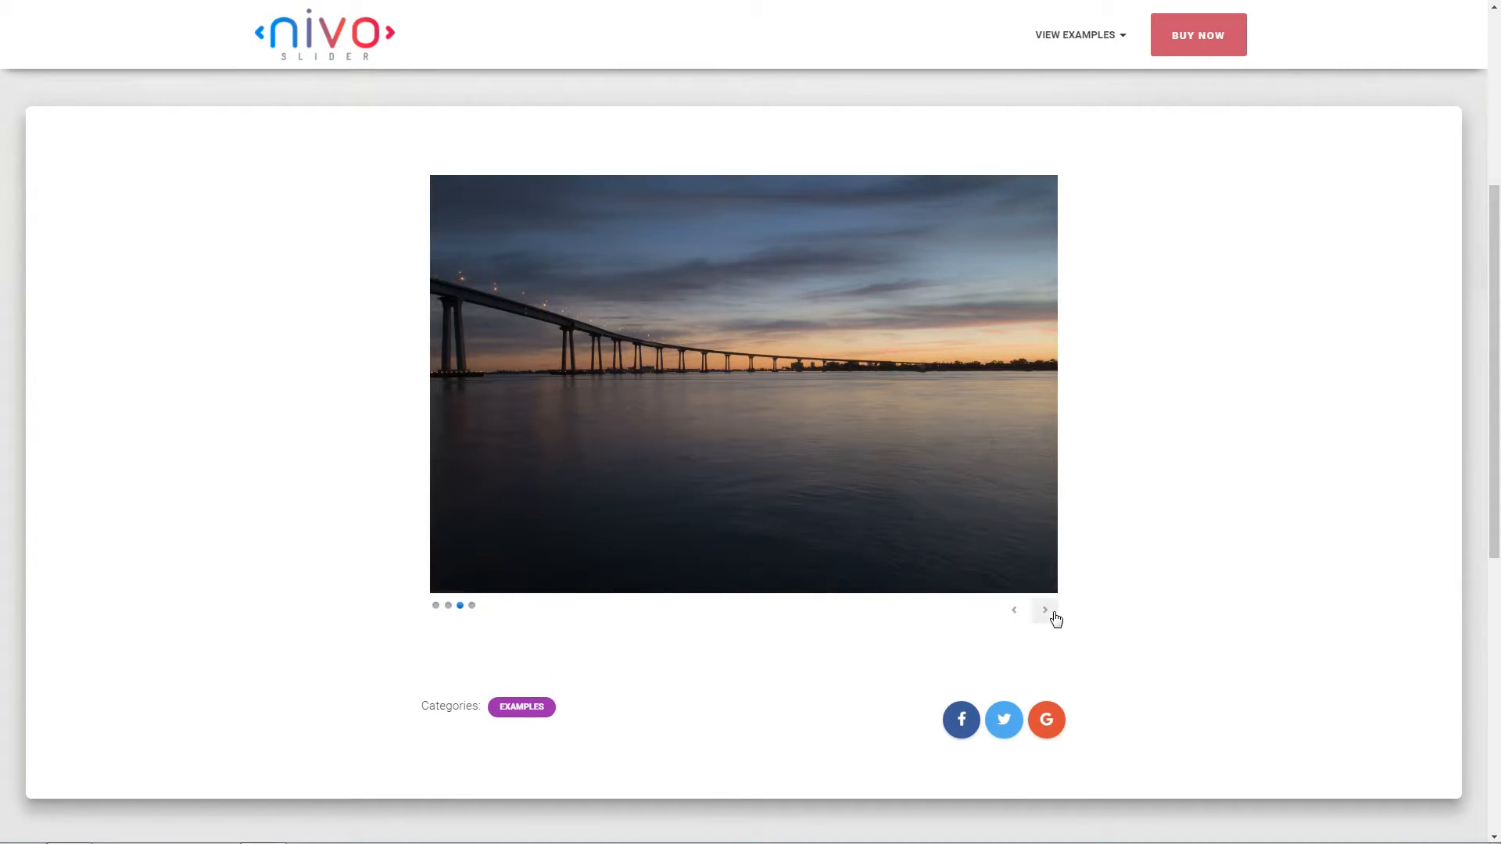
{"action": "left_click", "coordinate": [1043, 610]}
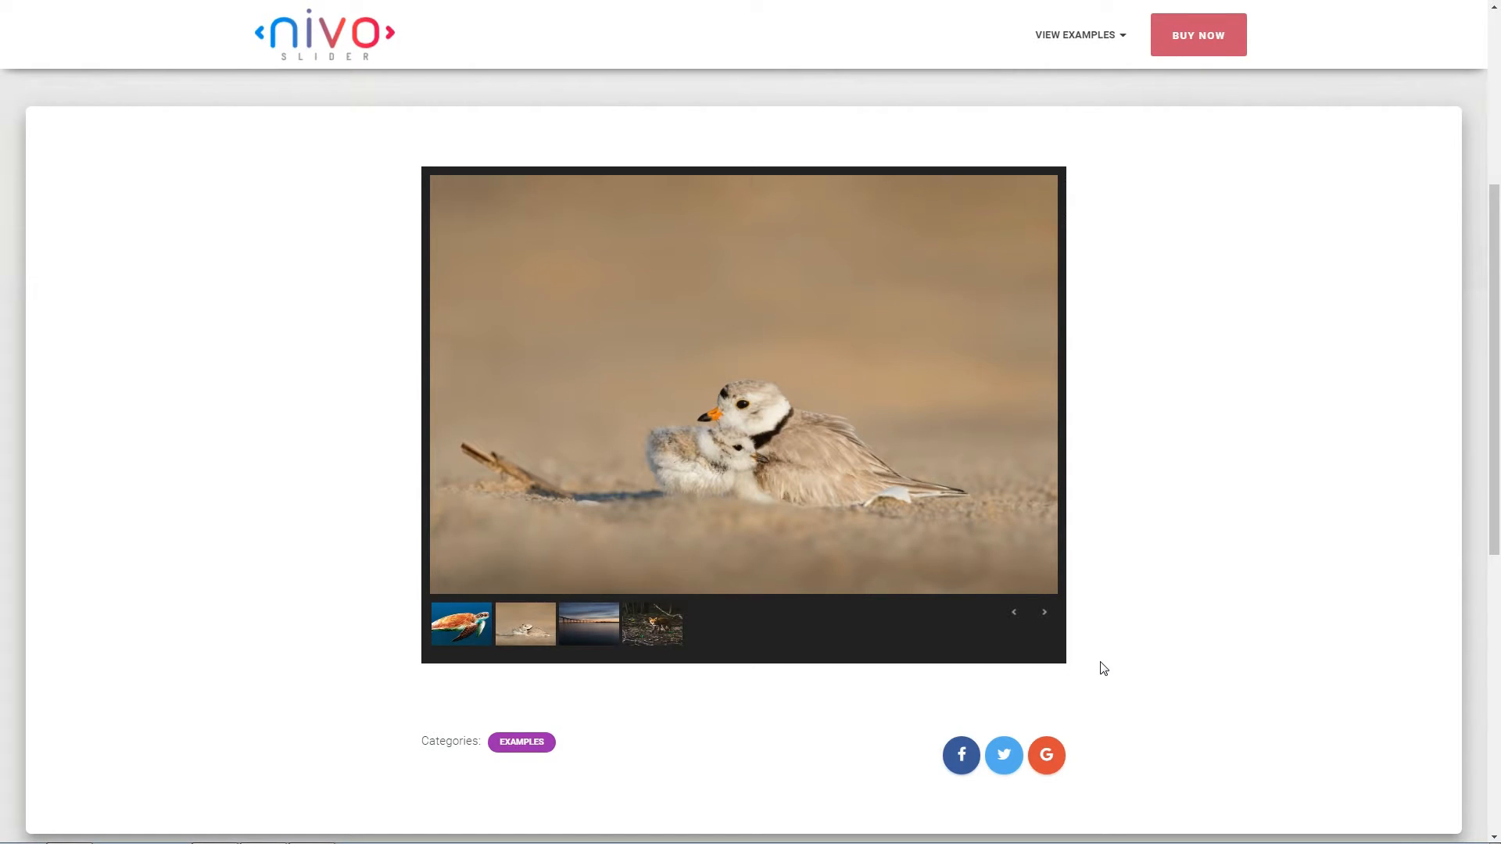
{"action": "left_click", "coordinate": [587, 624]}
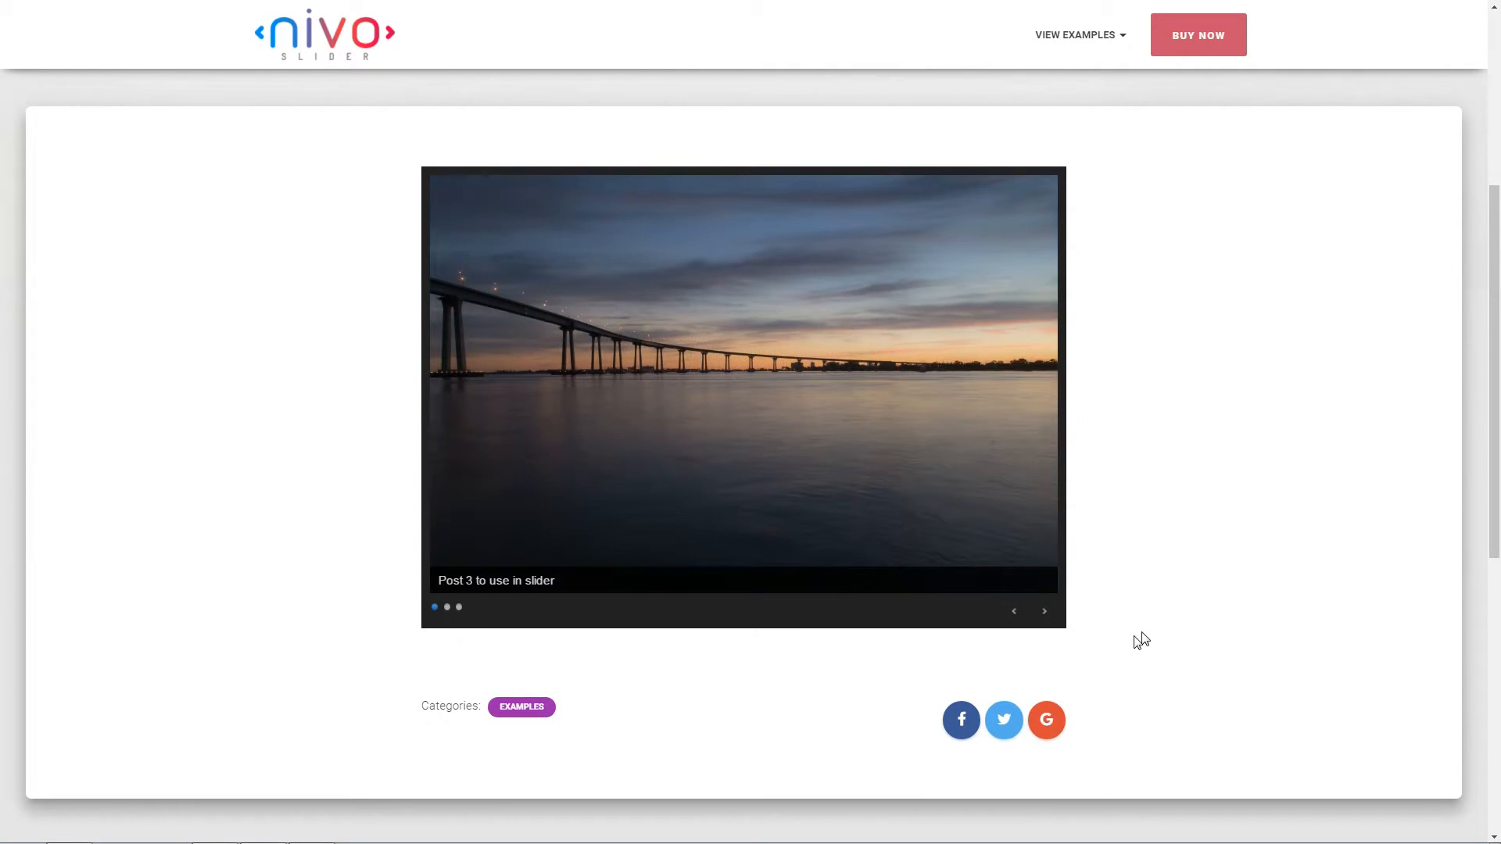
{"action": "mouse_move", "coordinate": [739, 672]}
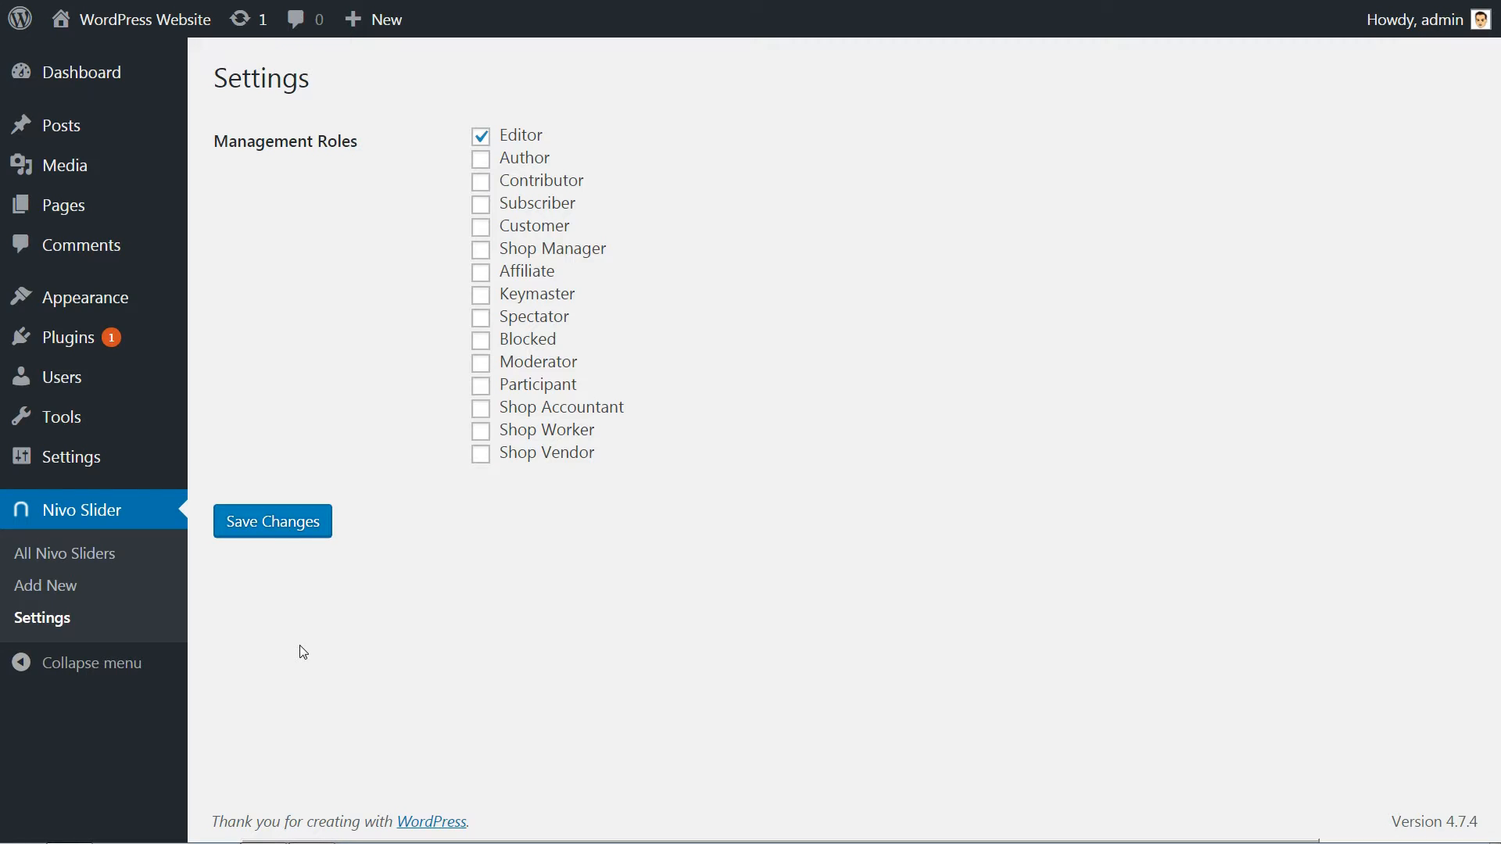
{"action": "mouse_move", "coordinate": [46, 584]}
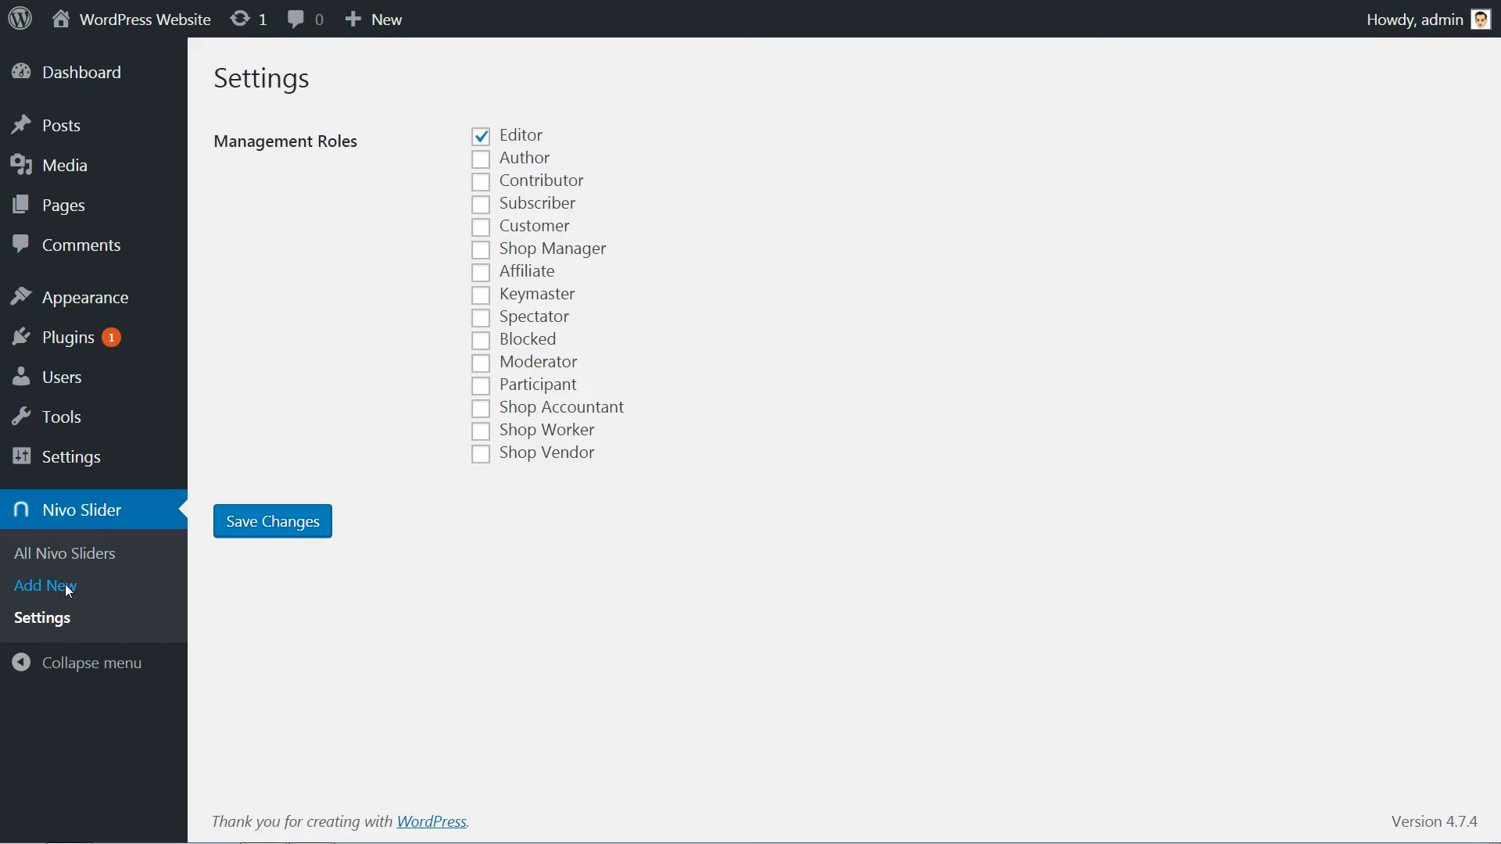
Start a new Nivo Slider and name it 'Test SLIDER'.
{"action": "left_click", "coordinate": [44, 586]}
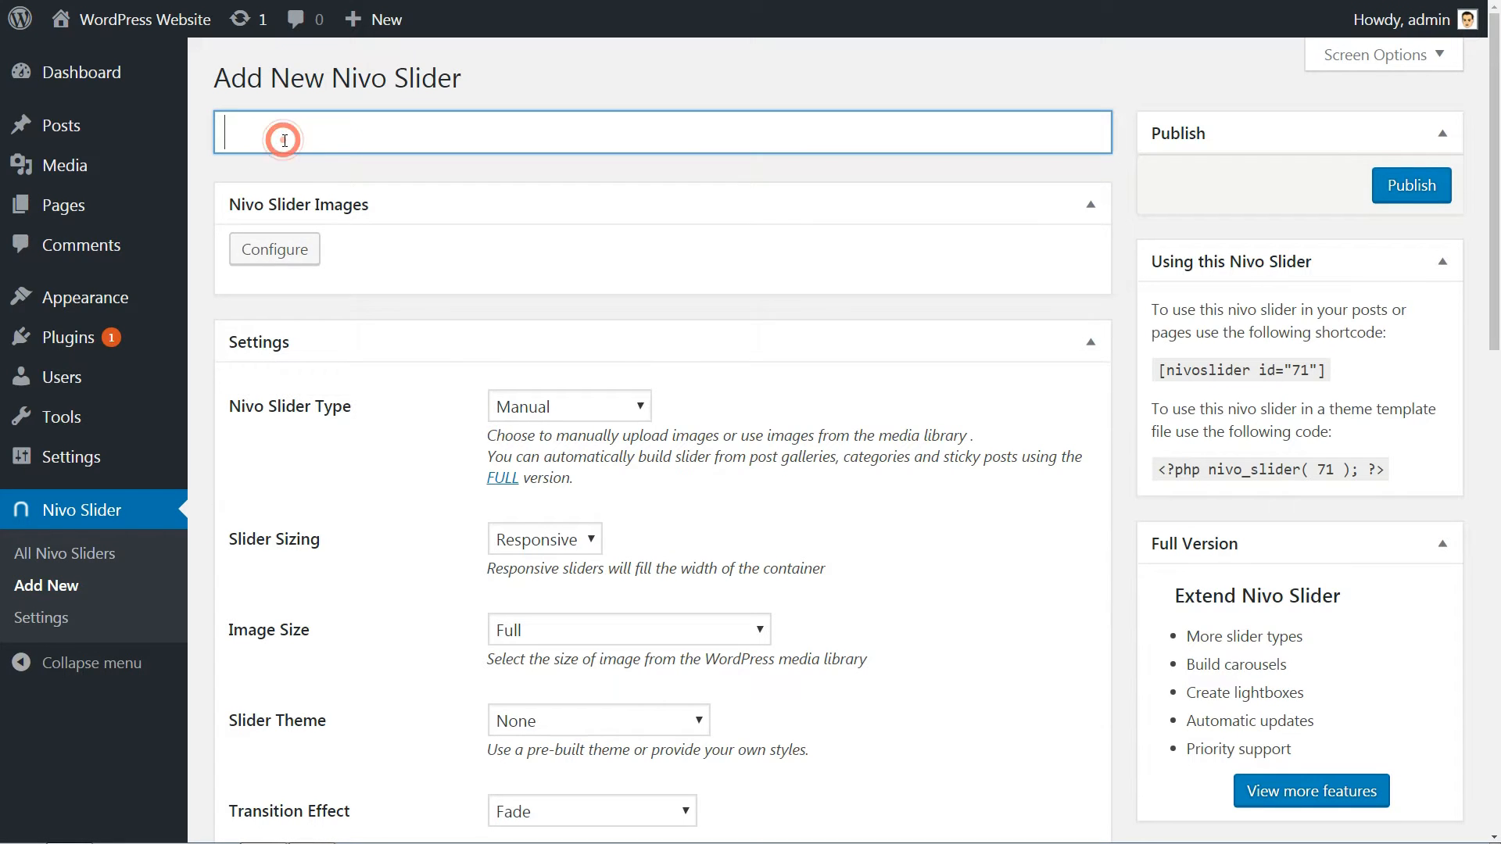
{"action": "type", "text": "Test"}
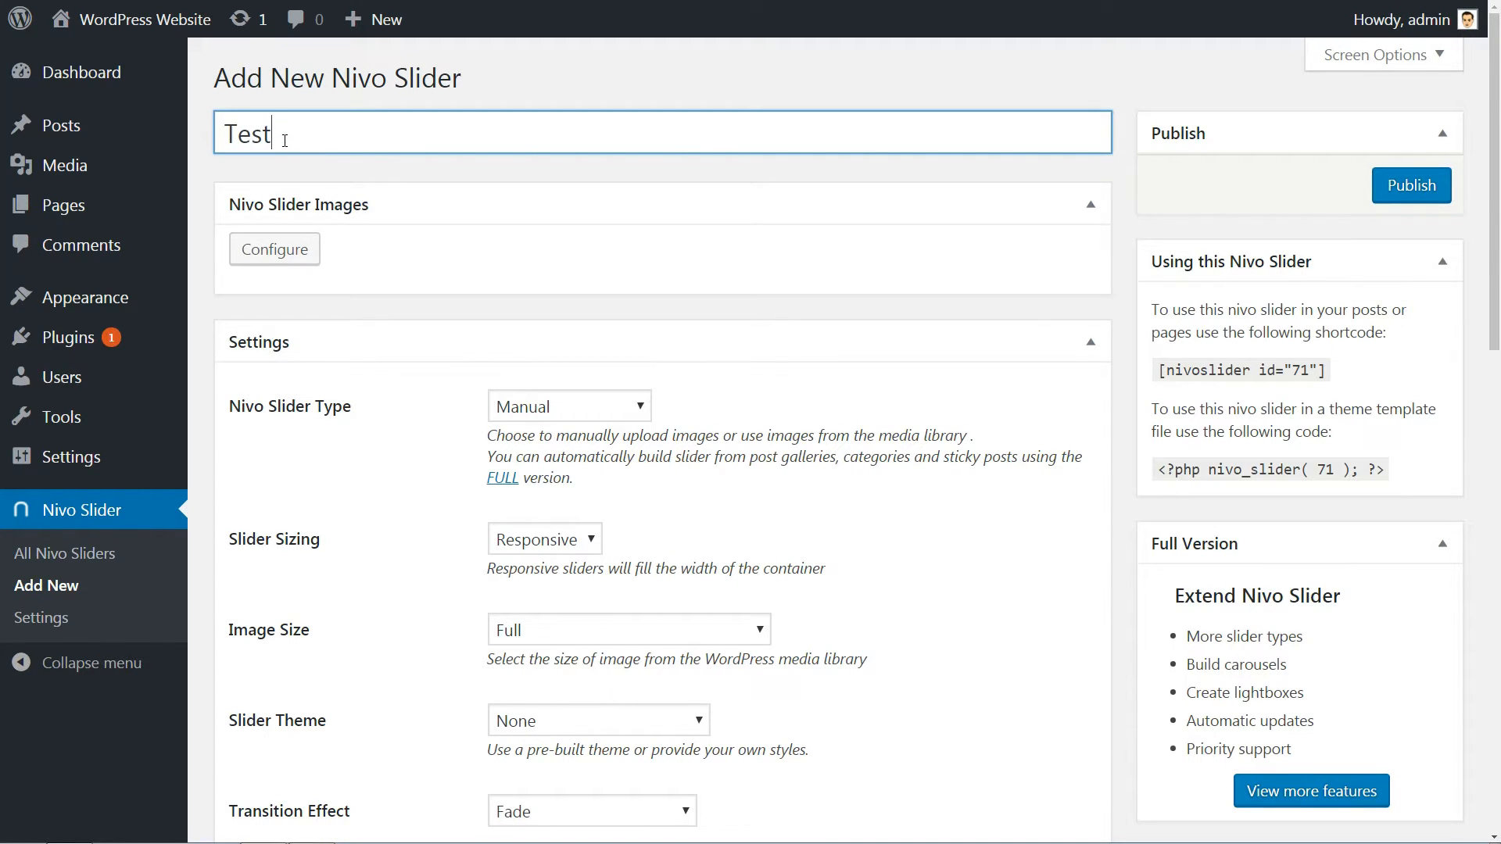
{"action": "type", "text": "$LIDER"}
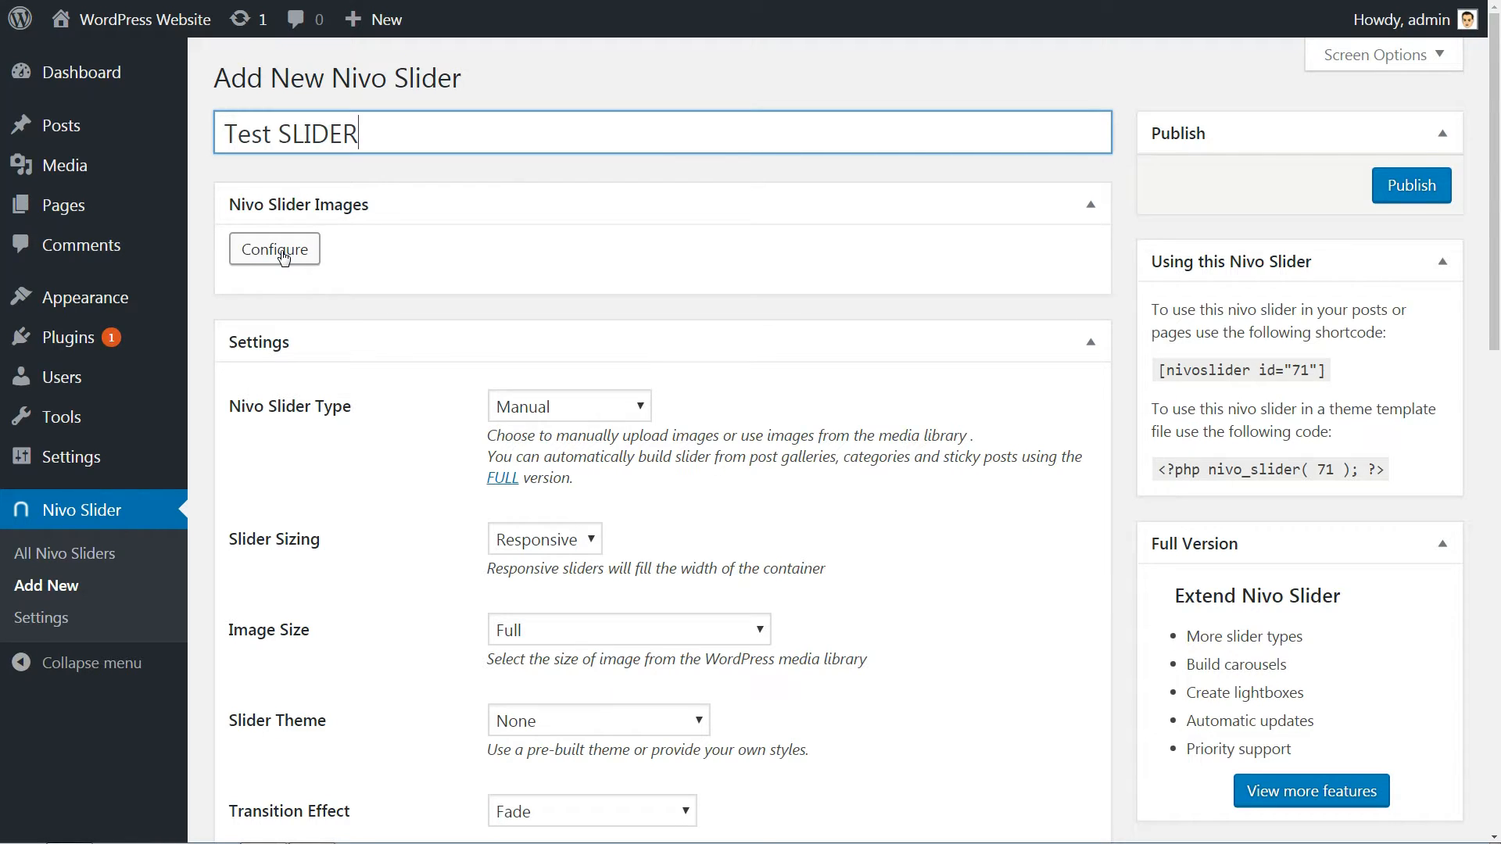
Upload the four flower images into Test SLIDER and save the slider.
{"action": "left_click", "coordinate": [274, 249]}
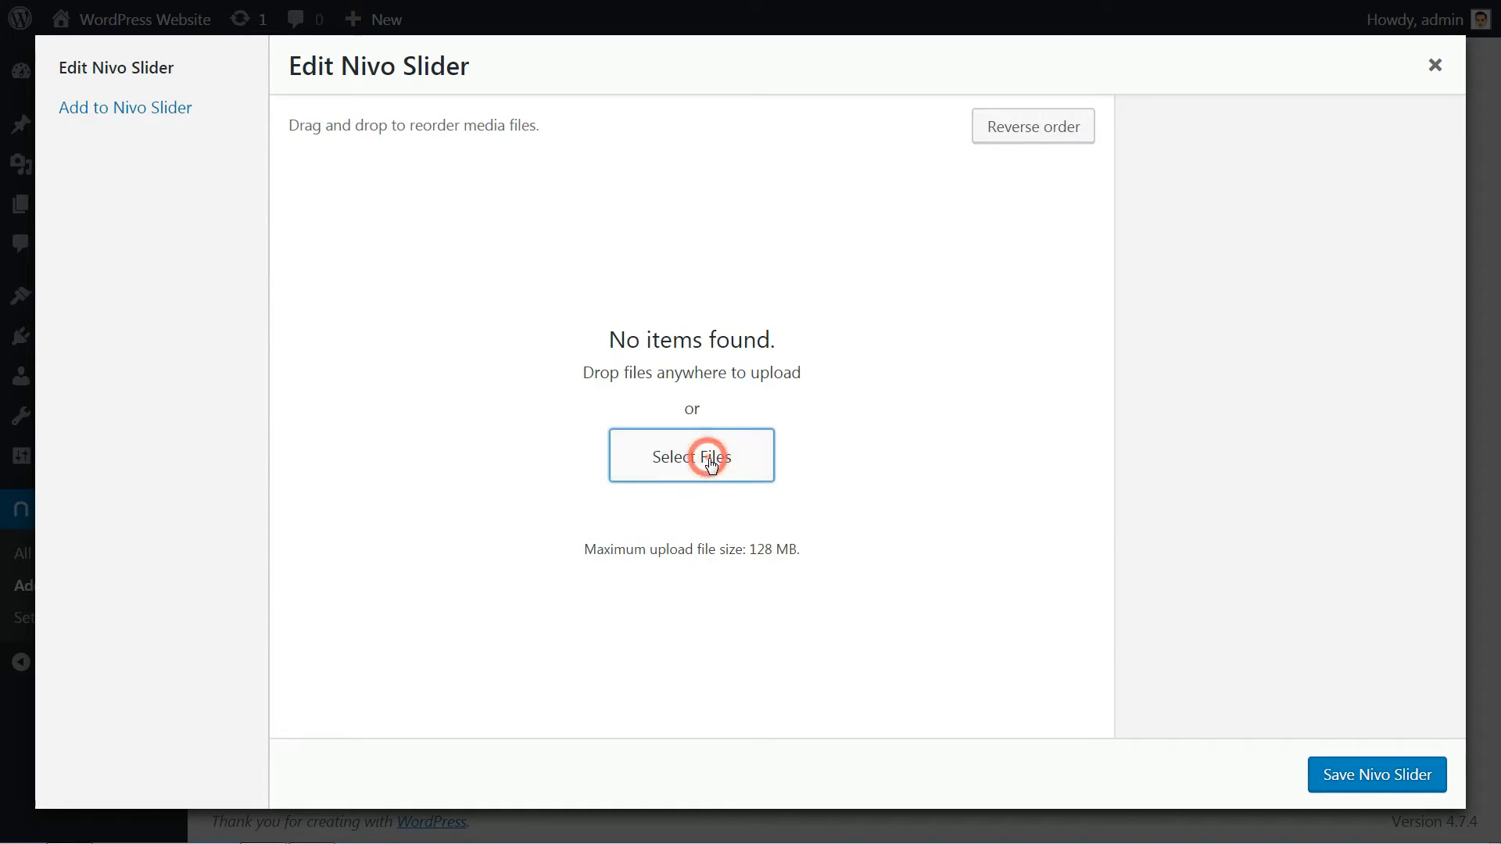
{"action": "left_click", "coordinate": [690, 454]}
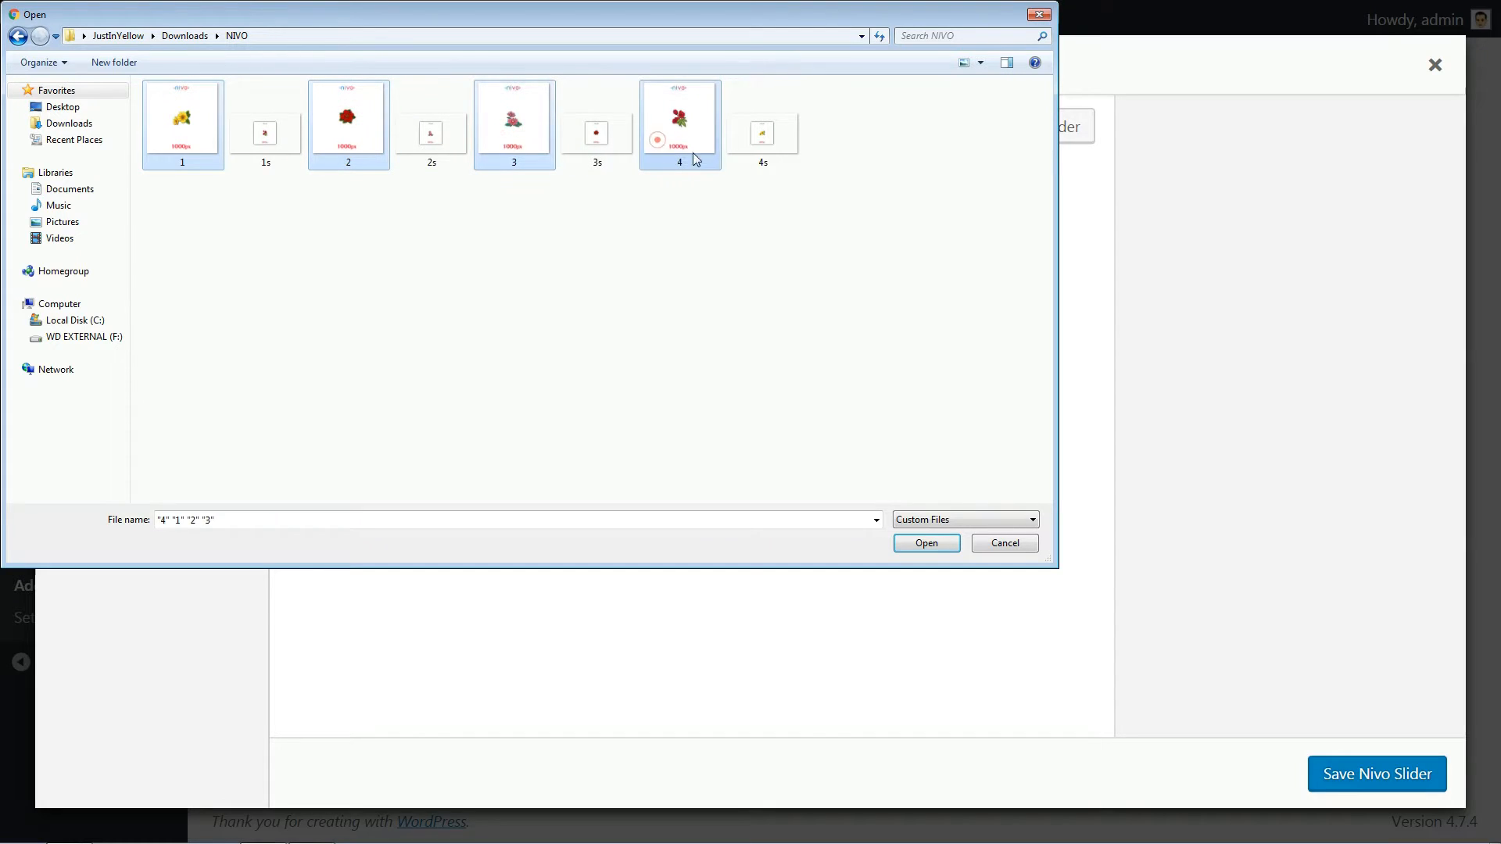
{"action": "left_click", "coordinate": [924, 543]}
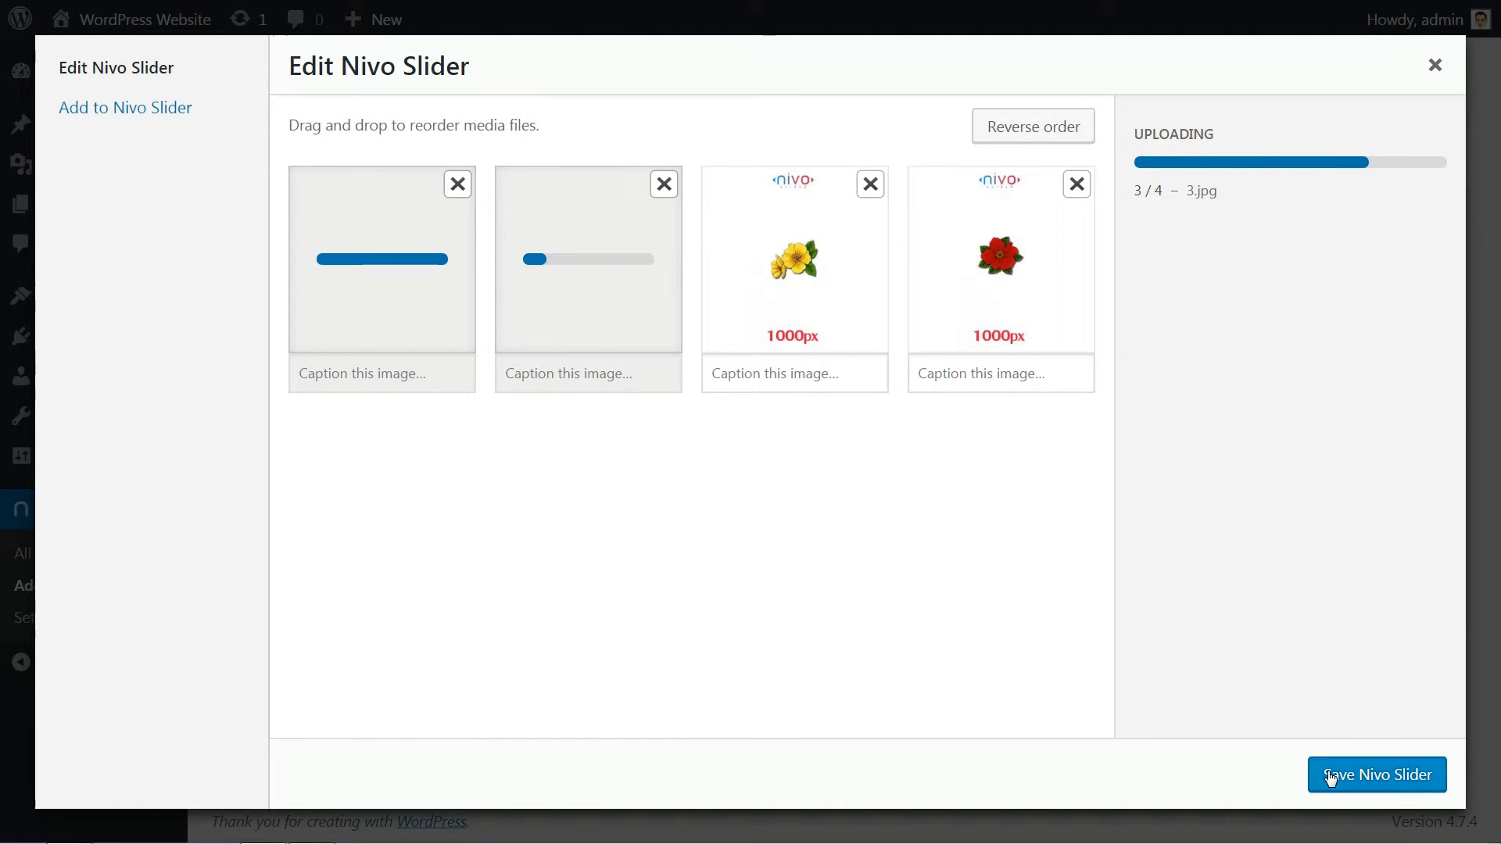
{"action": "left_click", "coordinate": [1375, 773]}
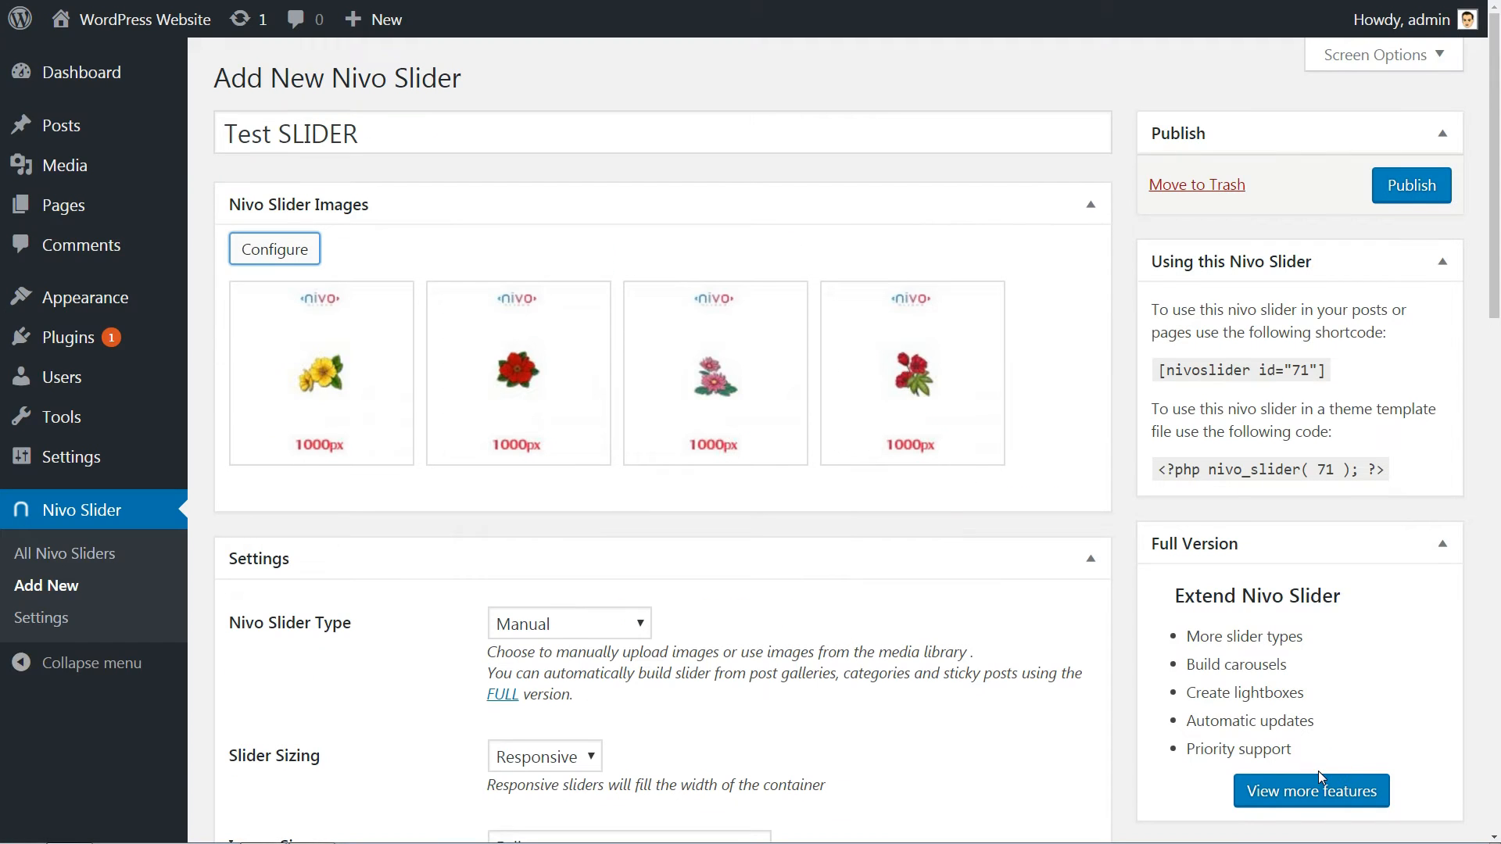
{"action": "mouse_move", "coordinate": [777, 596]}
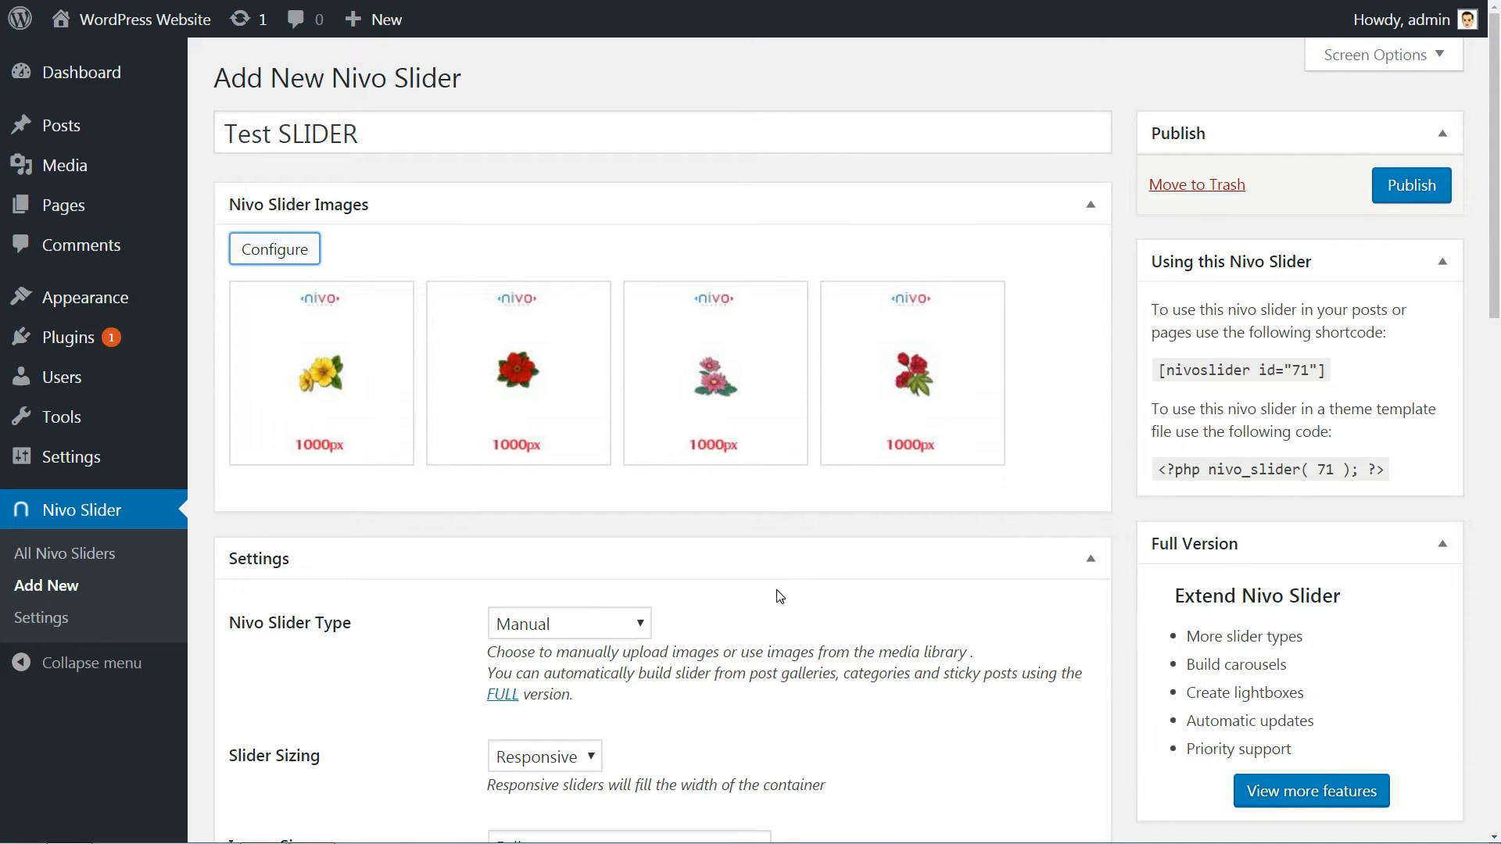
Review slider type and sizing, choose the Nivo Slider Bar Theme and Slice Down effect.
{"action": "scroll", "scroll_direction": "down", "scroll_amount": 3}
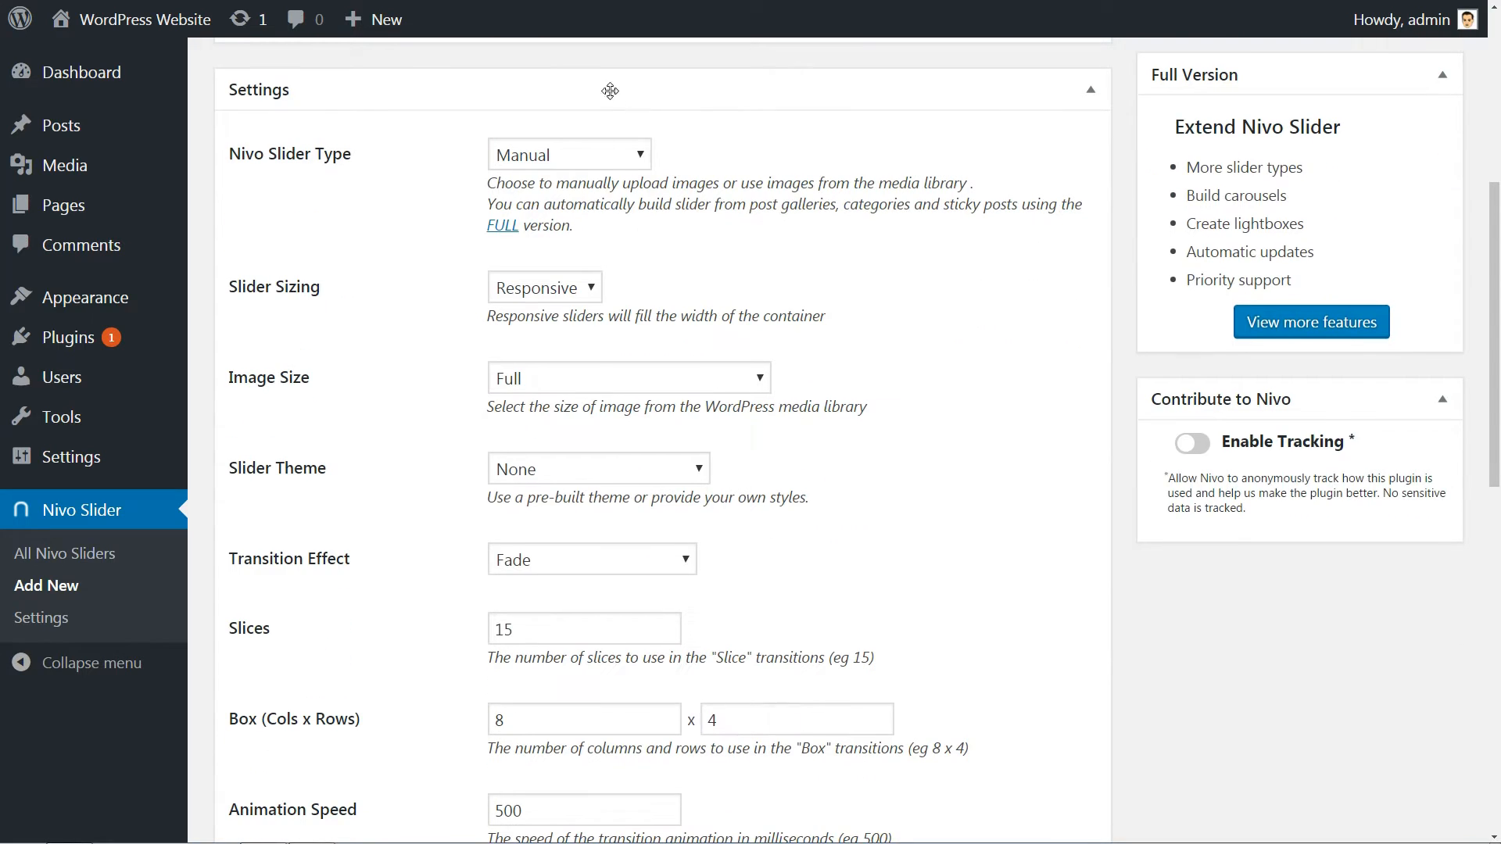
{"action": "left_click", "coordinate": [567, 155]}
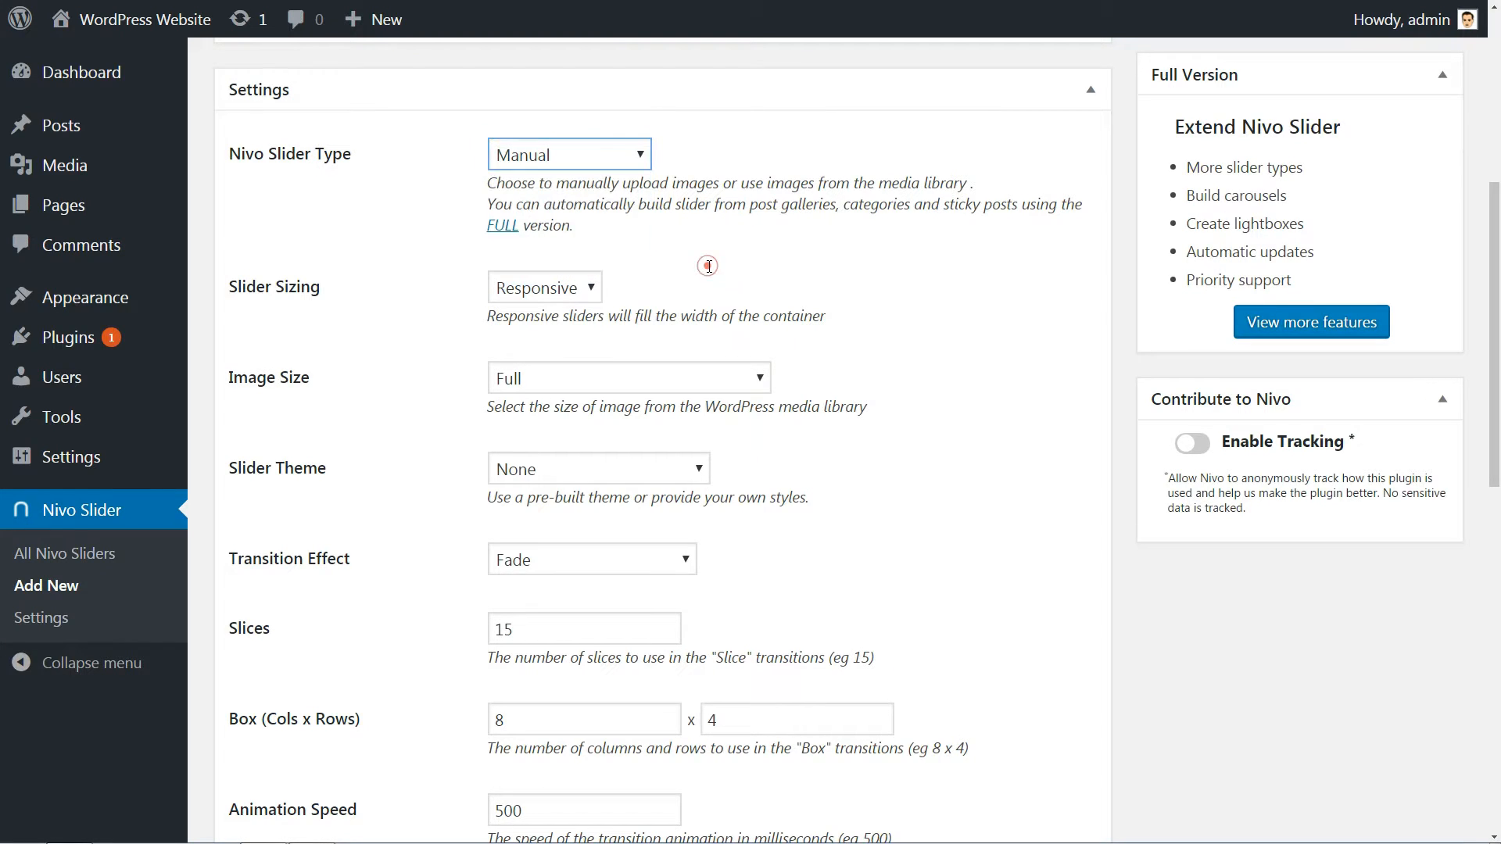
{"action": "mouse_move", "coordinate": [594, 296]}
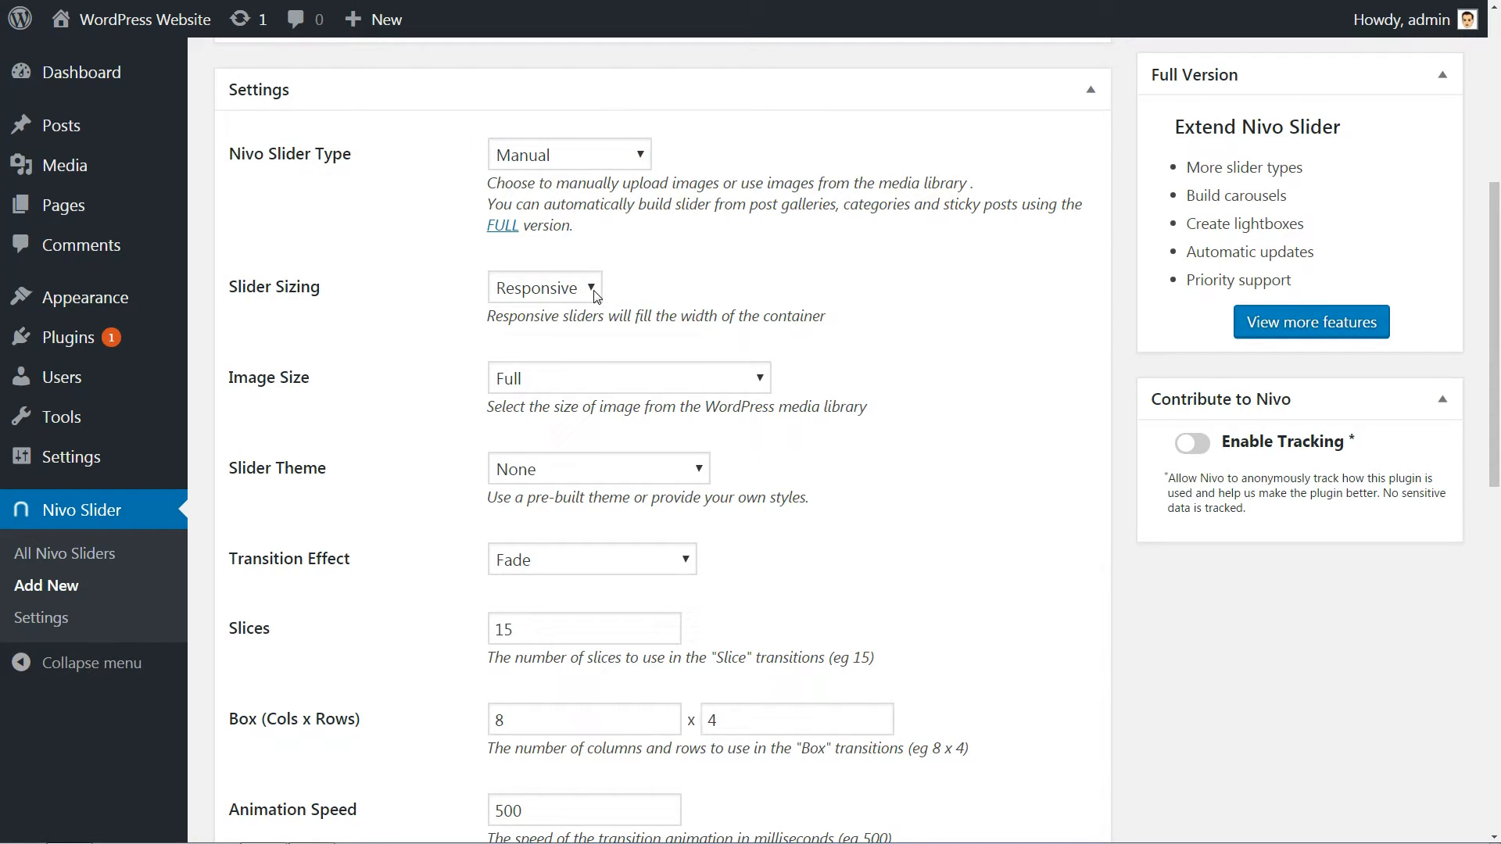
{"action": "left_click", "coordinate": [544, 288]}
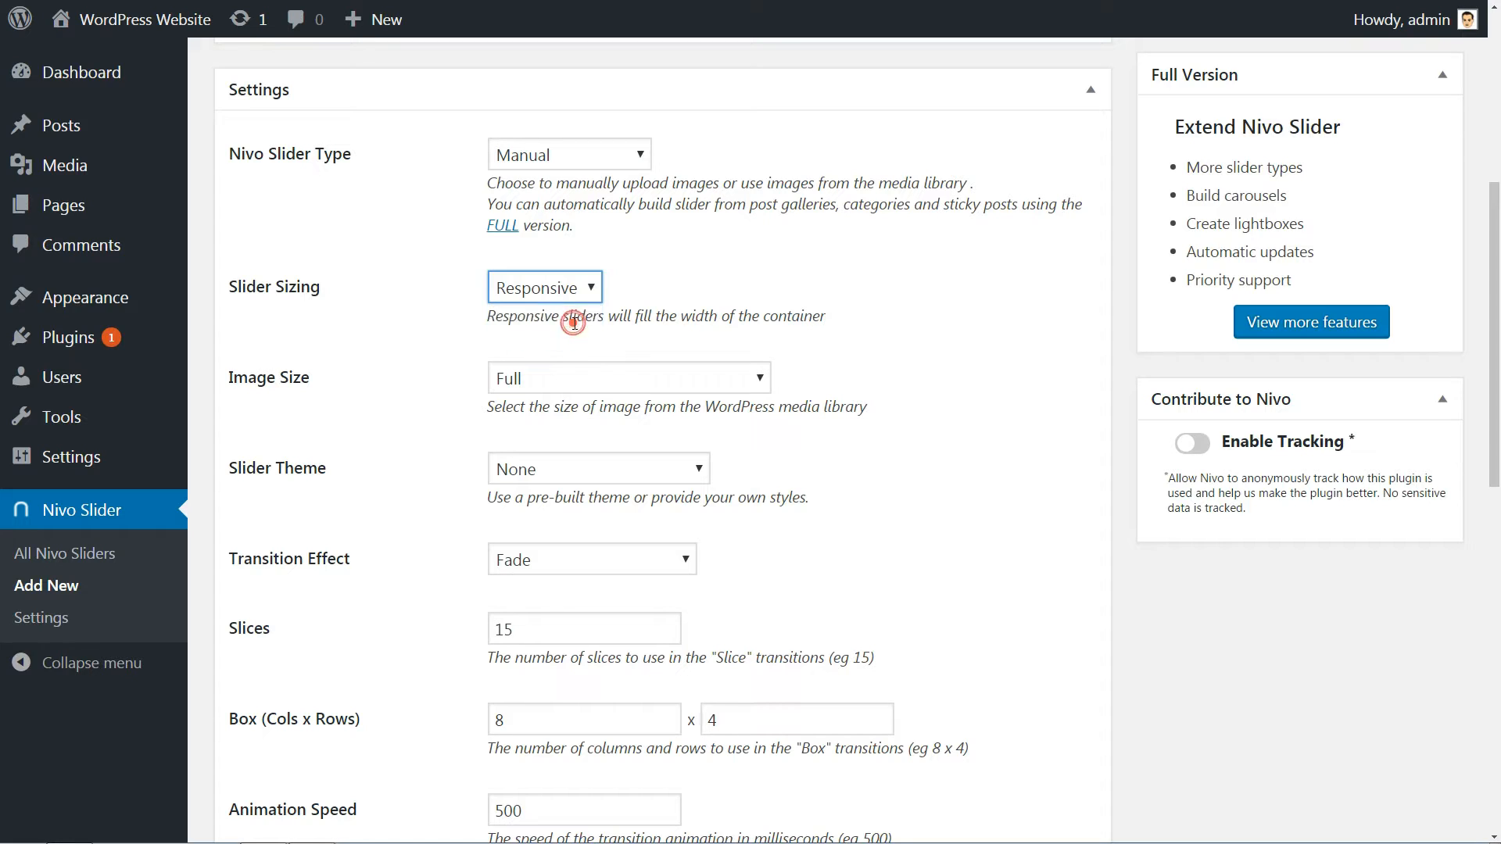
{"action": "scroll", "scroll_direction": "down", "scroll_amount": 3}
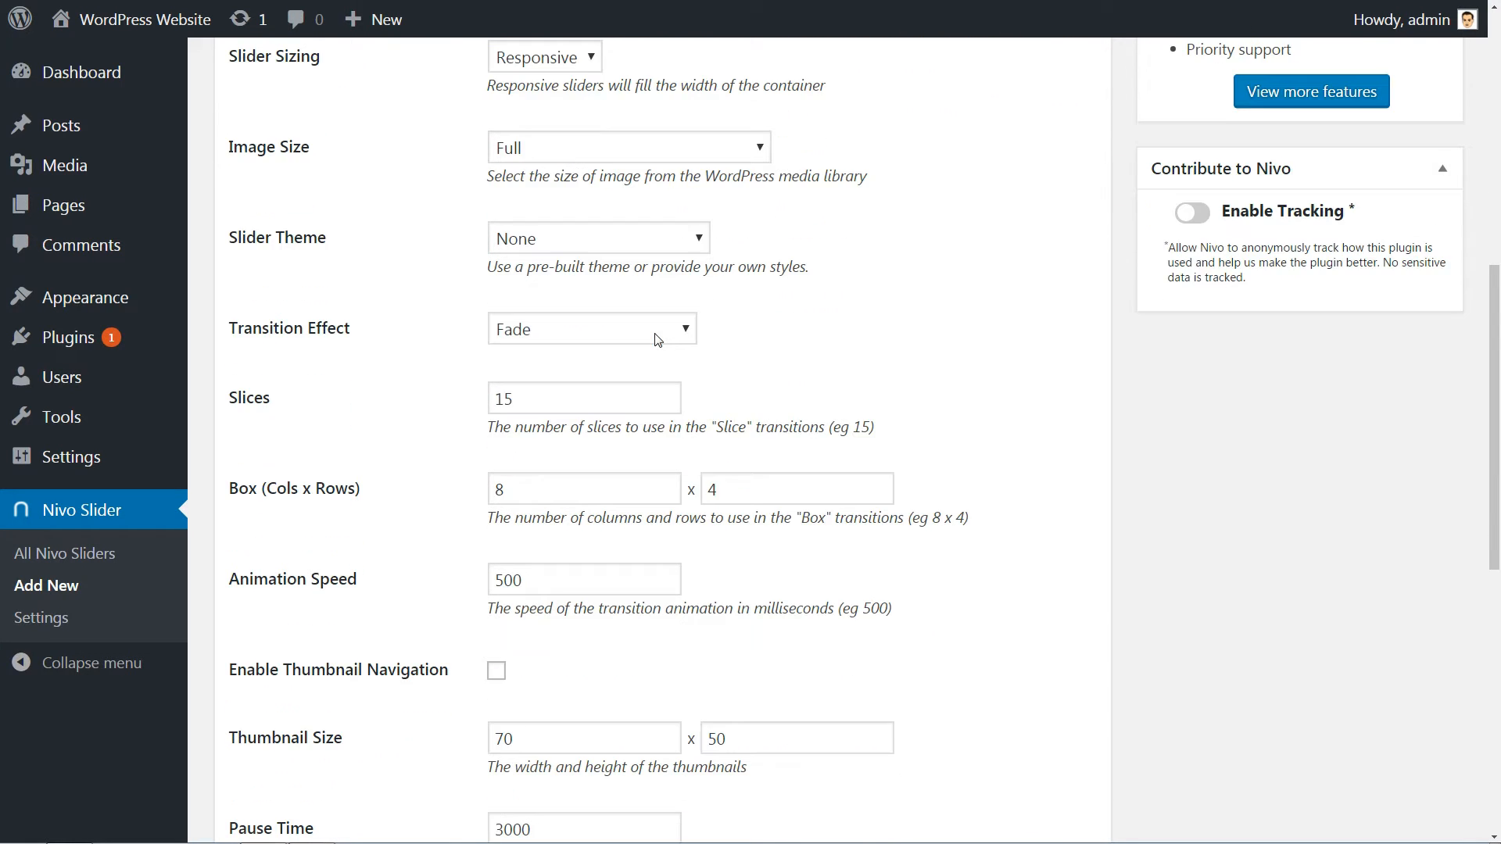
{"action": "left_click", "coordinate": [628, 147]}
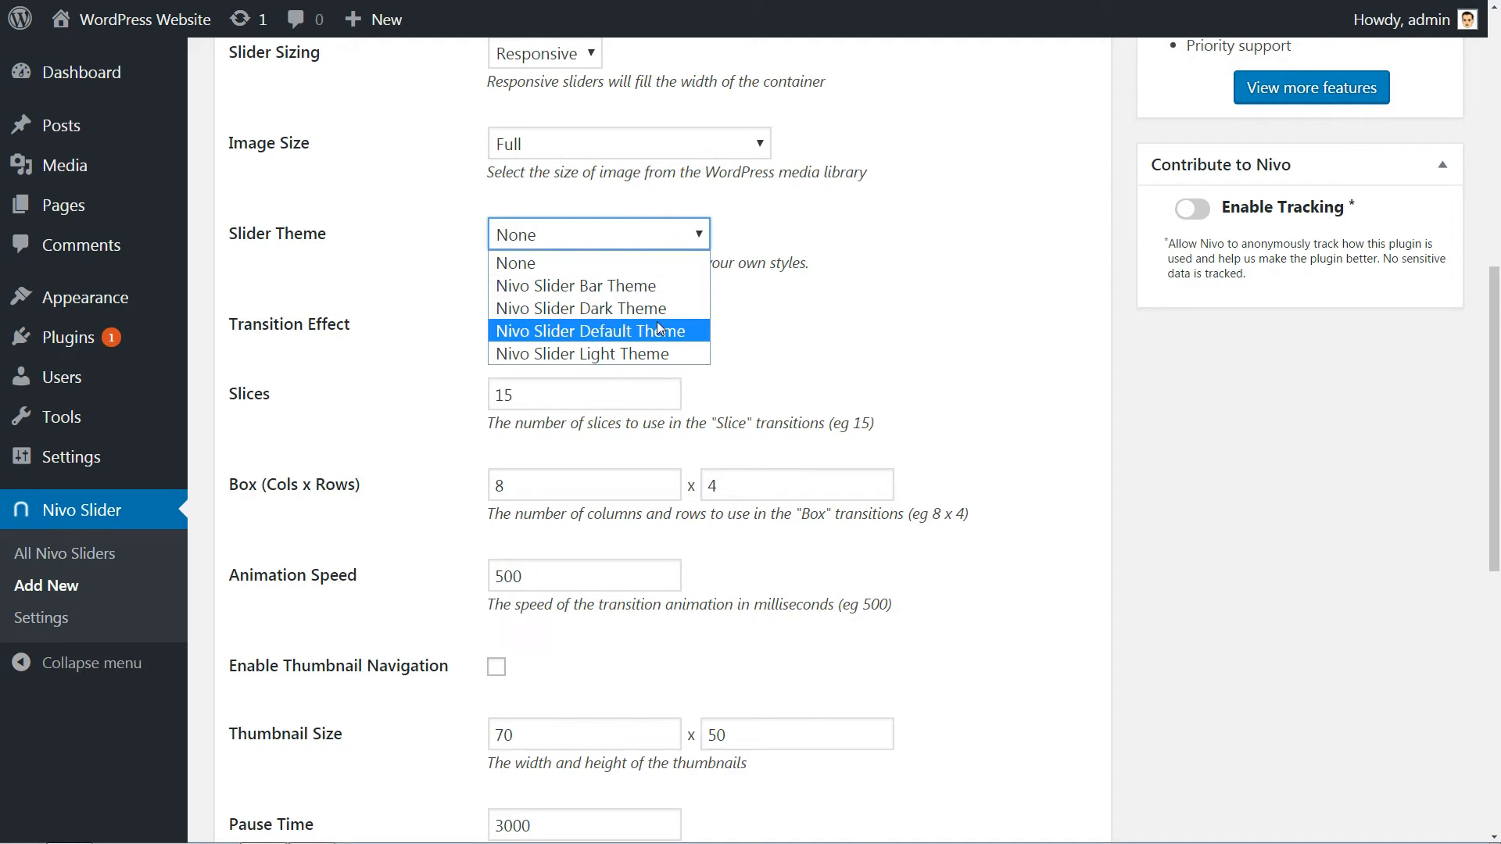
{"action": "left_click", "coordinate": [574, 284]}
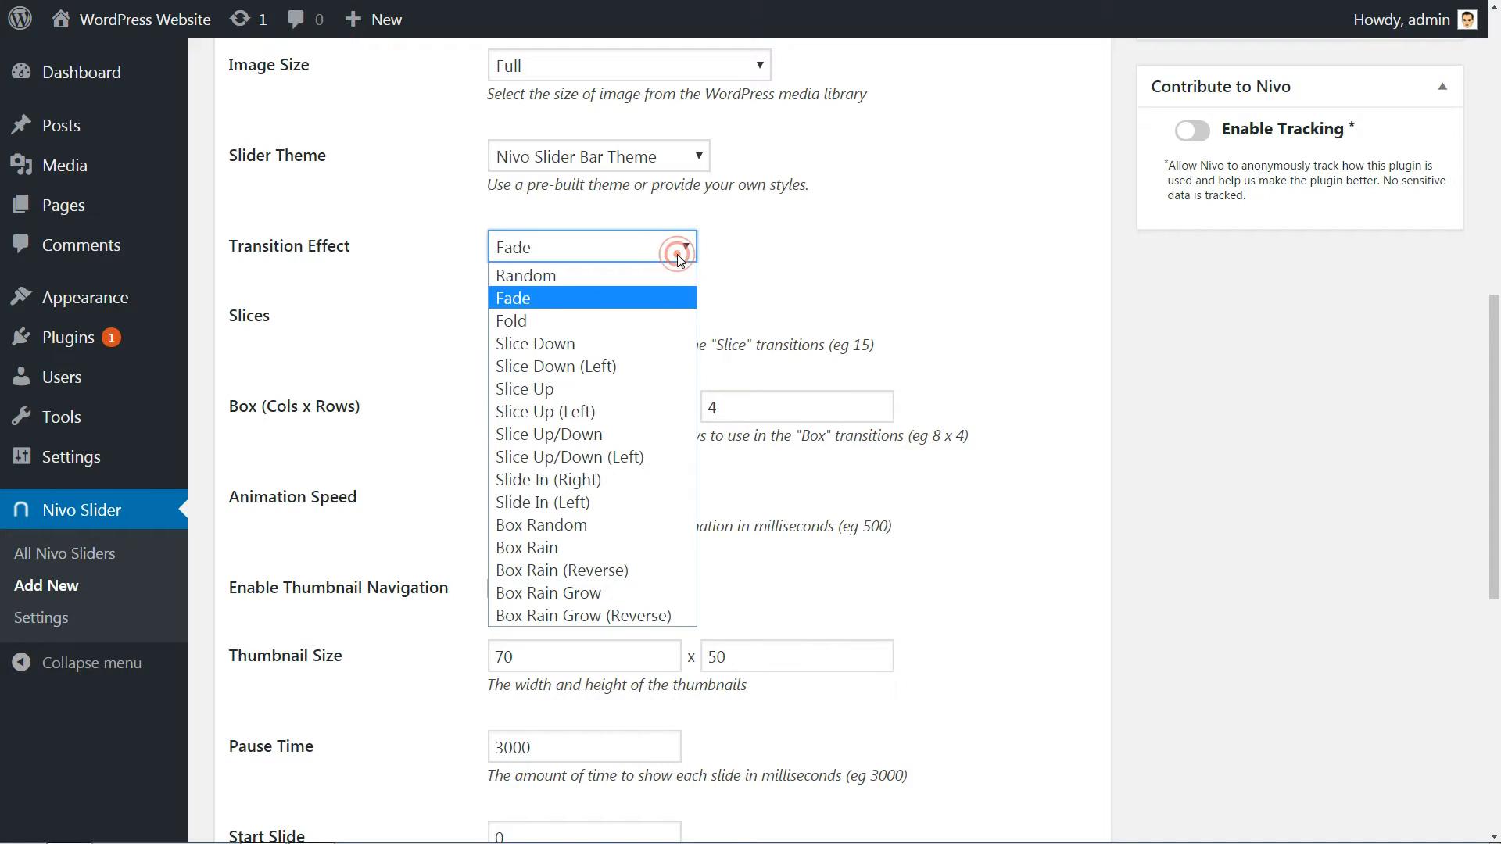
{"action": "left_click", "coordinate": [535, 344]}
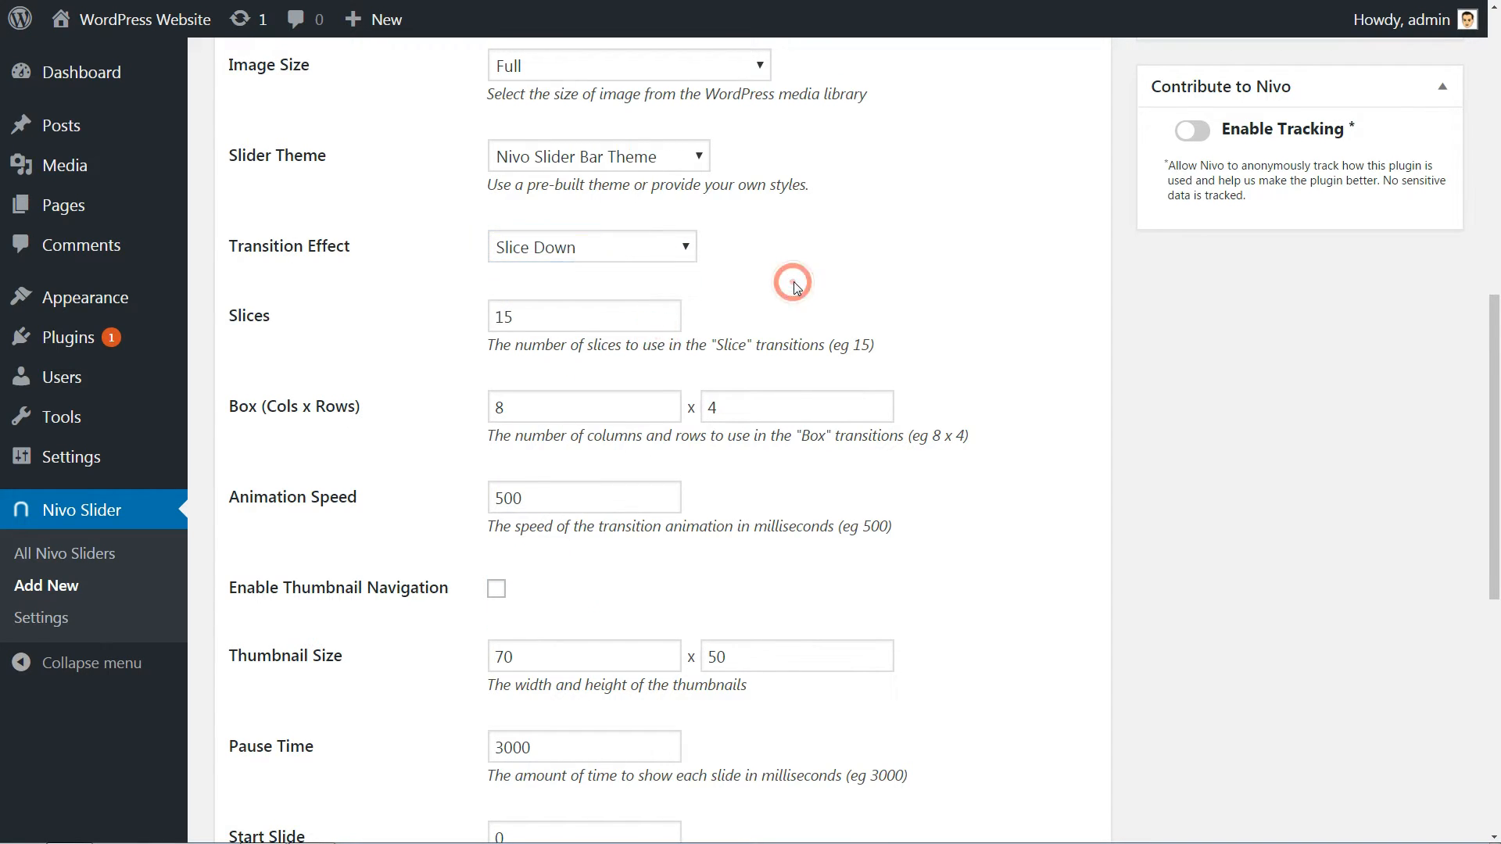
{"action": "scroll", "scroll_direction": "down", "scroll_amount": 3}
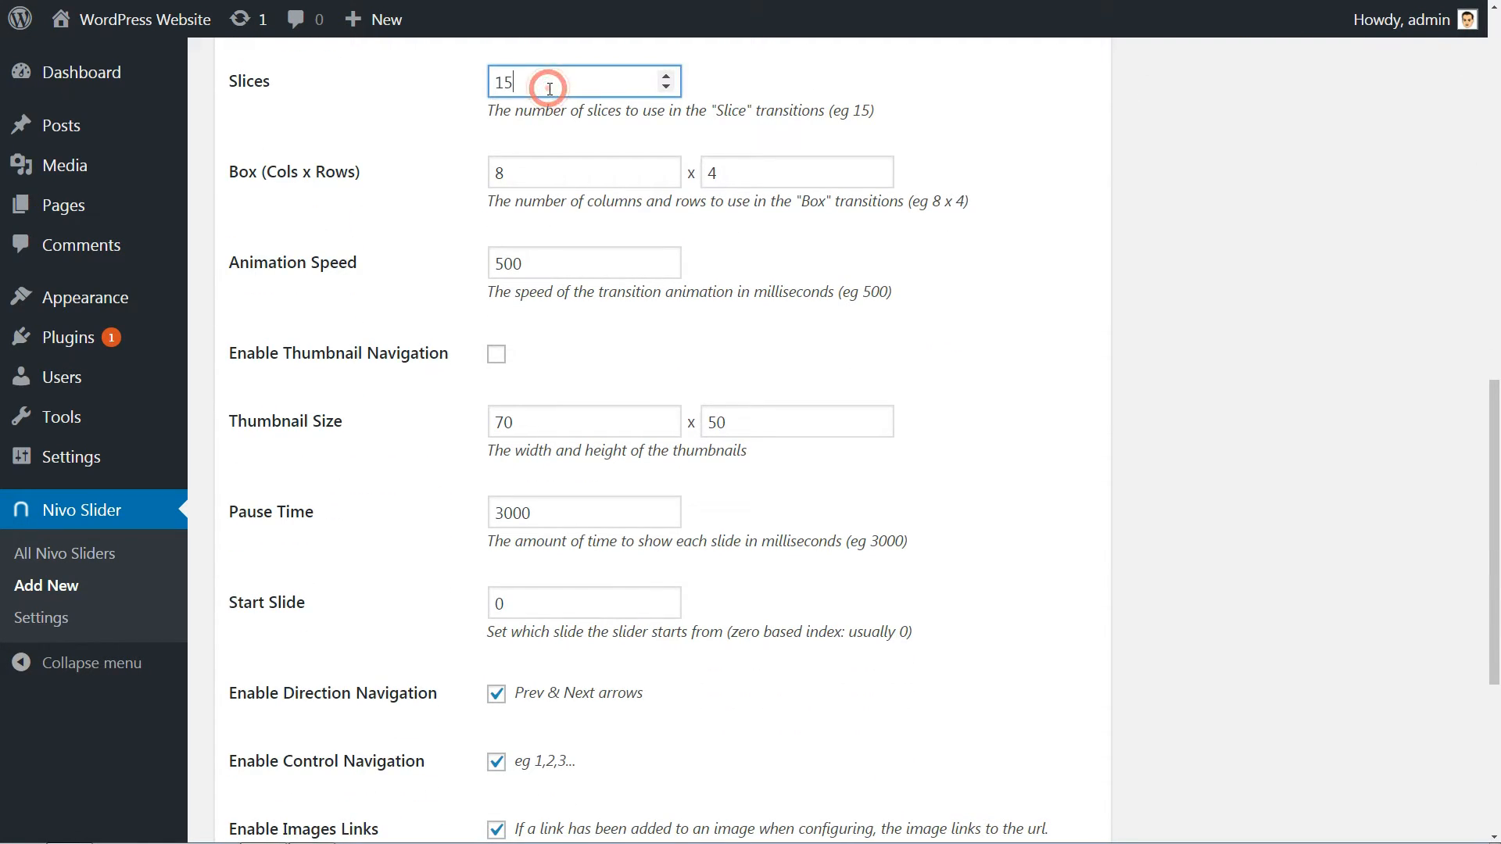
{"action": "left_click", "coordinate": [583, 172]}
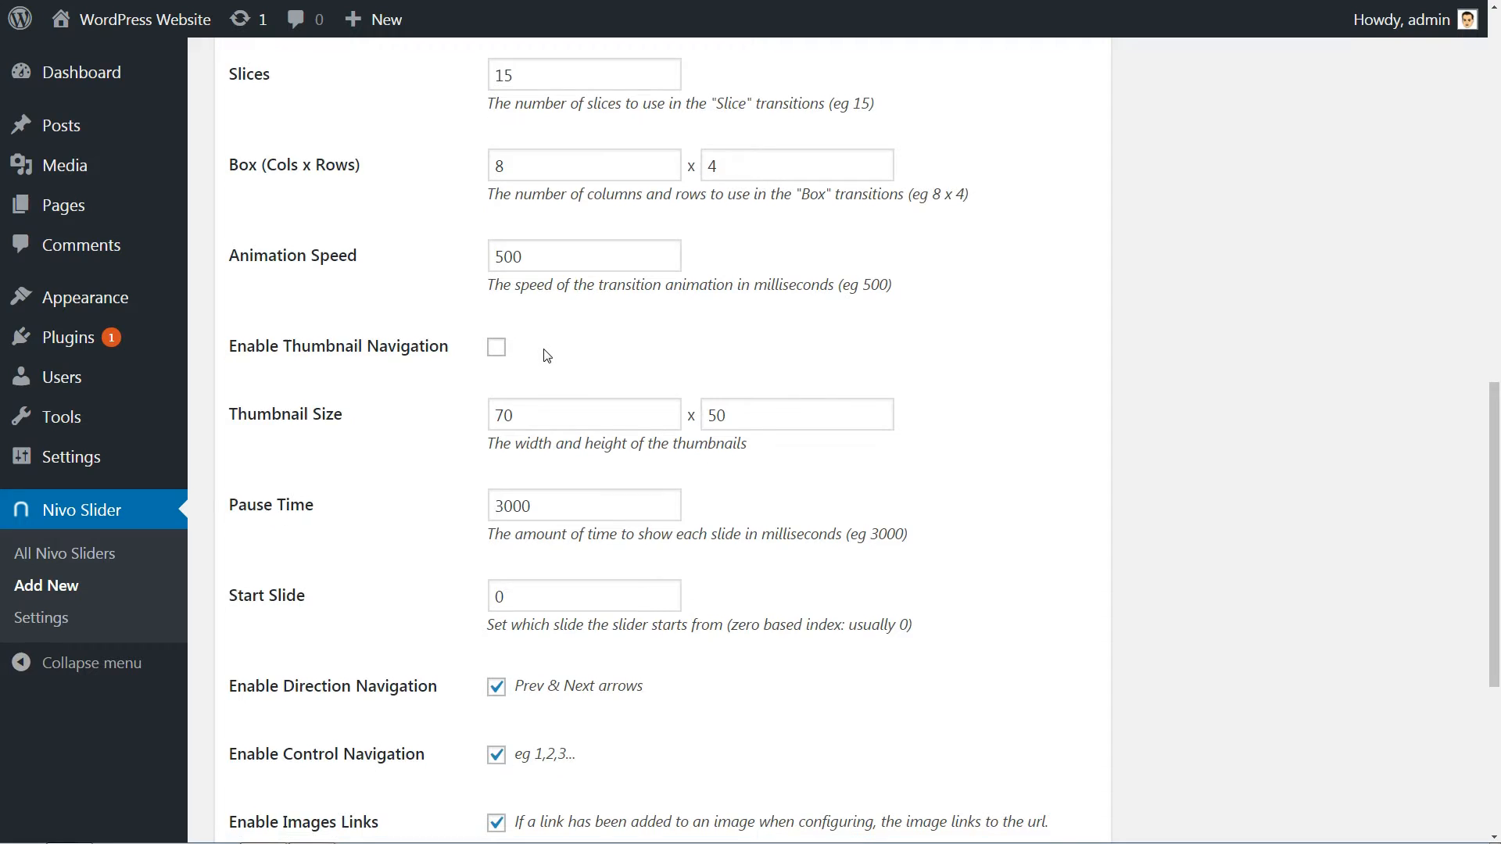
Enable thumbnail navigation at 70 by 50 and review the start slide setting.
{"action": "scroll", "scroll_direction": "down", "scroll_amount": 3}
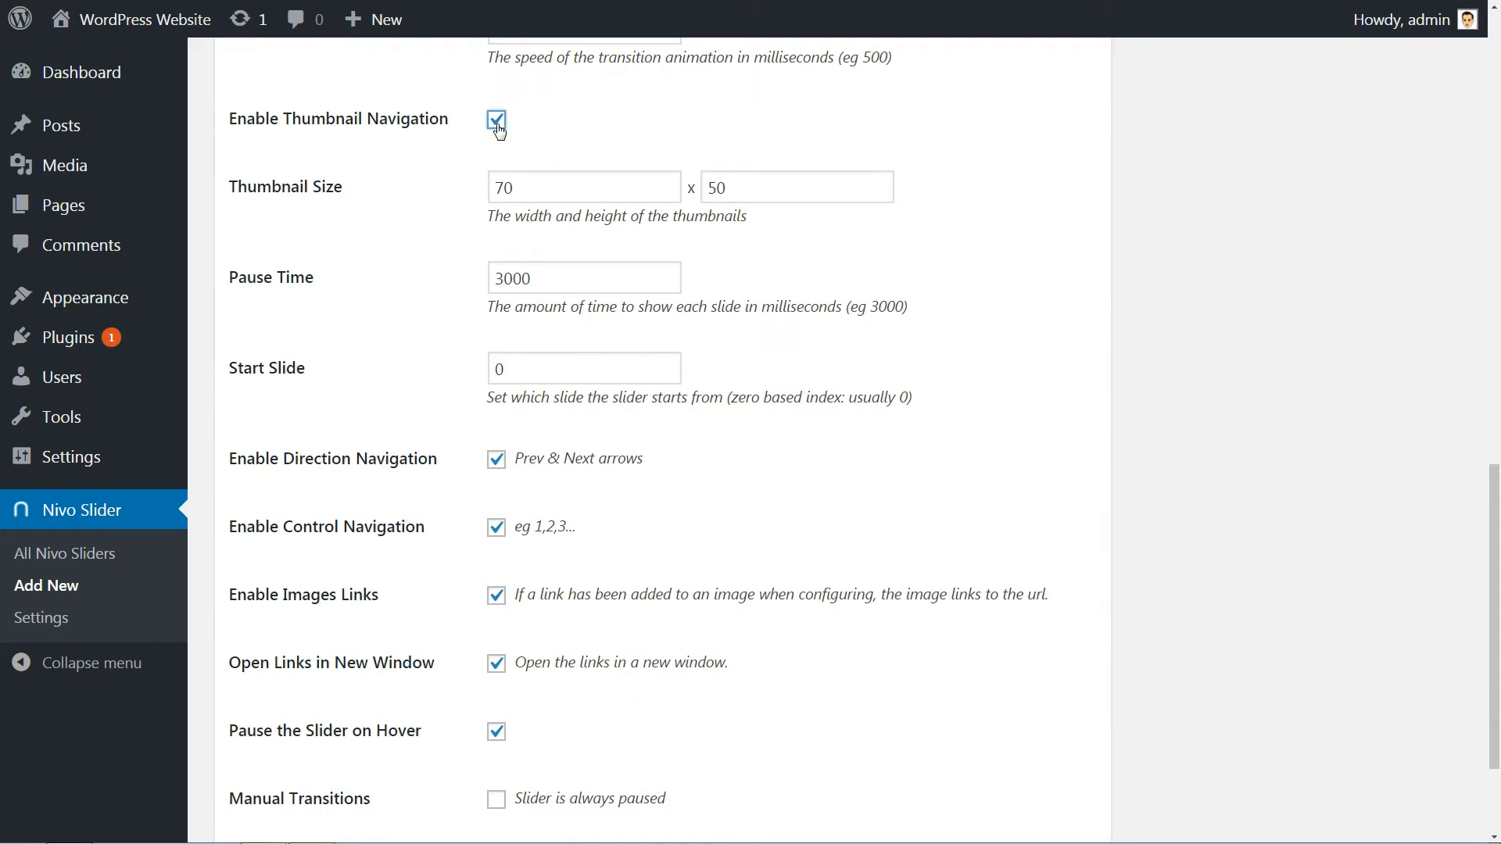
{"action": "left_click", "coordinate": [496, 122]}
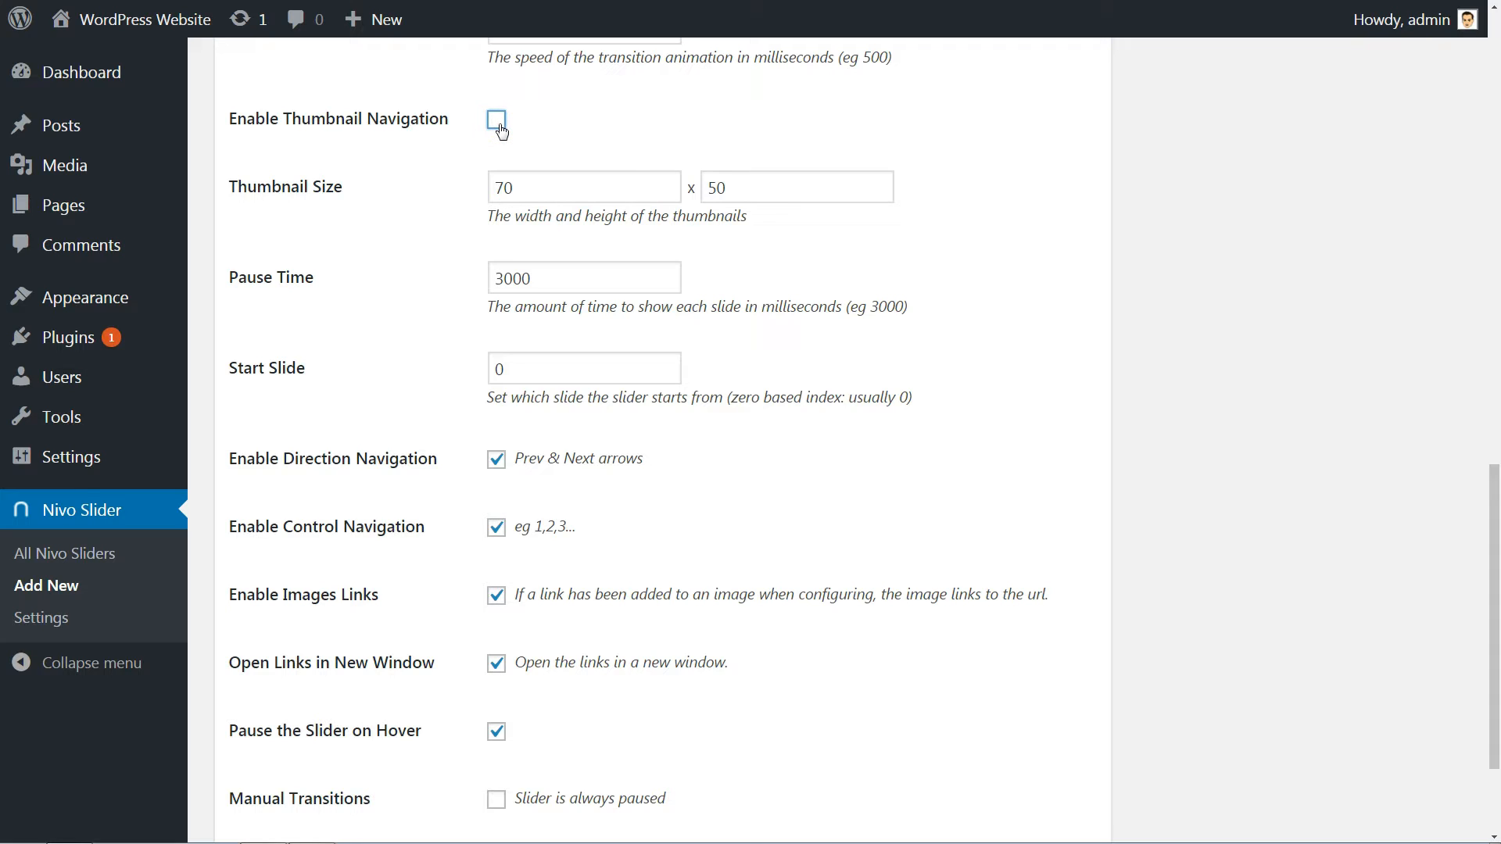
{"action": "left_click", "coordinate": [495, 119]}
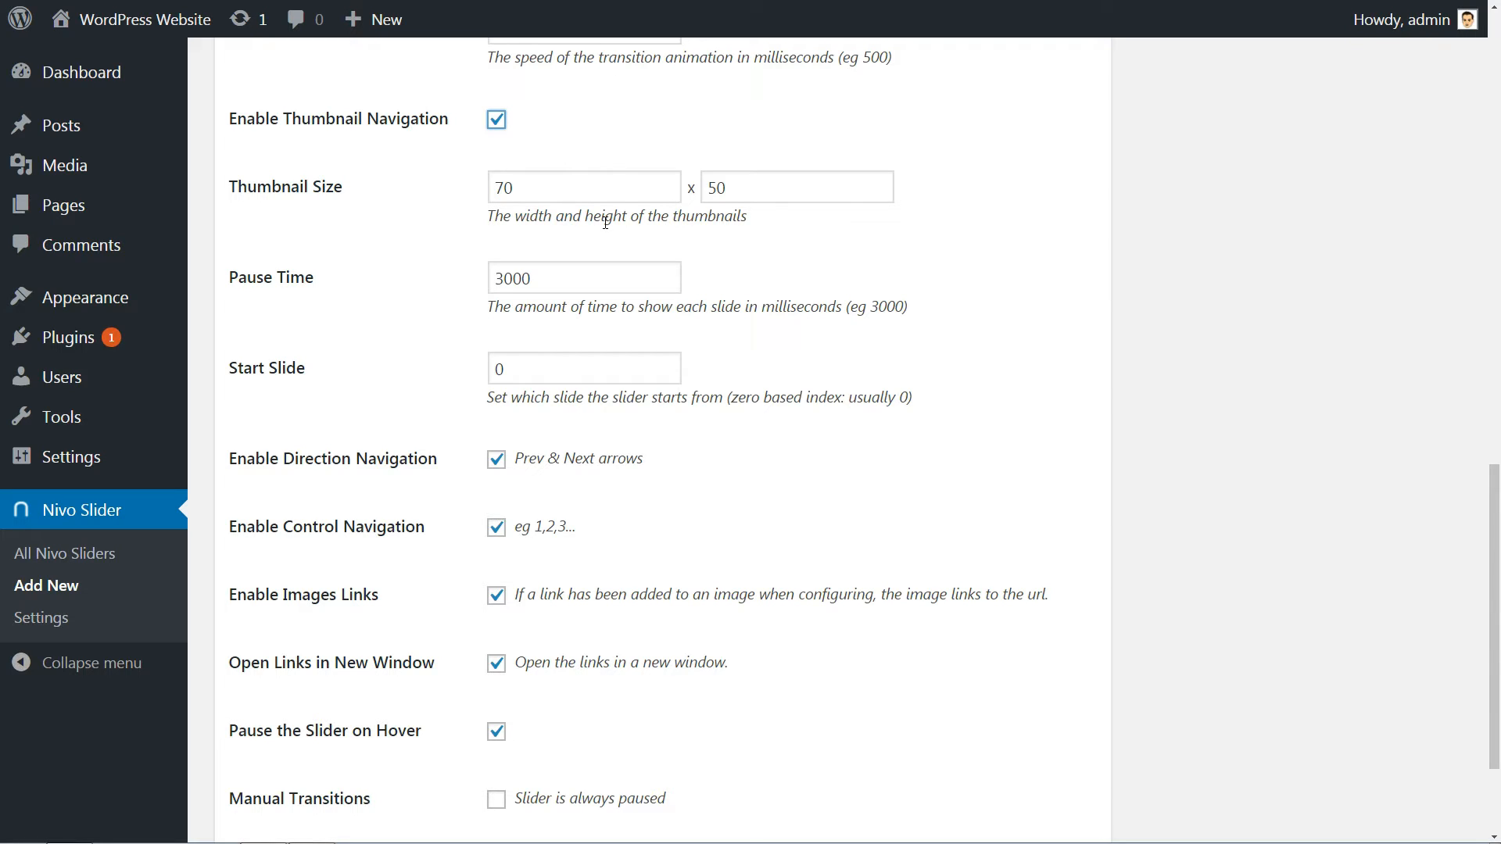
{"action": "left_click", "coordinate": [583, 186]}
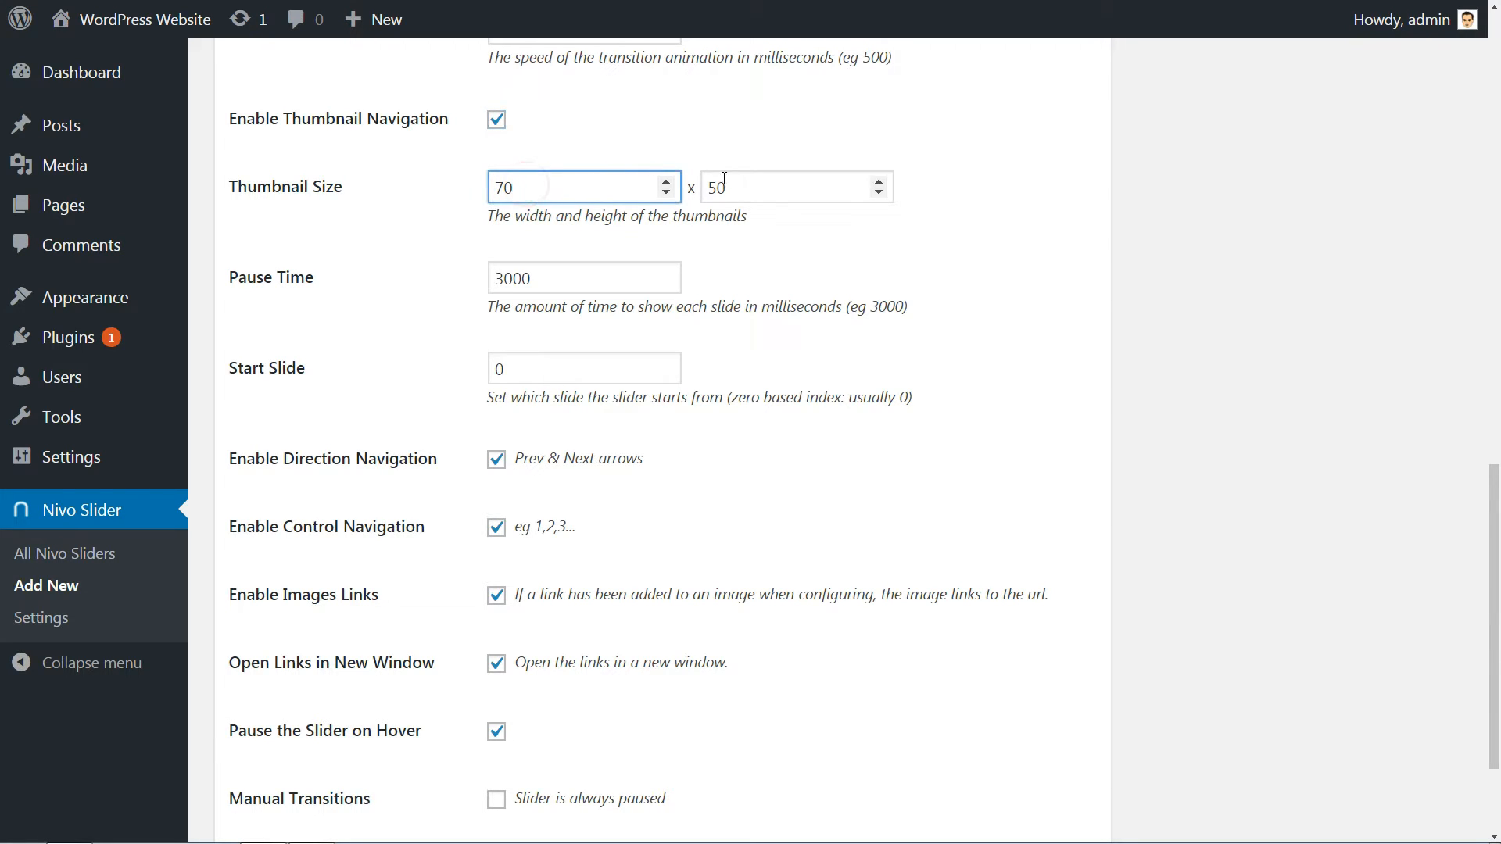
{"action": "left_click", "coordinate": [794, 186]}
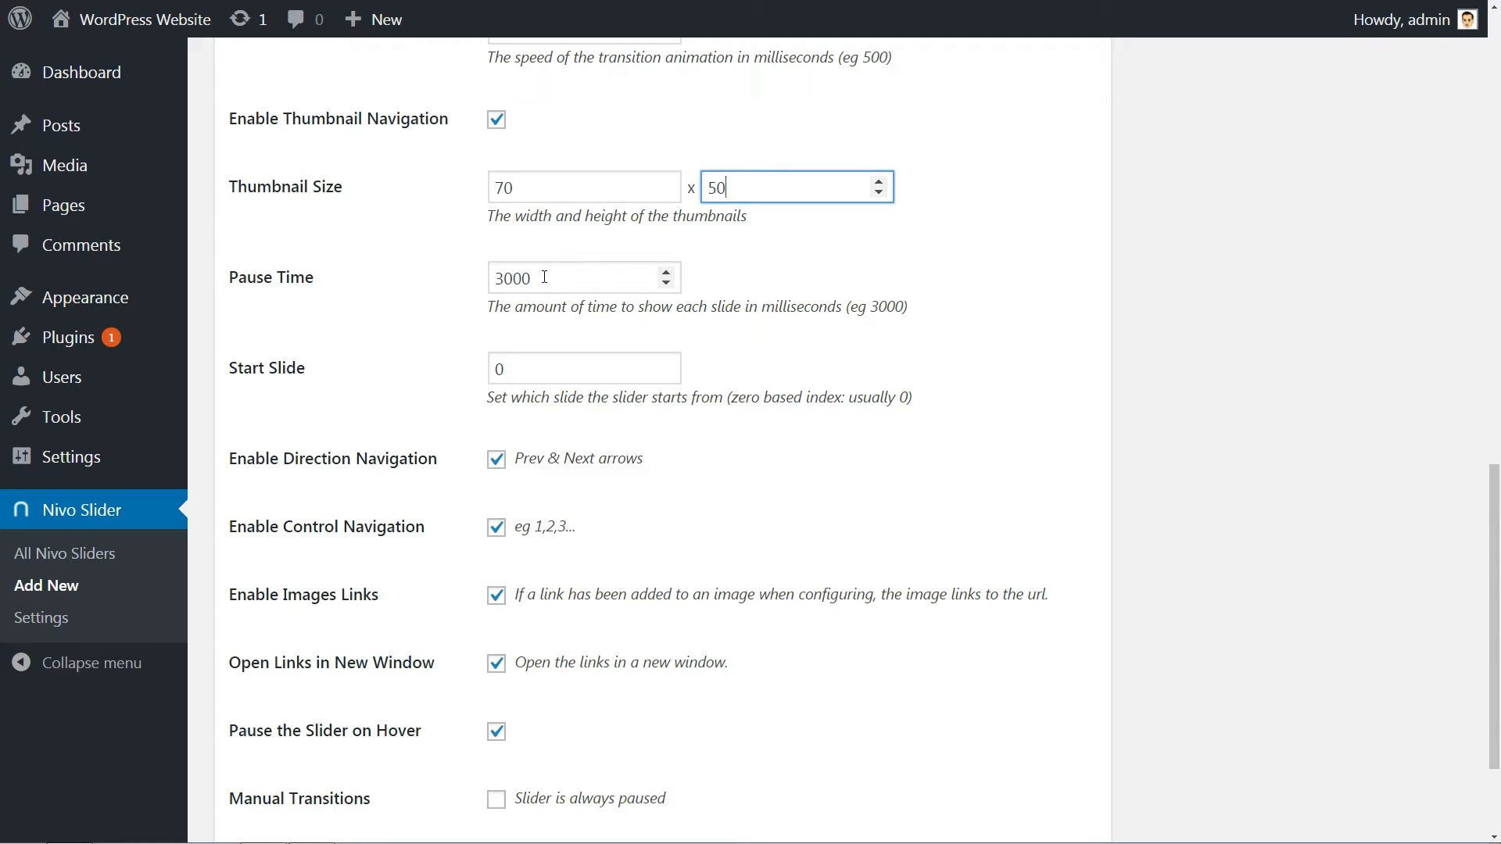
{"action": "left_click", "coordinate": [583, 367]}
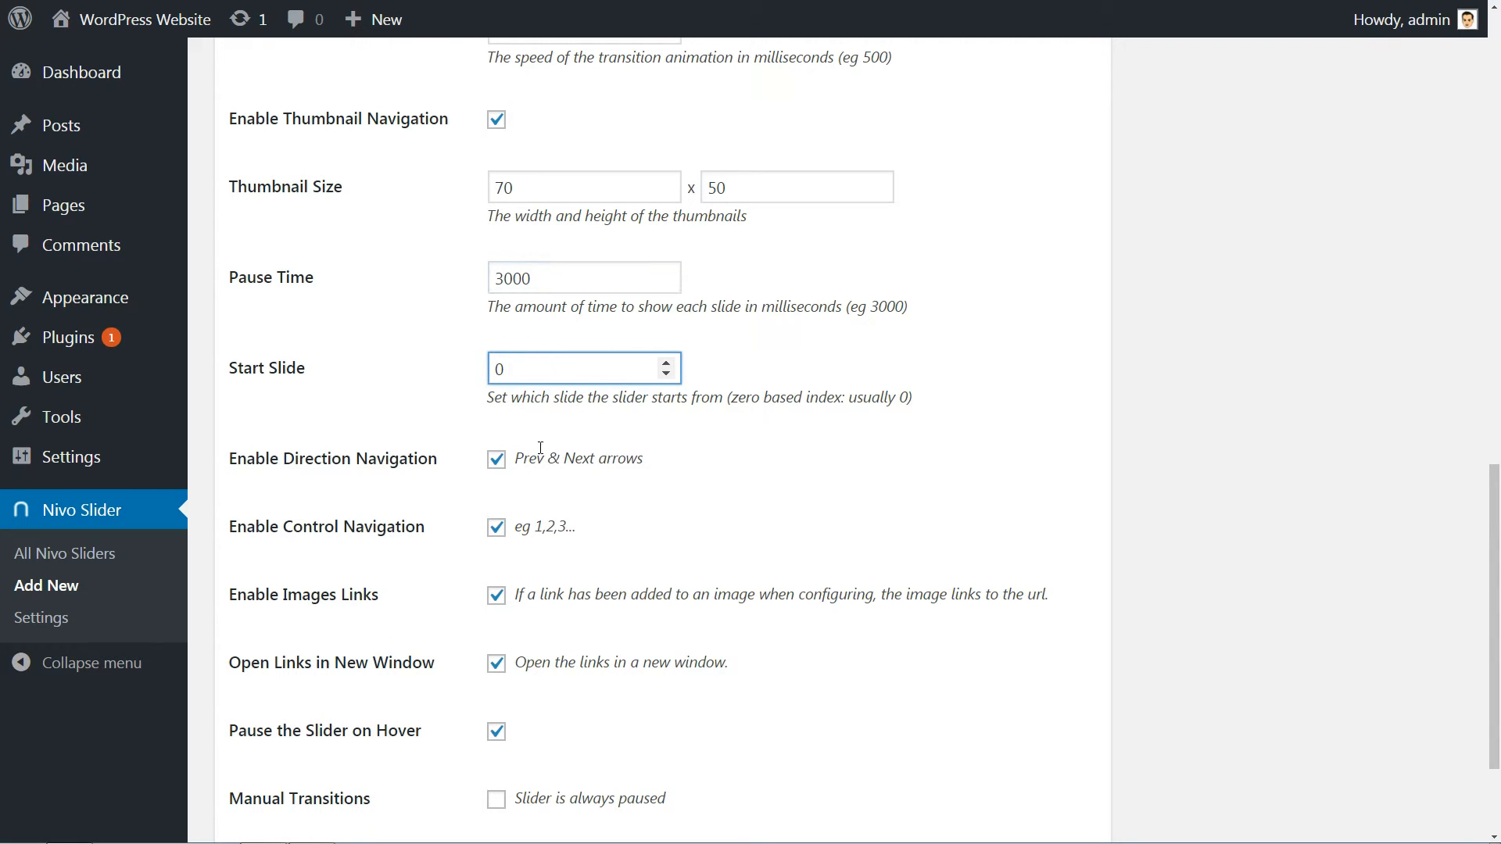
{"action": "left_click", "coordinate": [496, 458]}
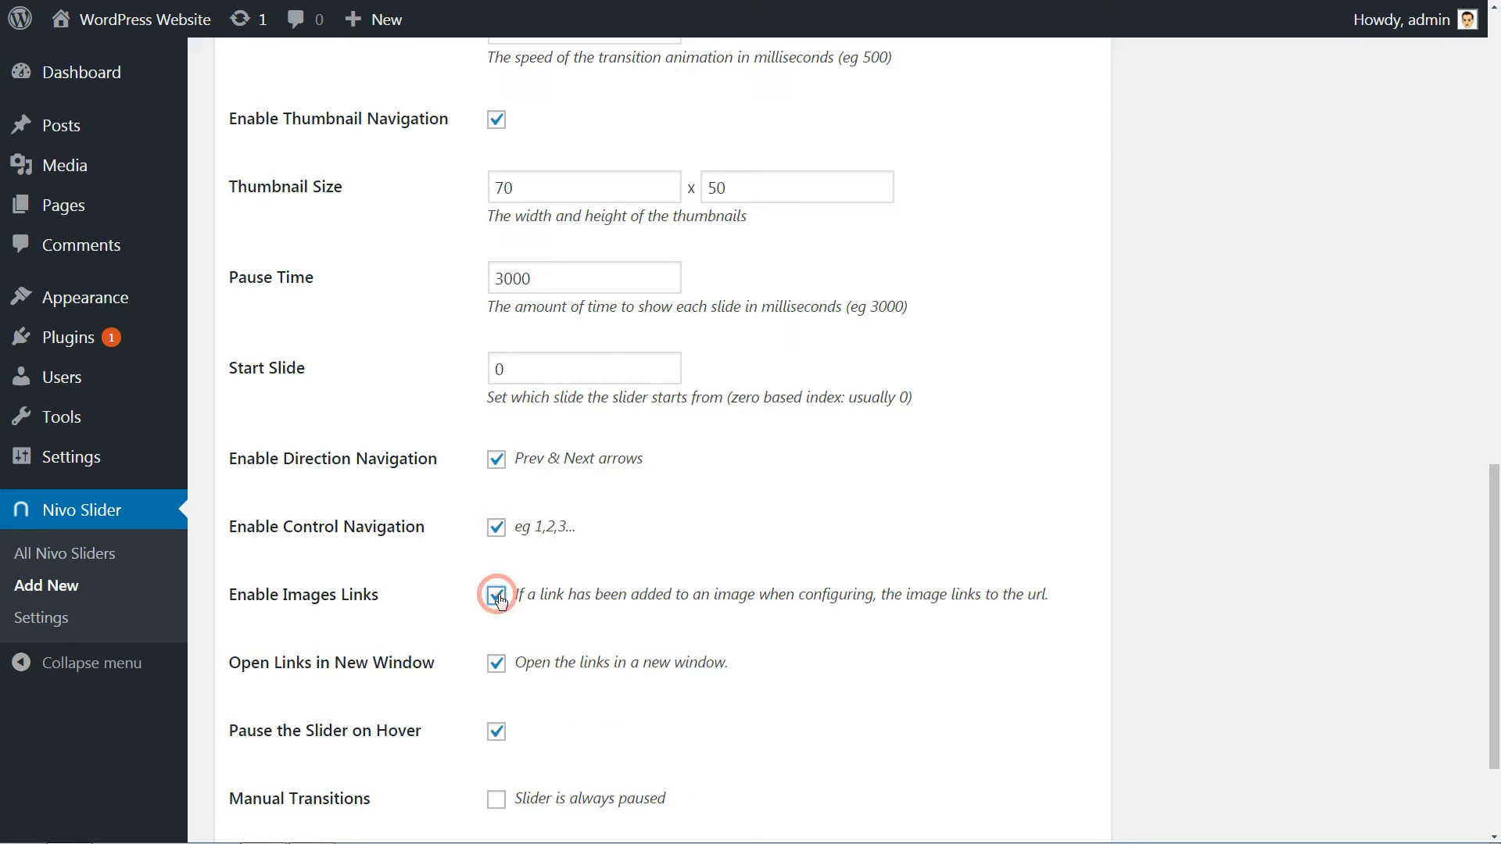
Leave manual transitions off and turn on random start slide.
{"action": "scroll", "scroll_direction": "down", "scroll_amount": 3}
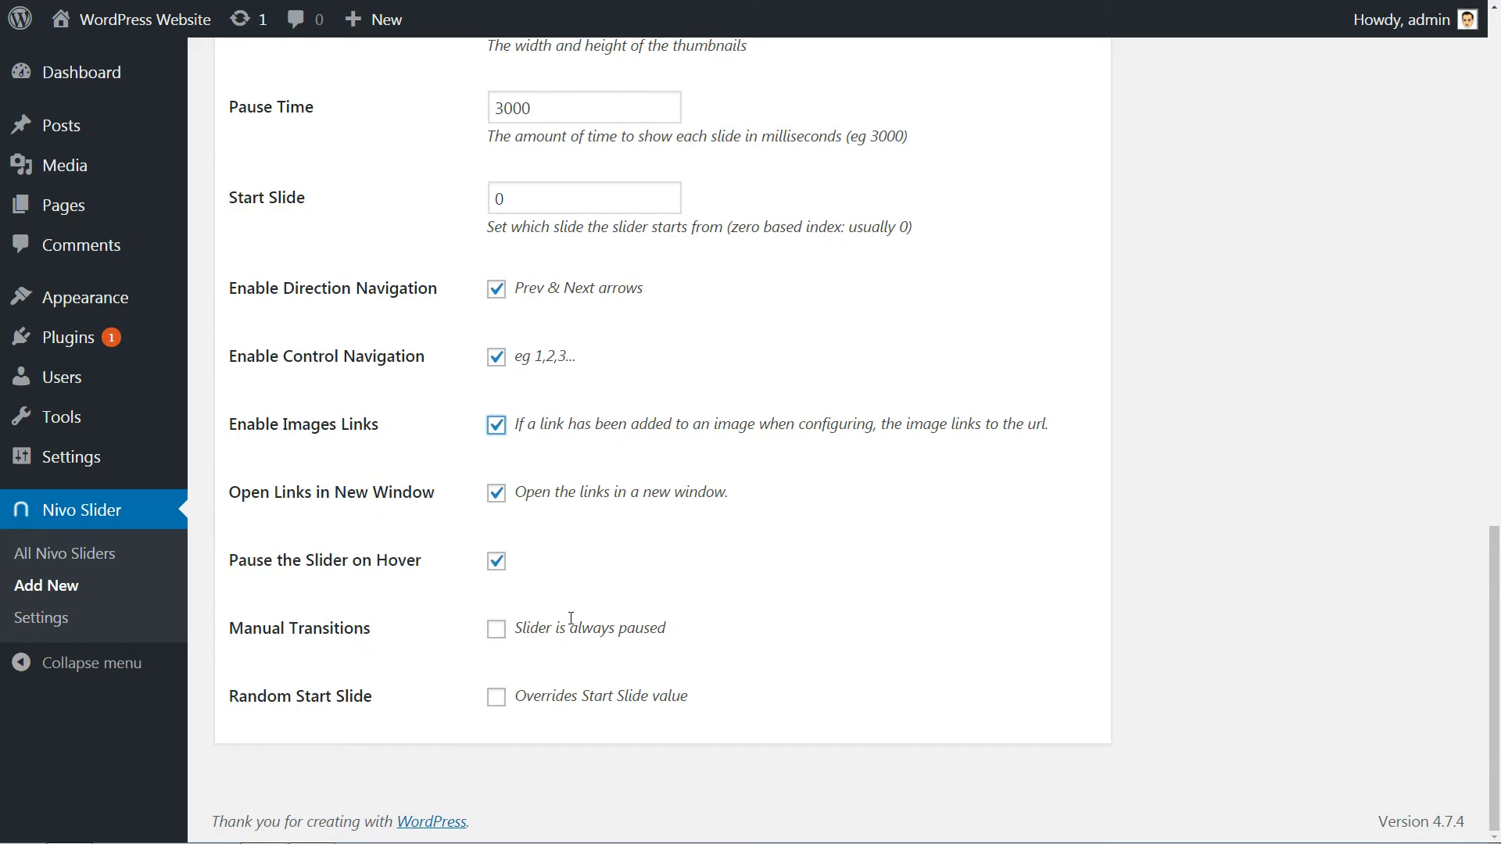
{"action": "mouse_move", "coordinate": [548, 611]}
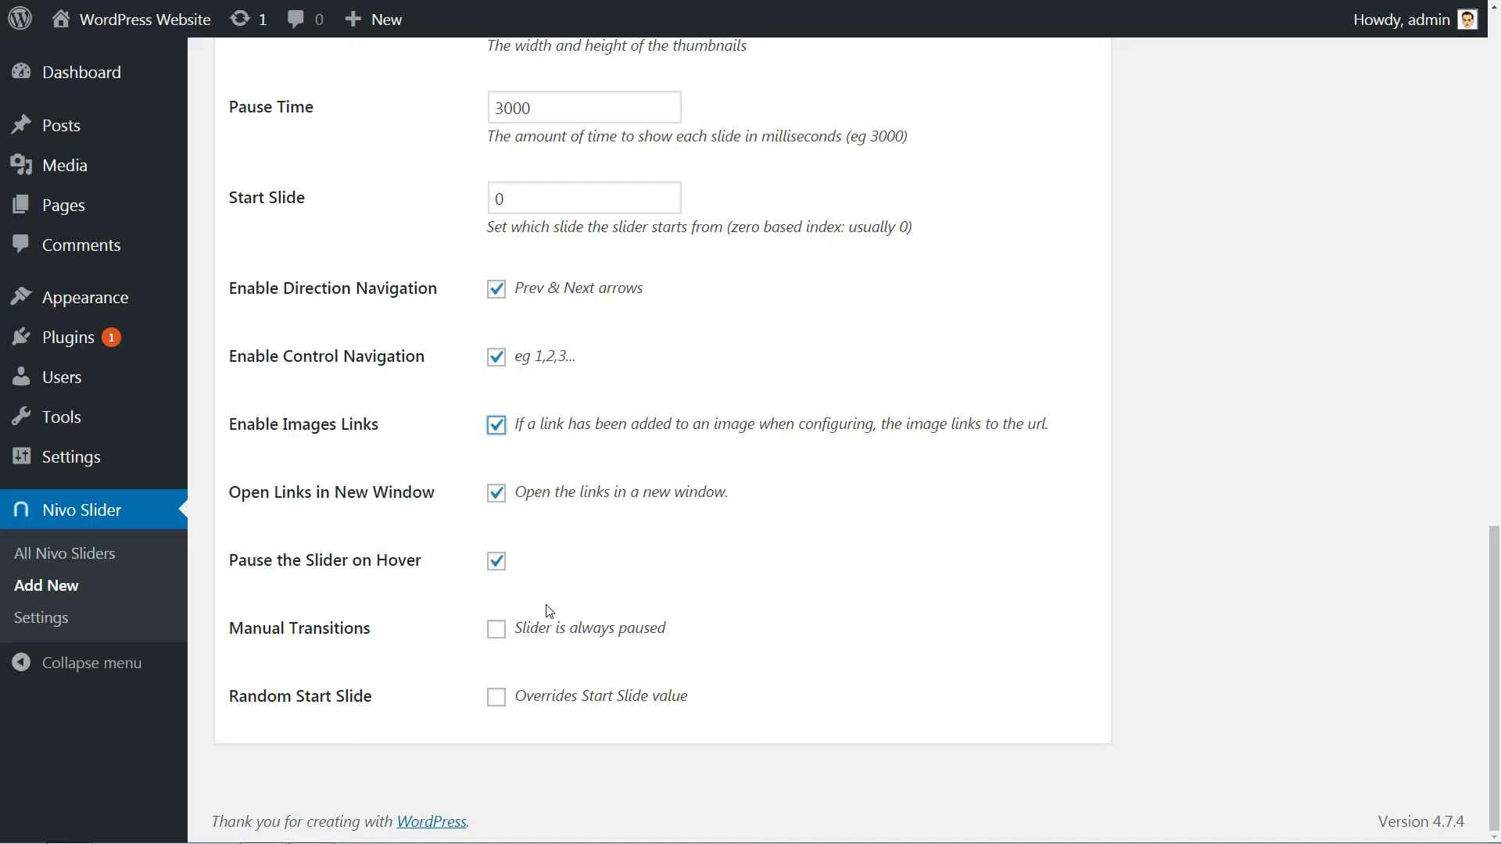
{"action": "left_click", "coordinate": [496, 629]}
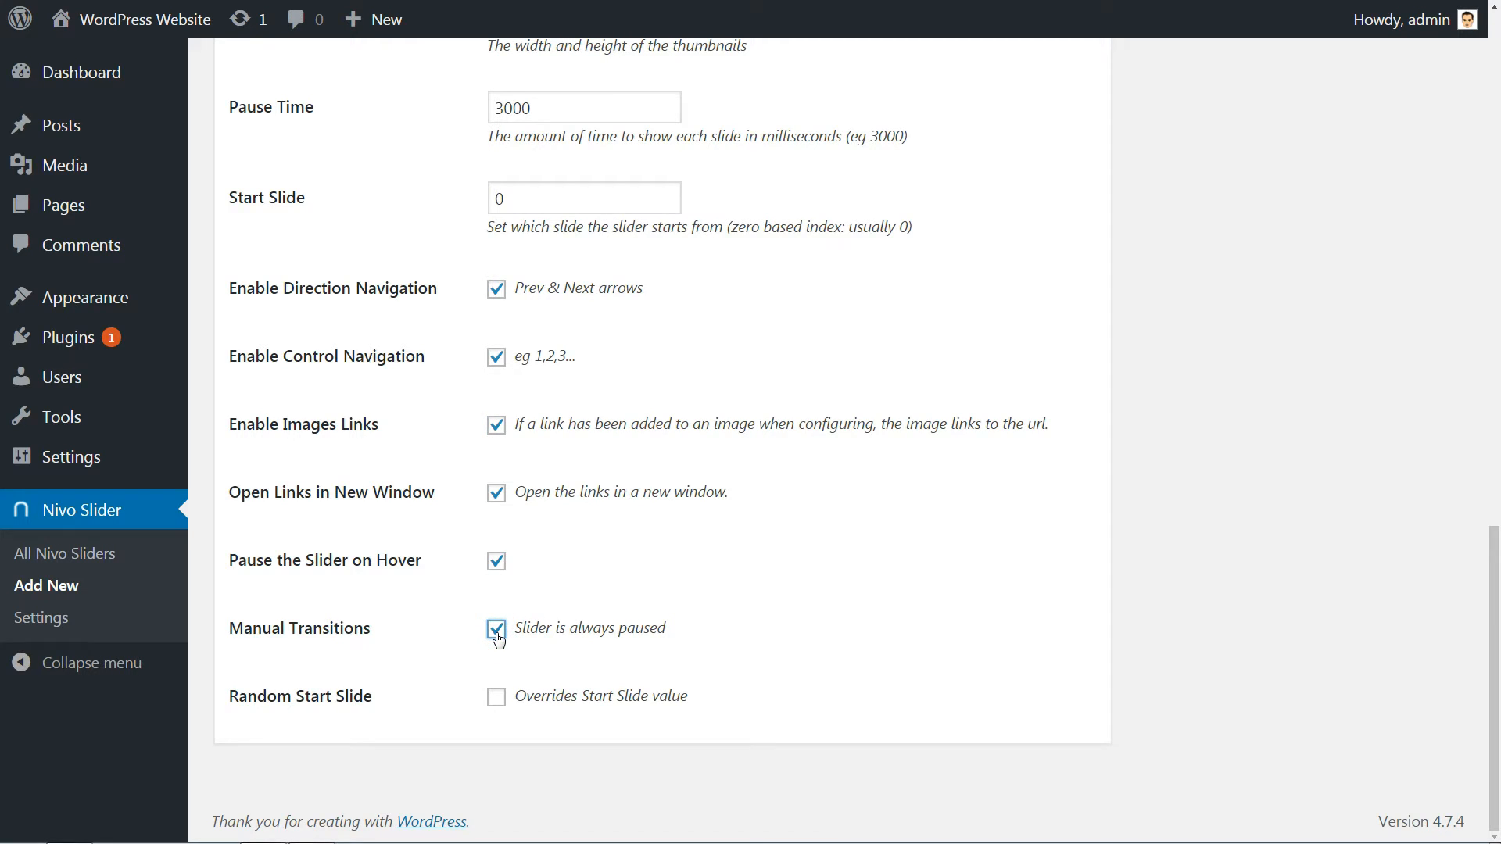
{"action": "left_click", "coordinate": [495, 629]}
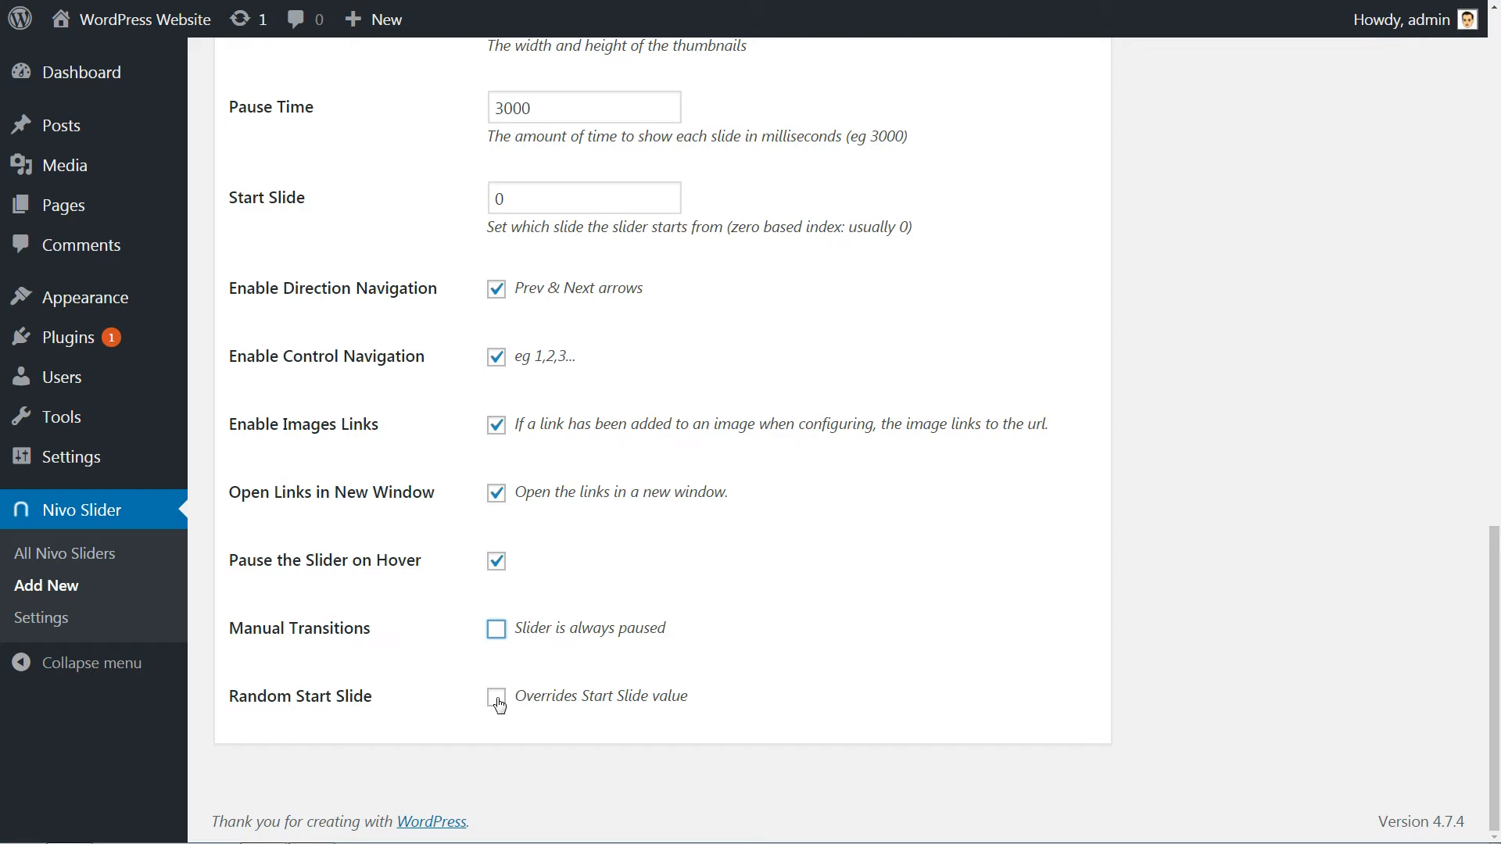
{"action": "left_click", "coordinate": [495, 698]}
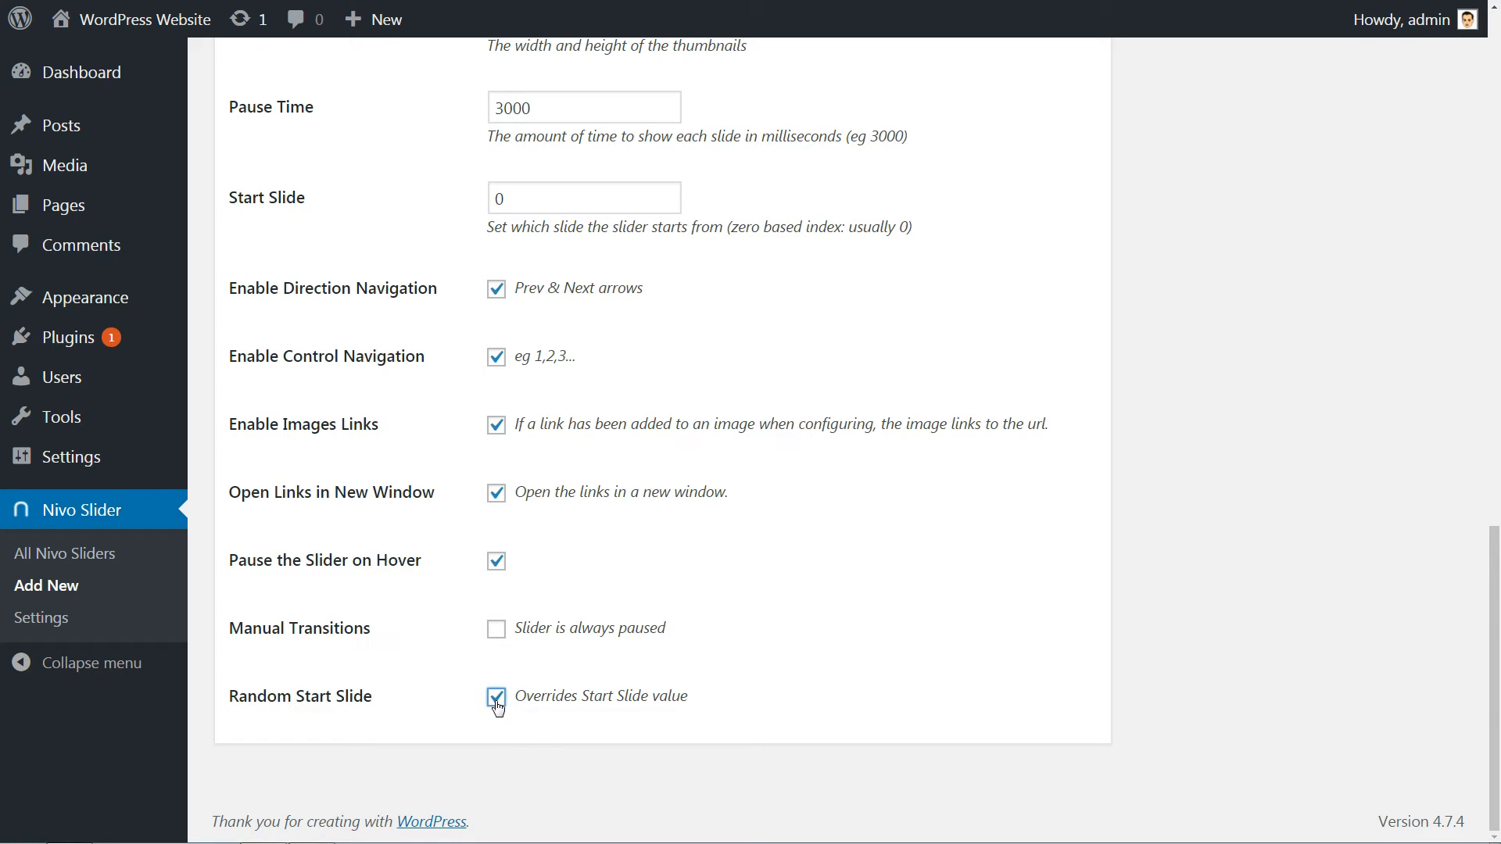
{"action": "scroll", "scroll_direction": "up", "scroll_amount": 3}
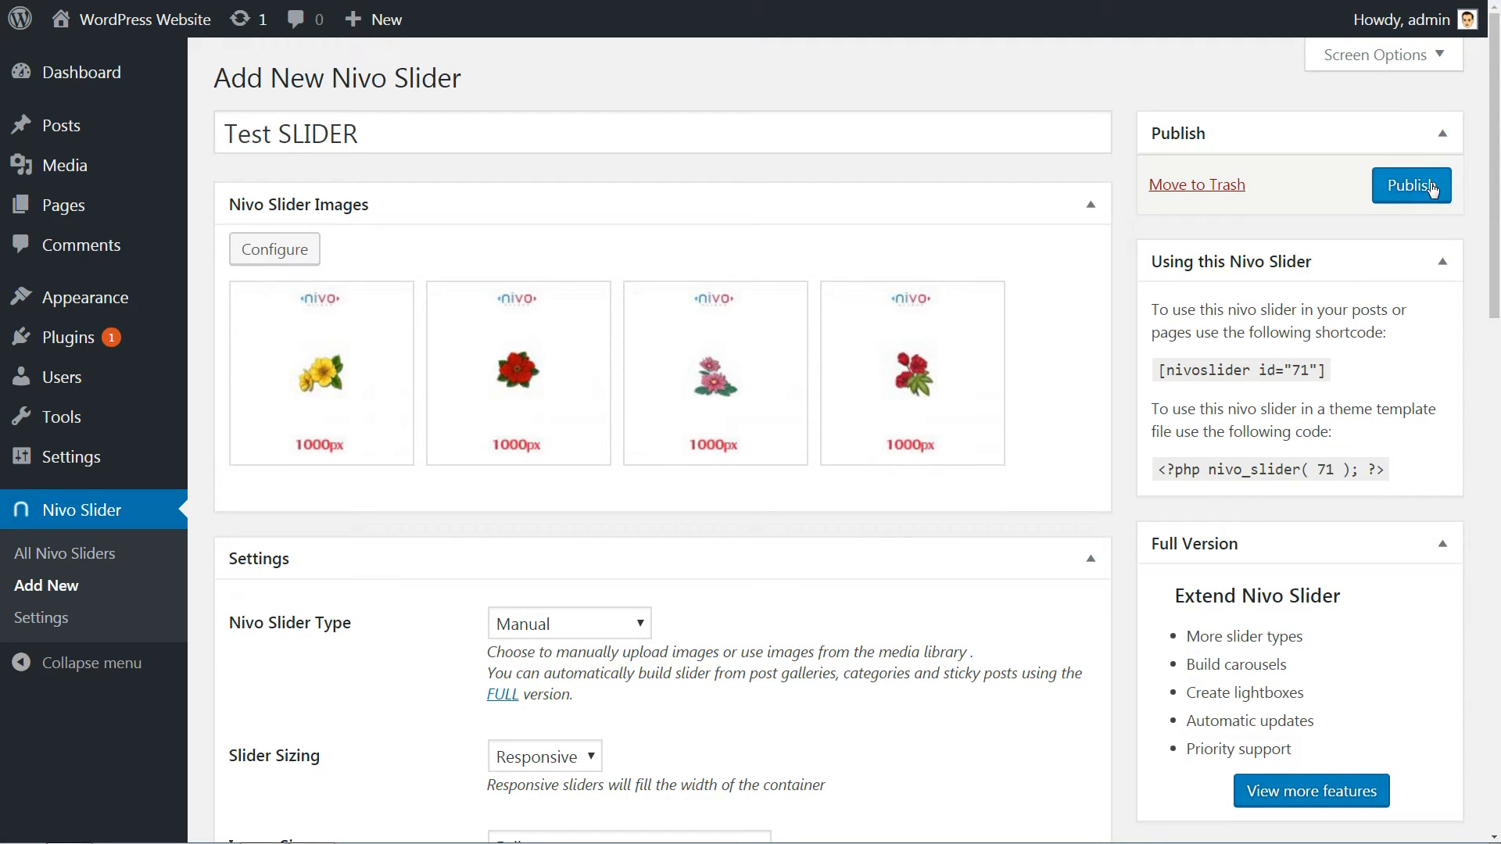
Publish Test SLIDER and copy its [nivoslider id="71"] shortcode and template code.
{"action": "left_click", "coordinate": [1410, 185]}
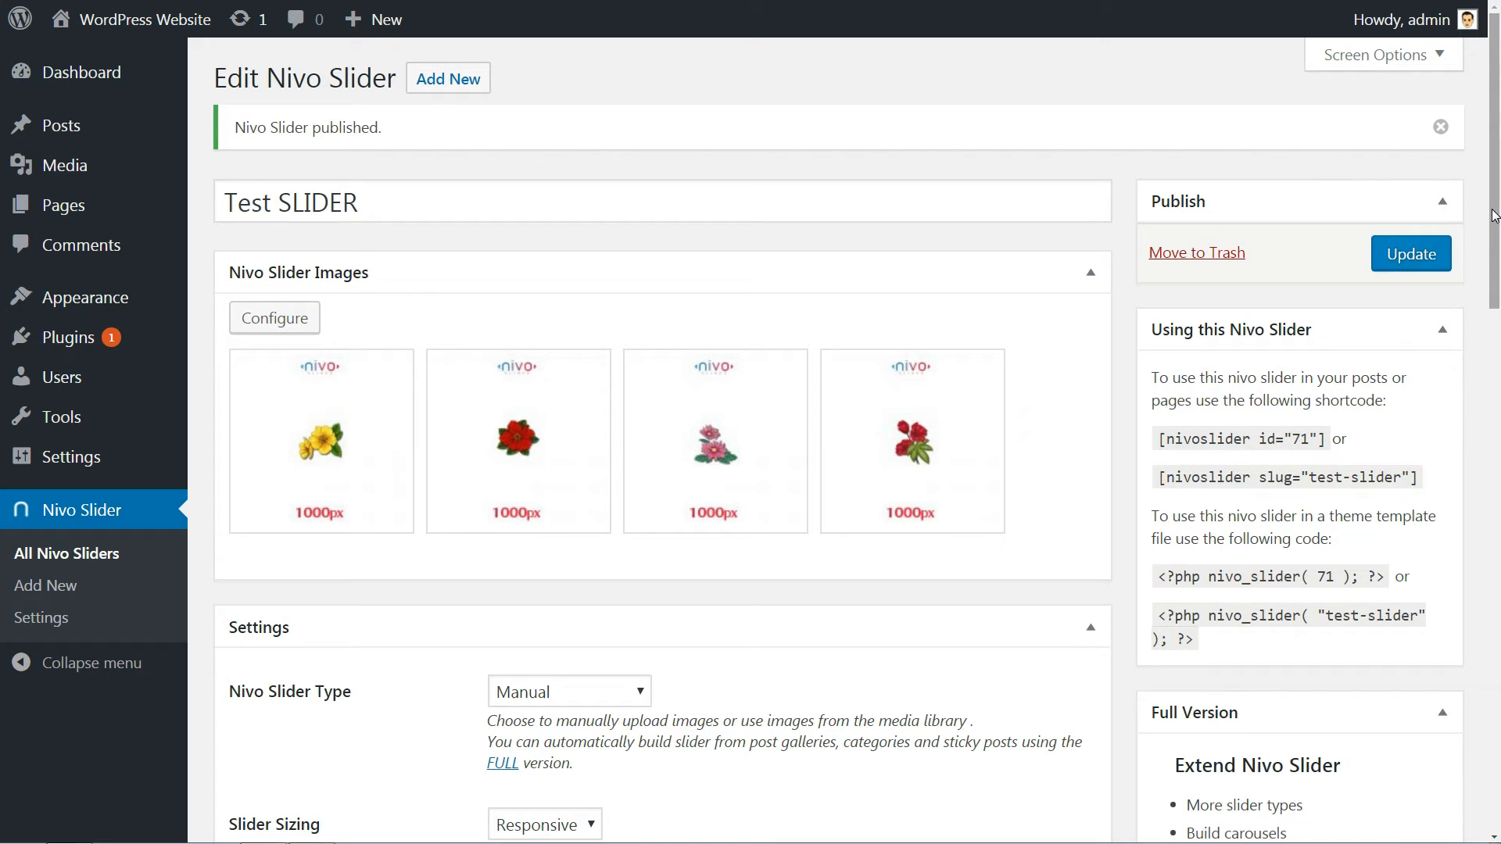
{"action": "mouse_move", "coordinate": [1324, 436]}
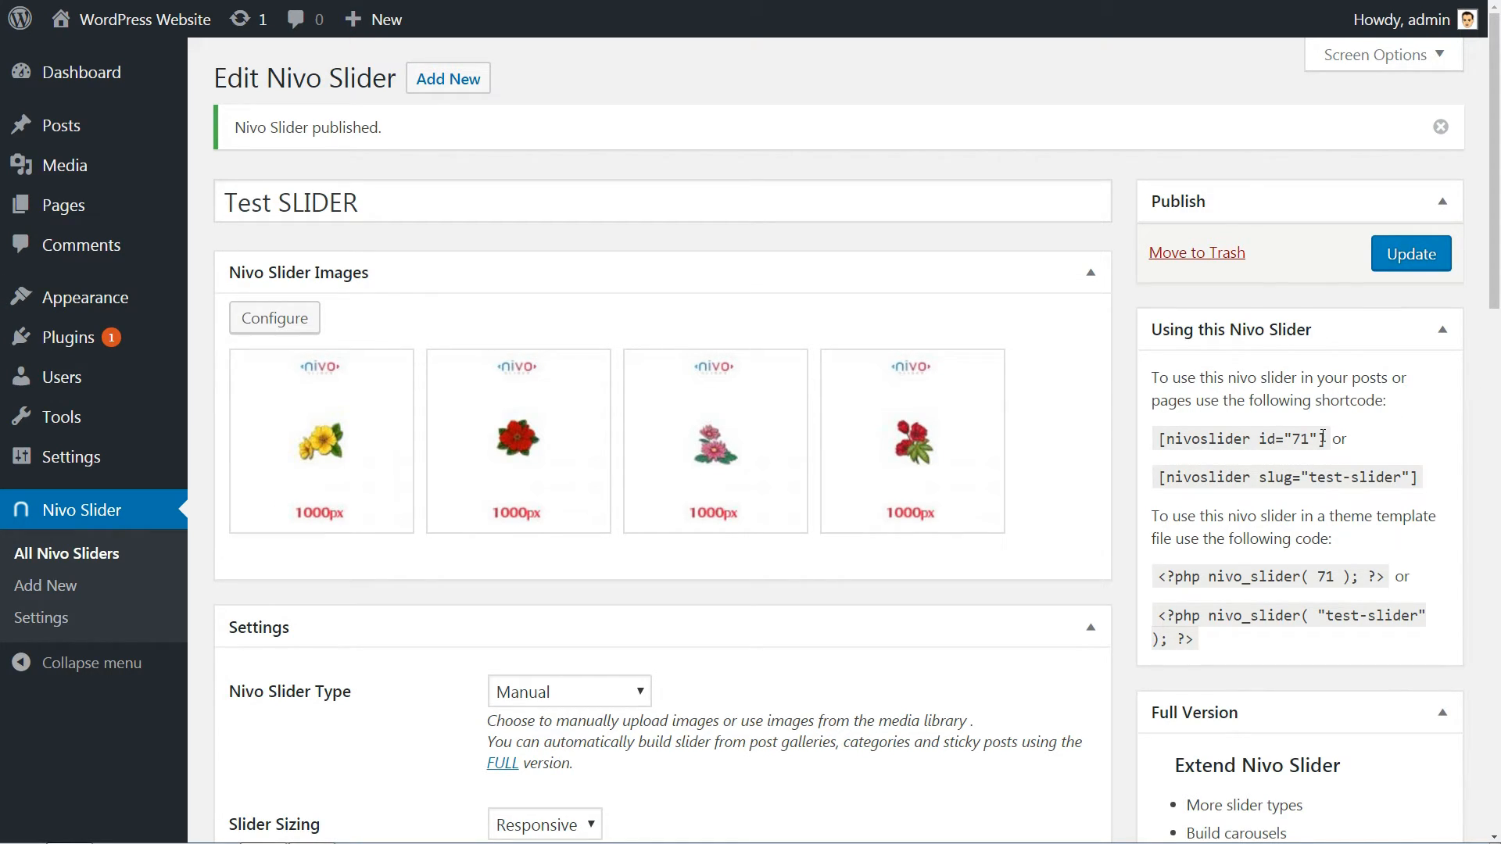
{"action": "right_click", "coordinate": [1245, 438]}
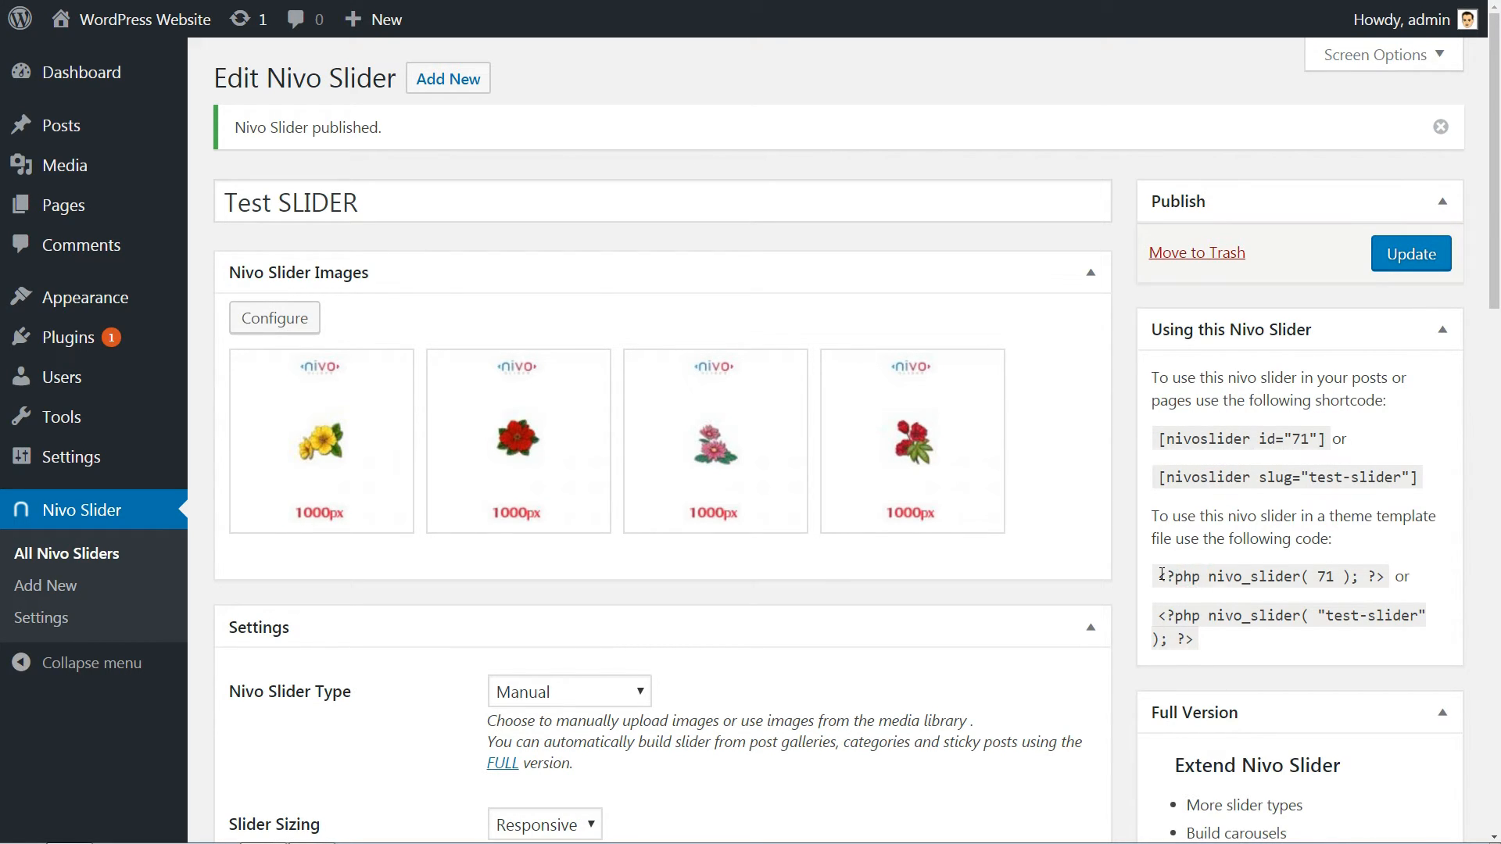
{"action": "triple_click", "coordinate": [1268, 577]}
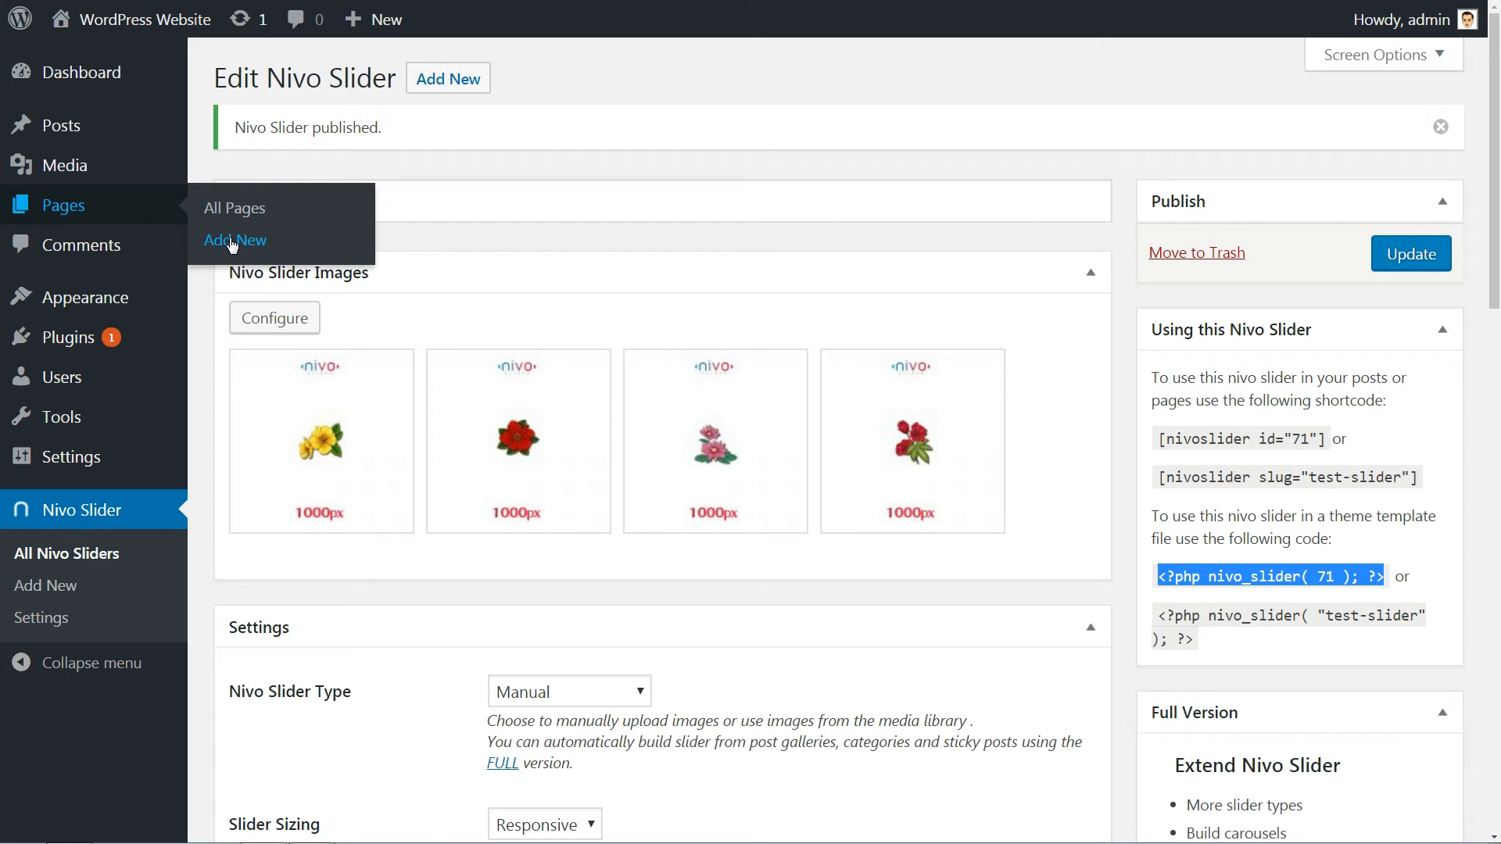
Create a 'Gallery' page with the shortcode, Full width no-title template, publish and view it.
{"action": "left_click", "coordinate": [236, 241]}
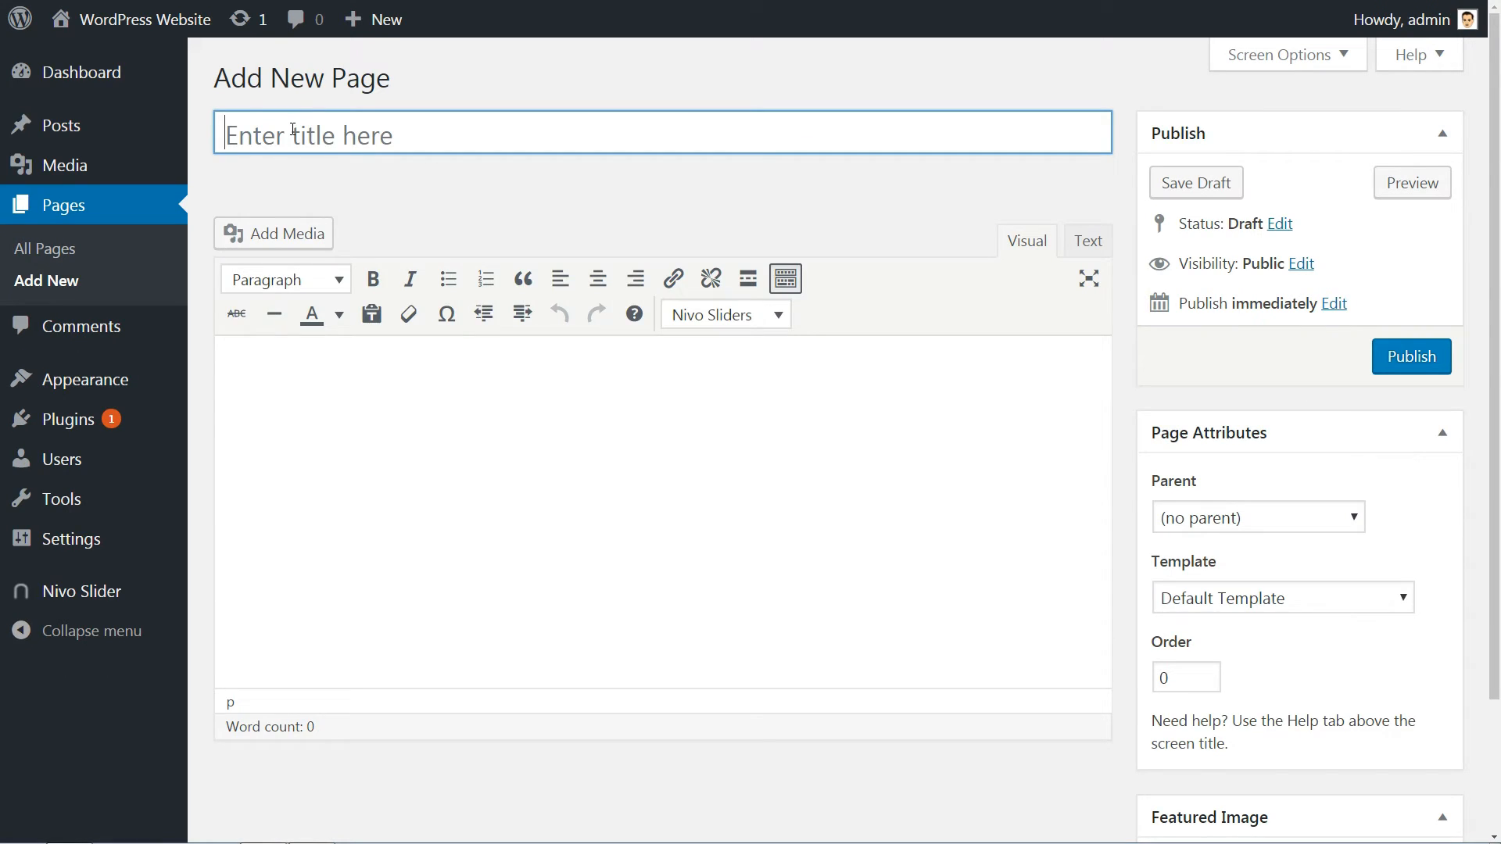
{"action": "type", "text": "Gal"}
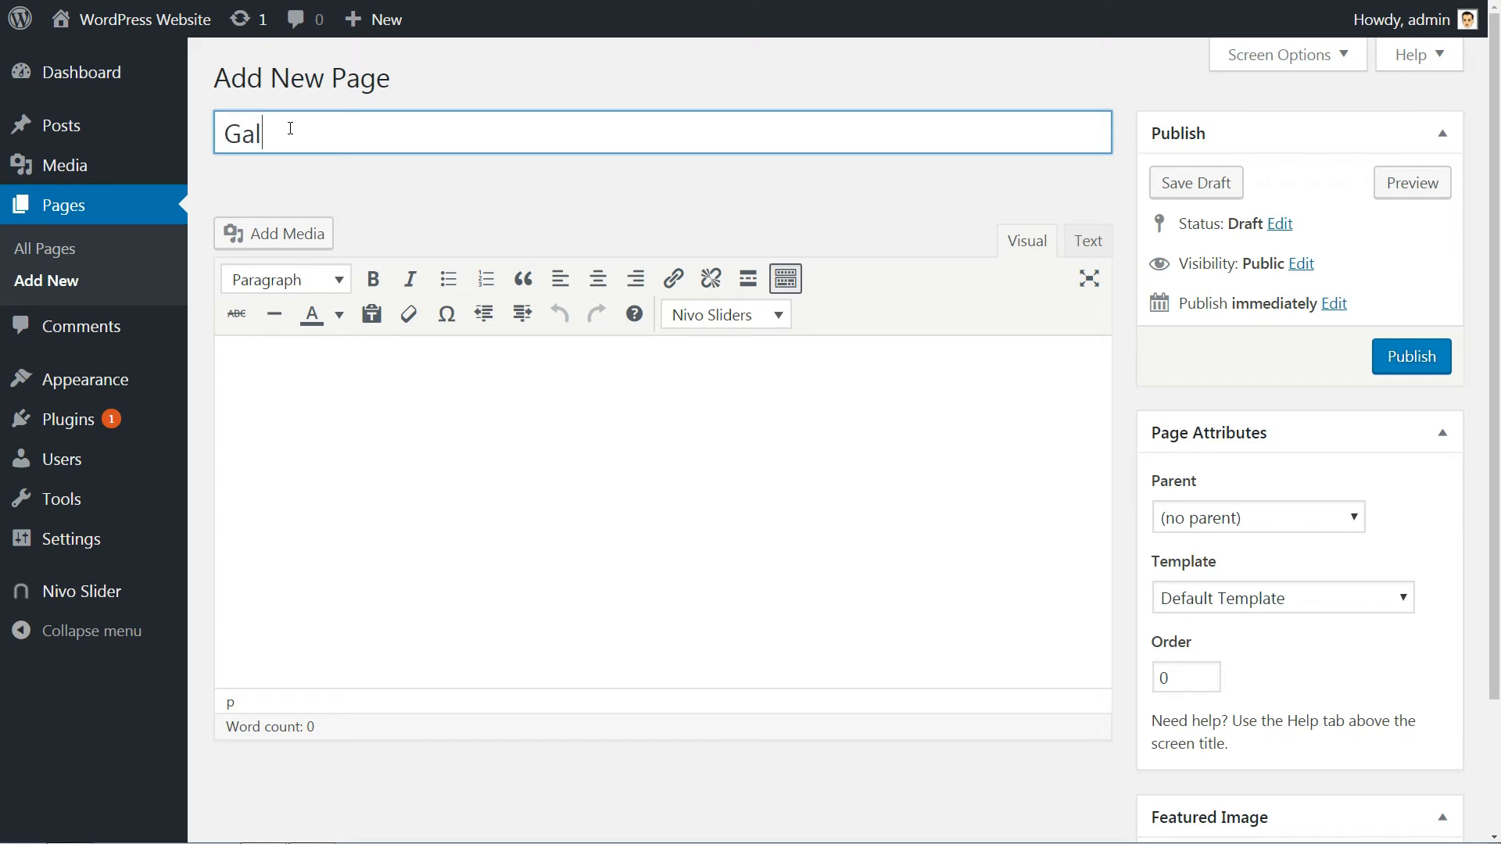
{"action": "type", "text": "lery"}
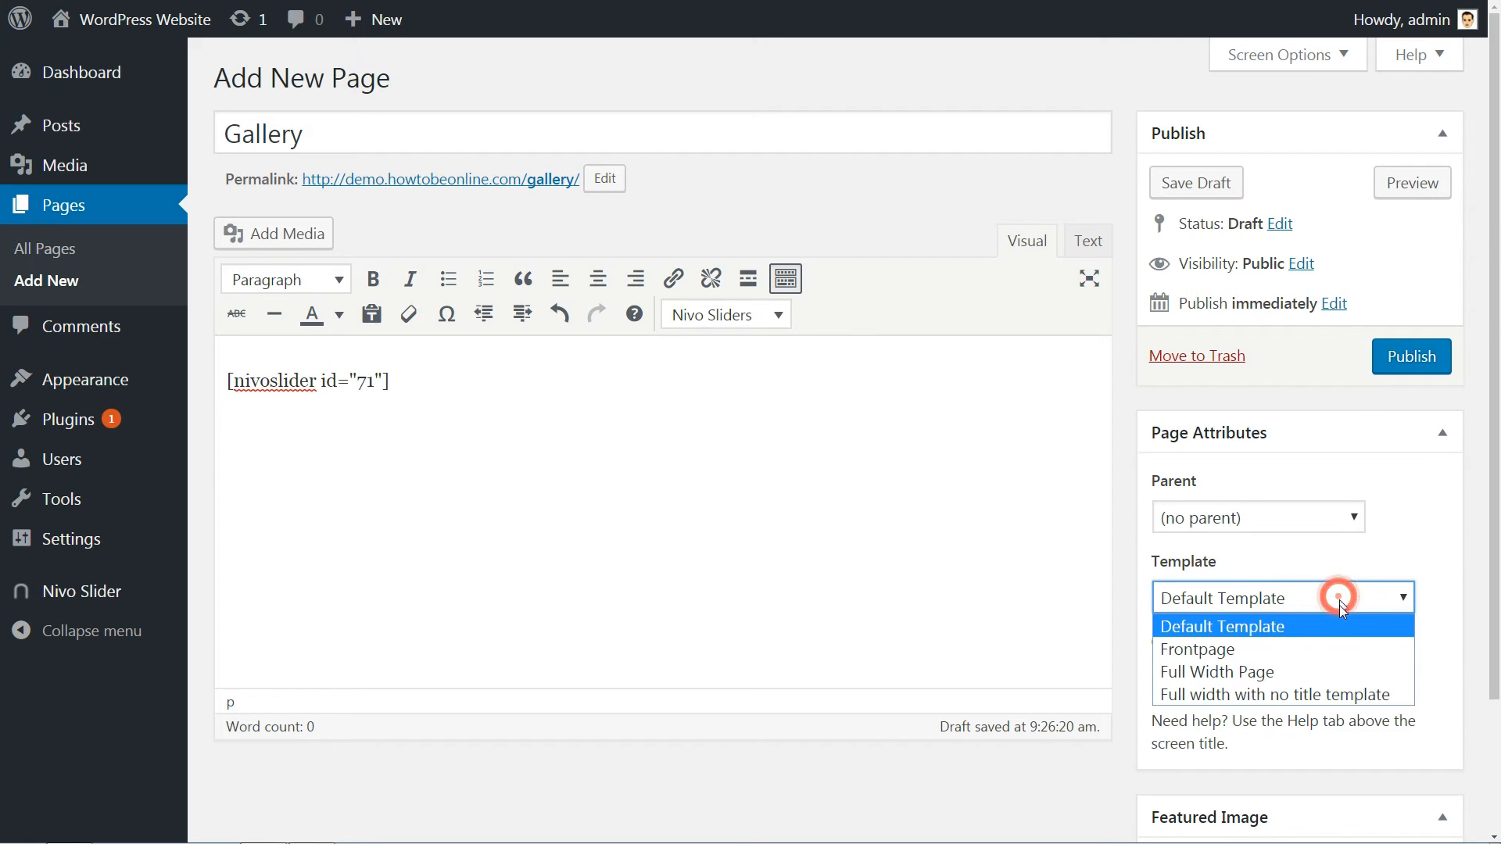
{"action": "left_click", "coordinate": [1276, 695]}
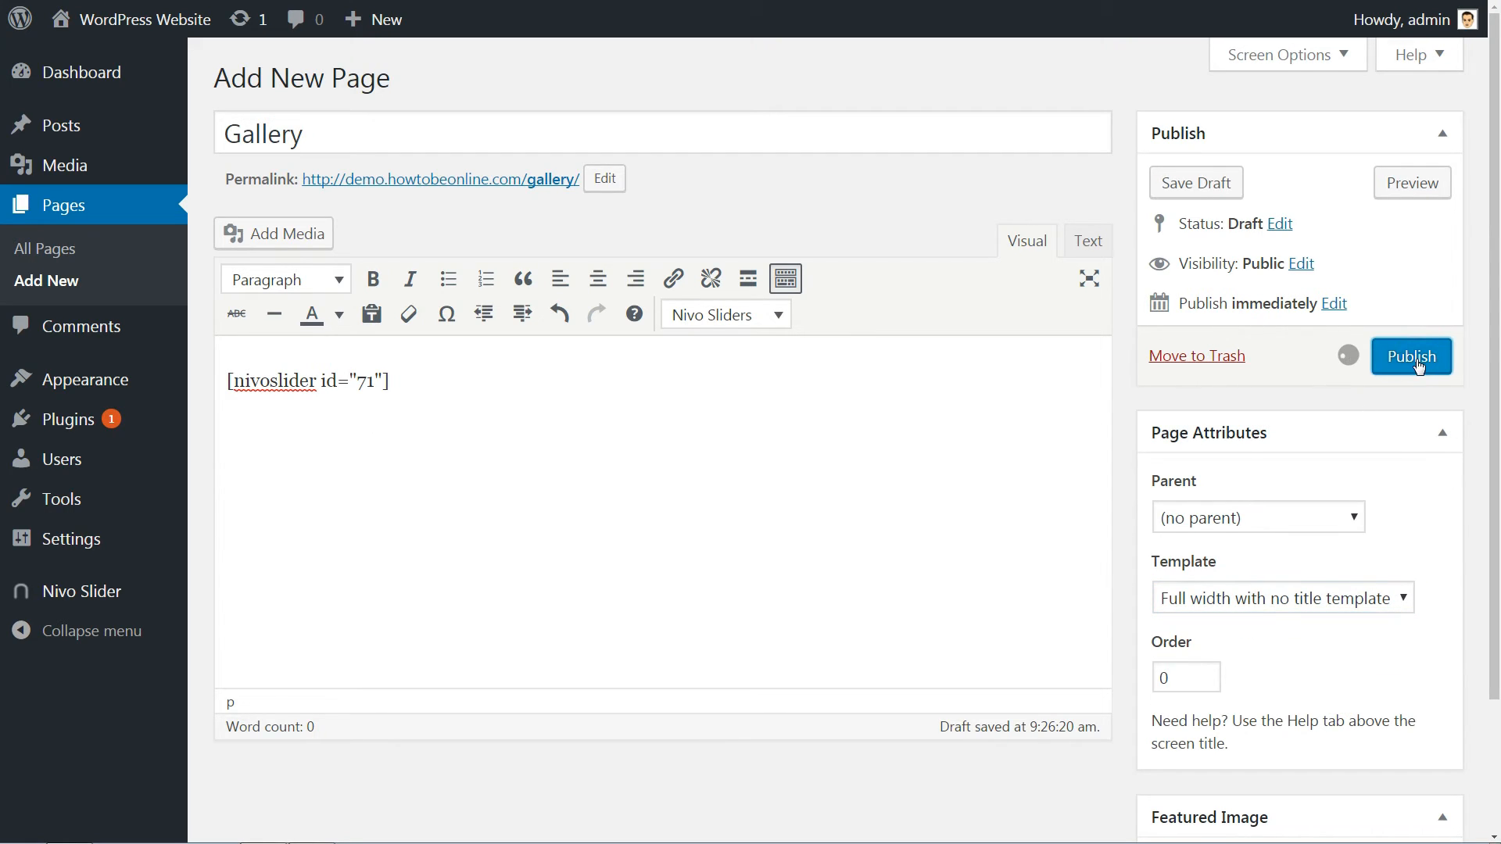
{"action": "left_click", "coordinate": [1410, 355]}
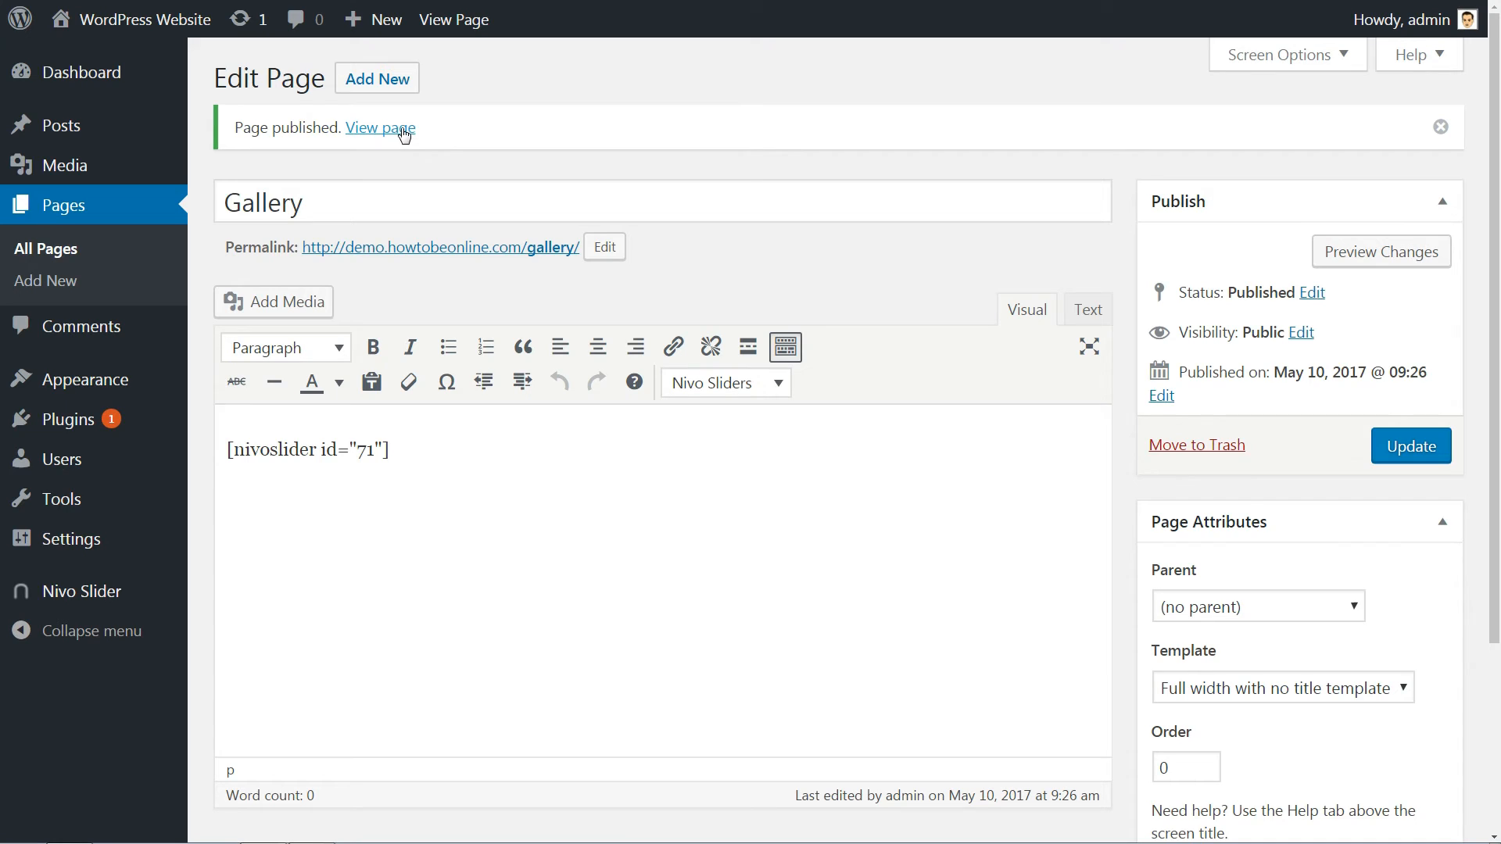
{"action": "left_click", "coordinate": [378, 126]}
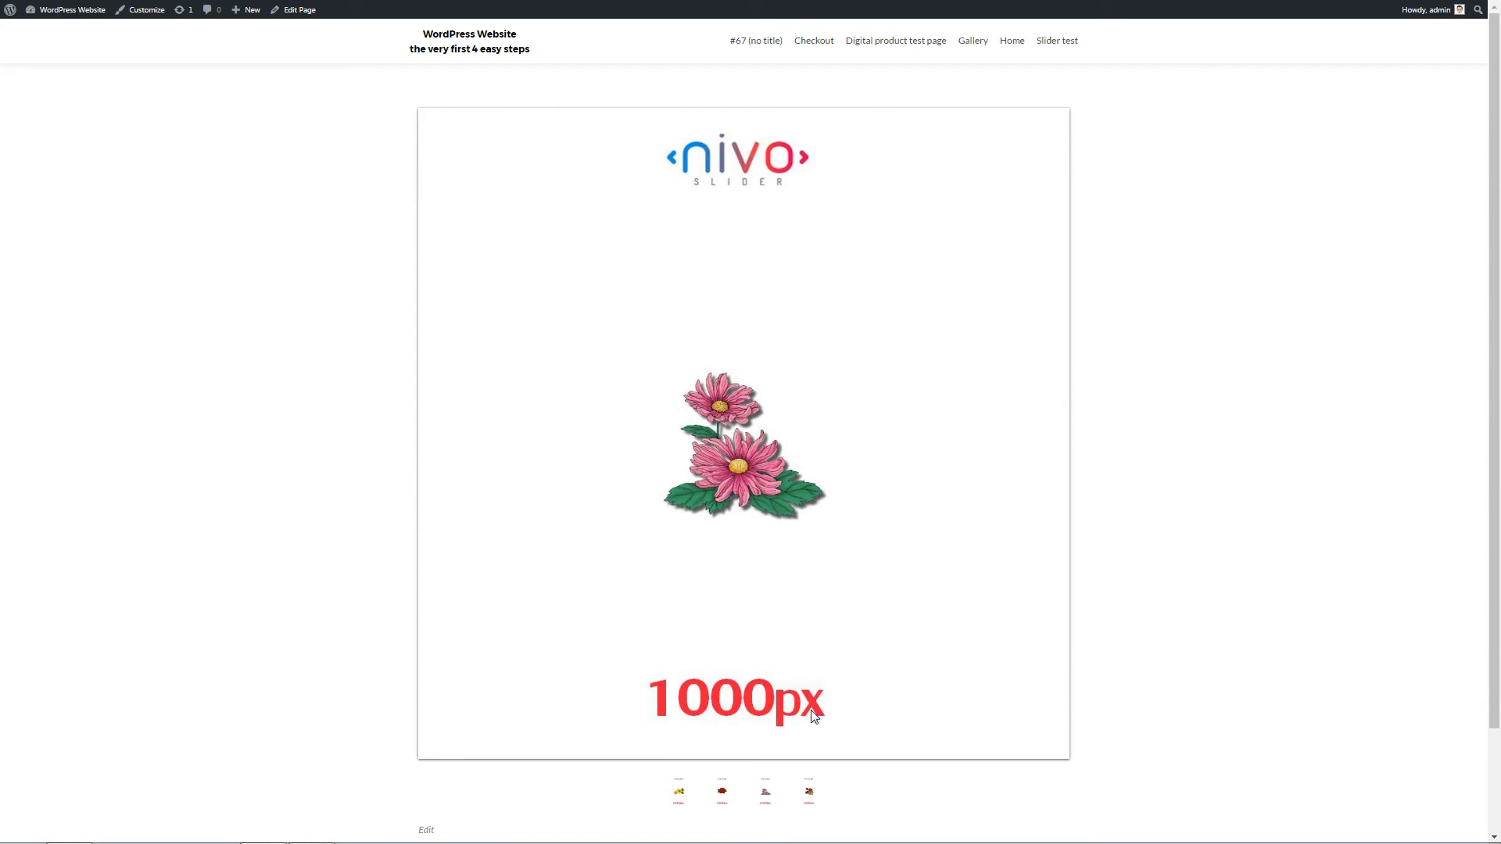
Step the live Gallery slider through the red, pink, red-blossom and yellow flower slides.
{"action": "left_click", "coordinate": [722, 793]}
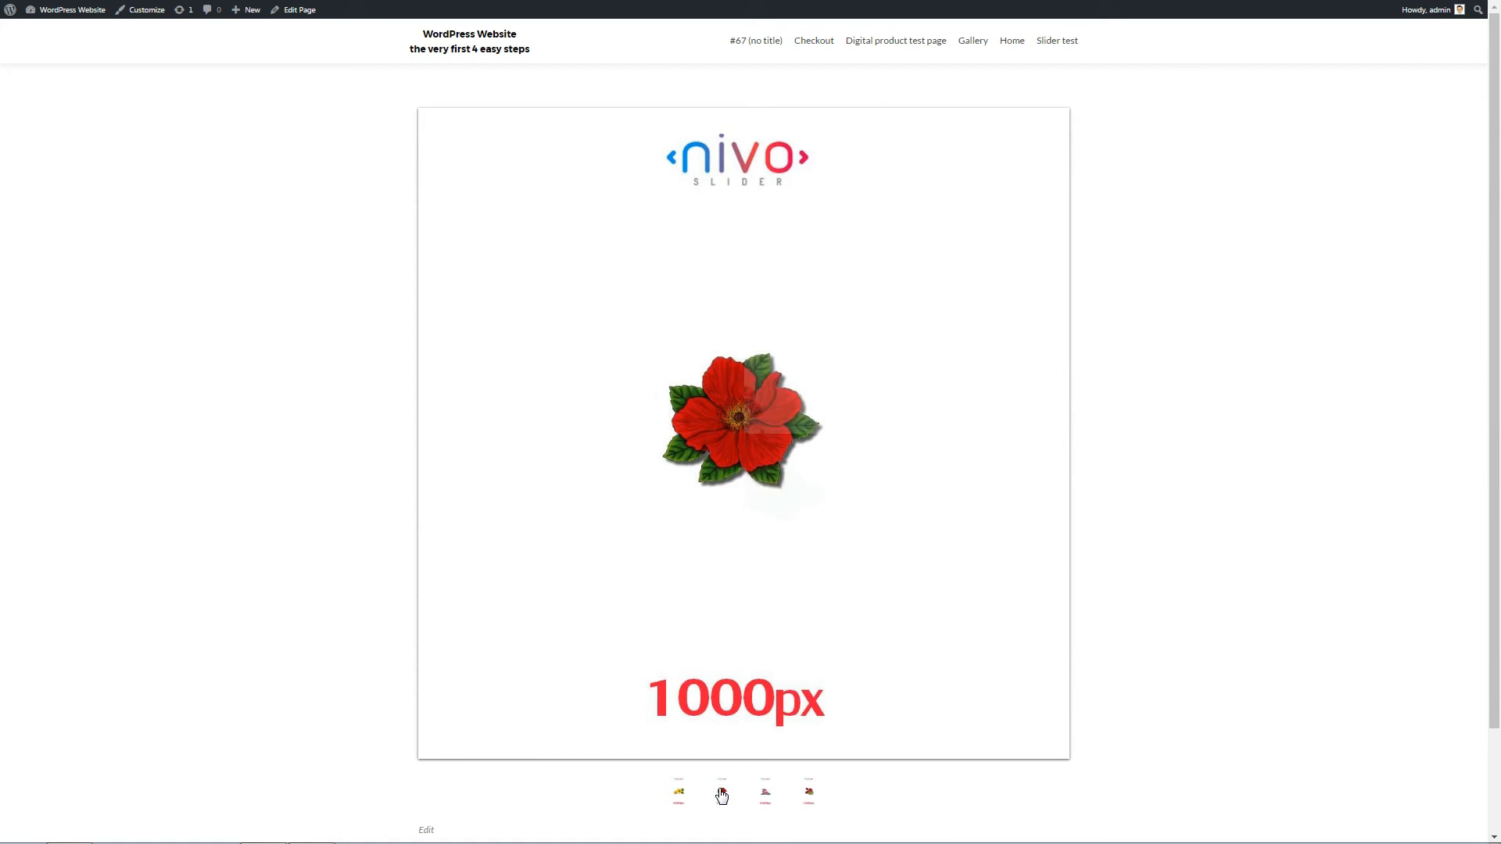
{"action": "left_click", "coordinate": [764, 793]}
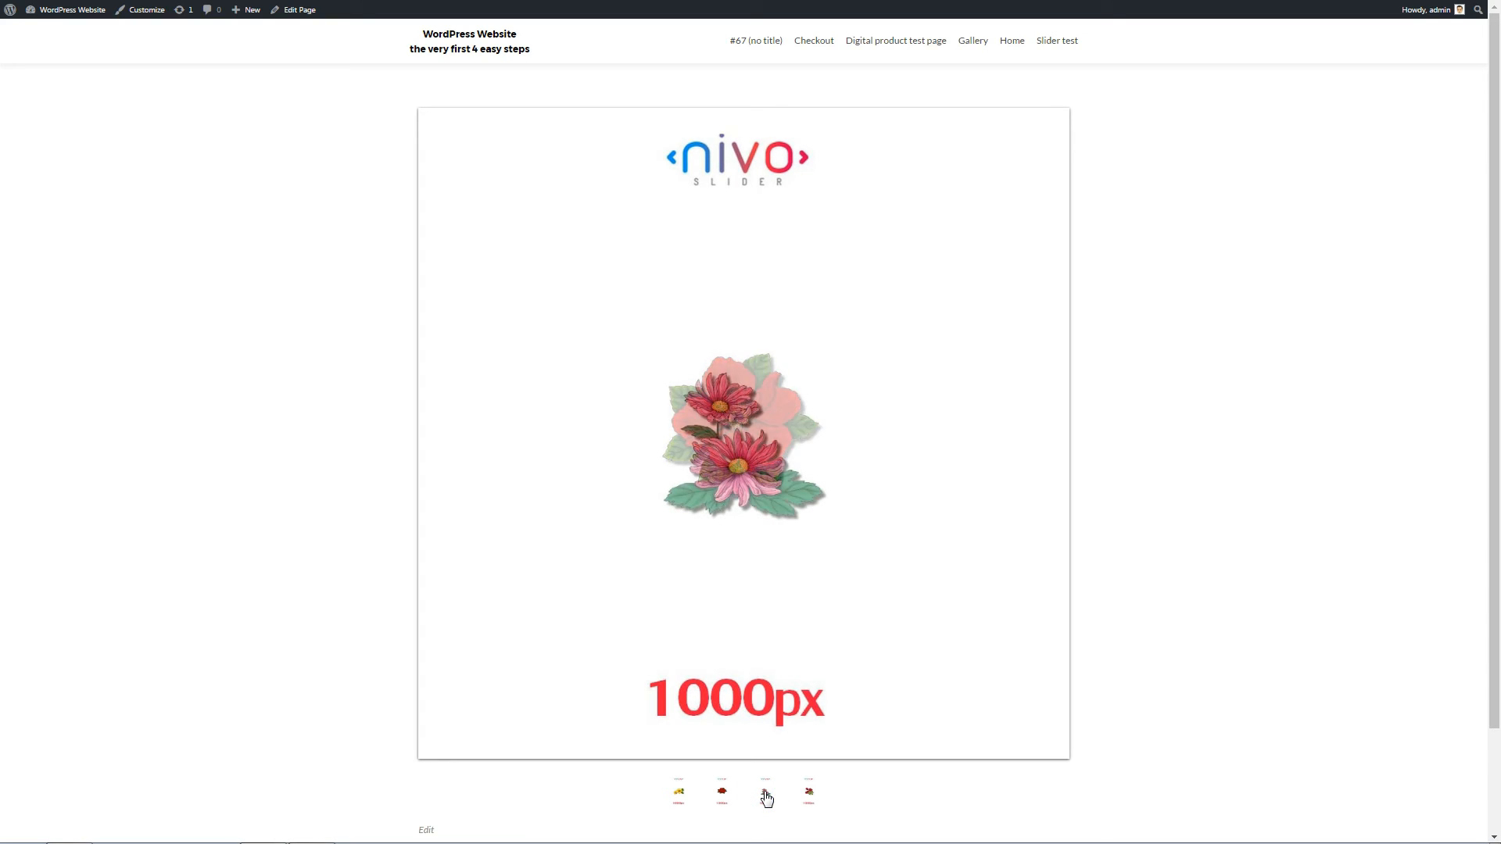
{"action": "left_click", "coordinate": [809, 792]}
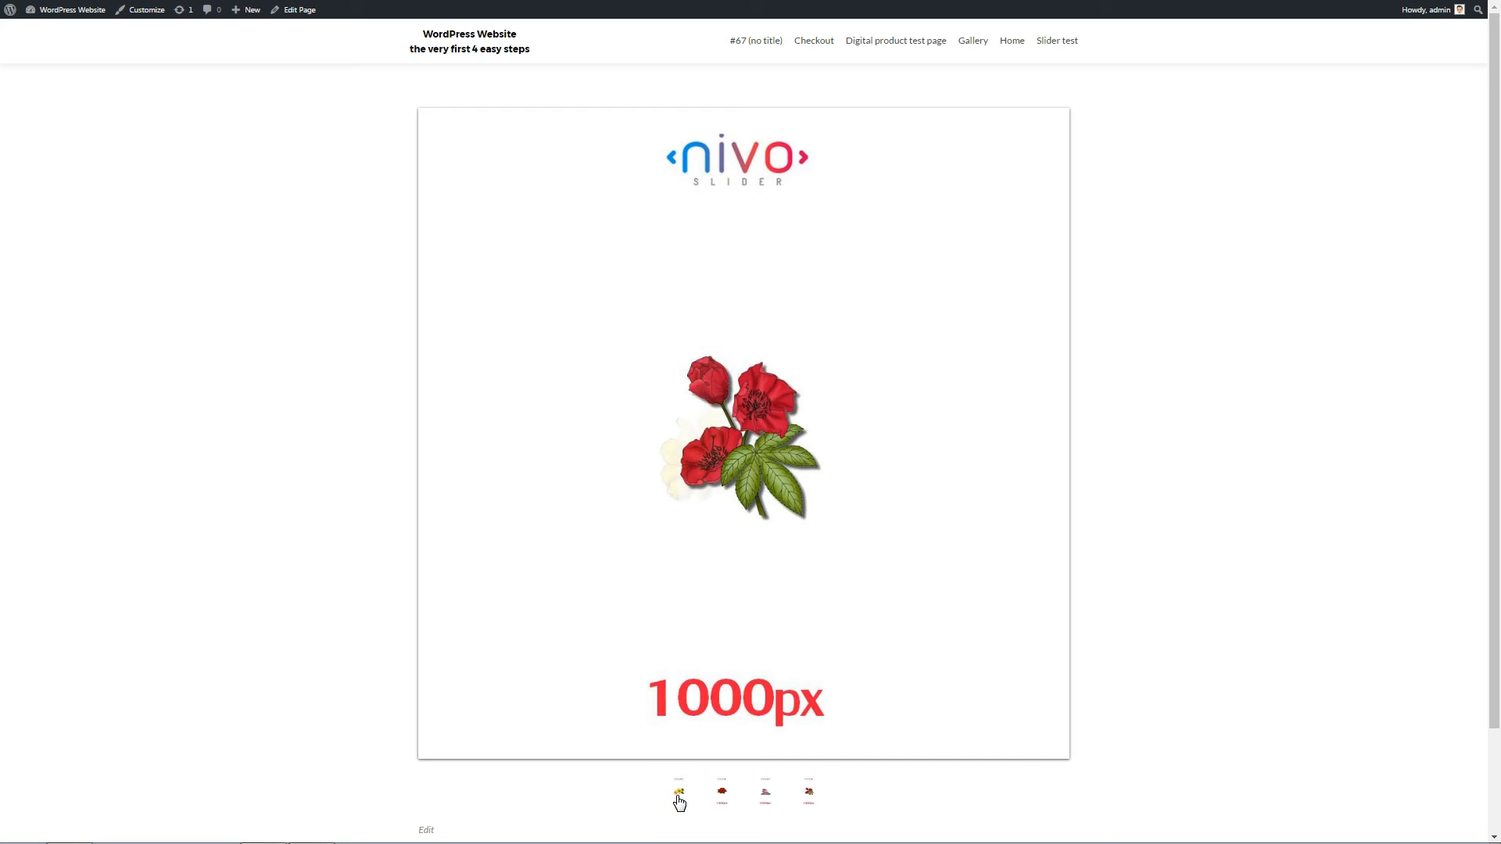
{"action": "left_click", "coordinate": [678, 793]}
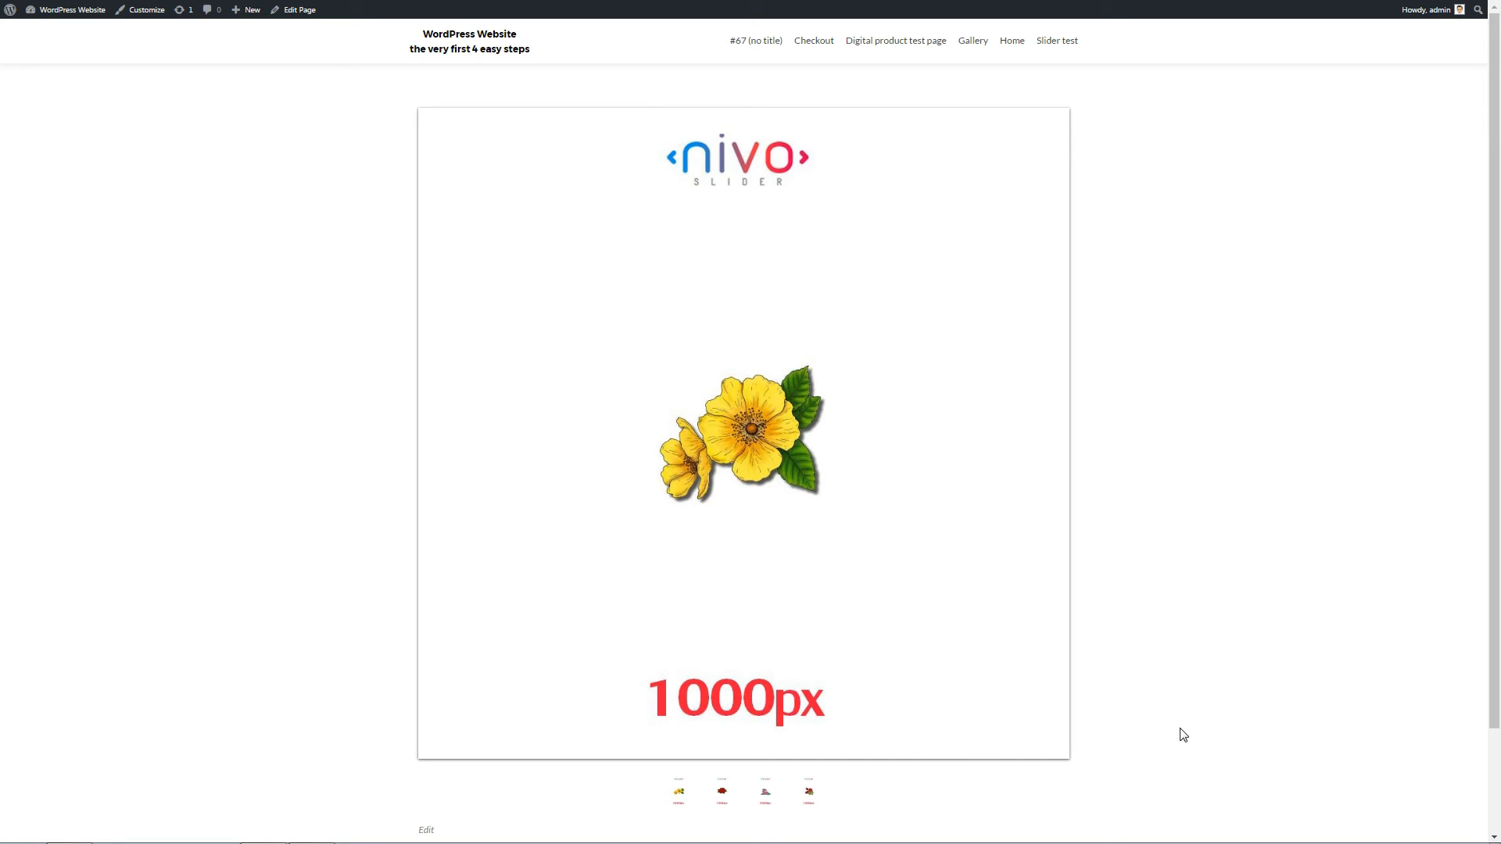